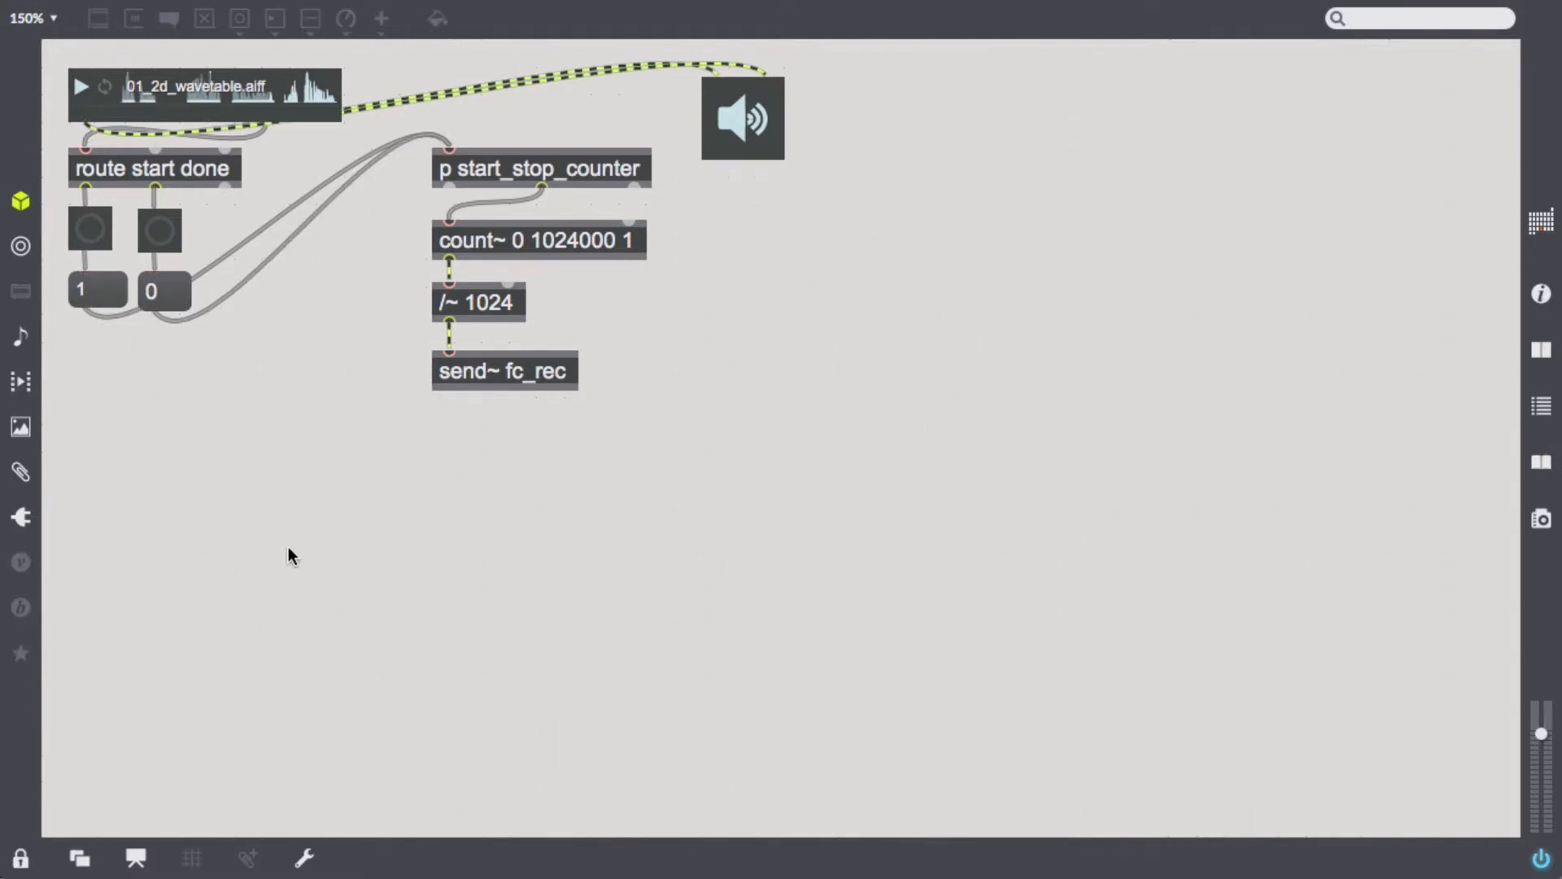
Play the wavetable sound file on sfplay~ to audition it, then stop playback
click(81, 87)
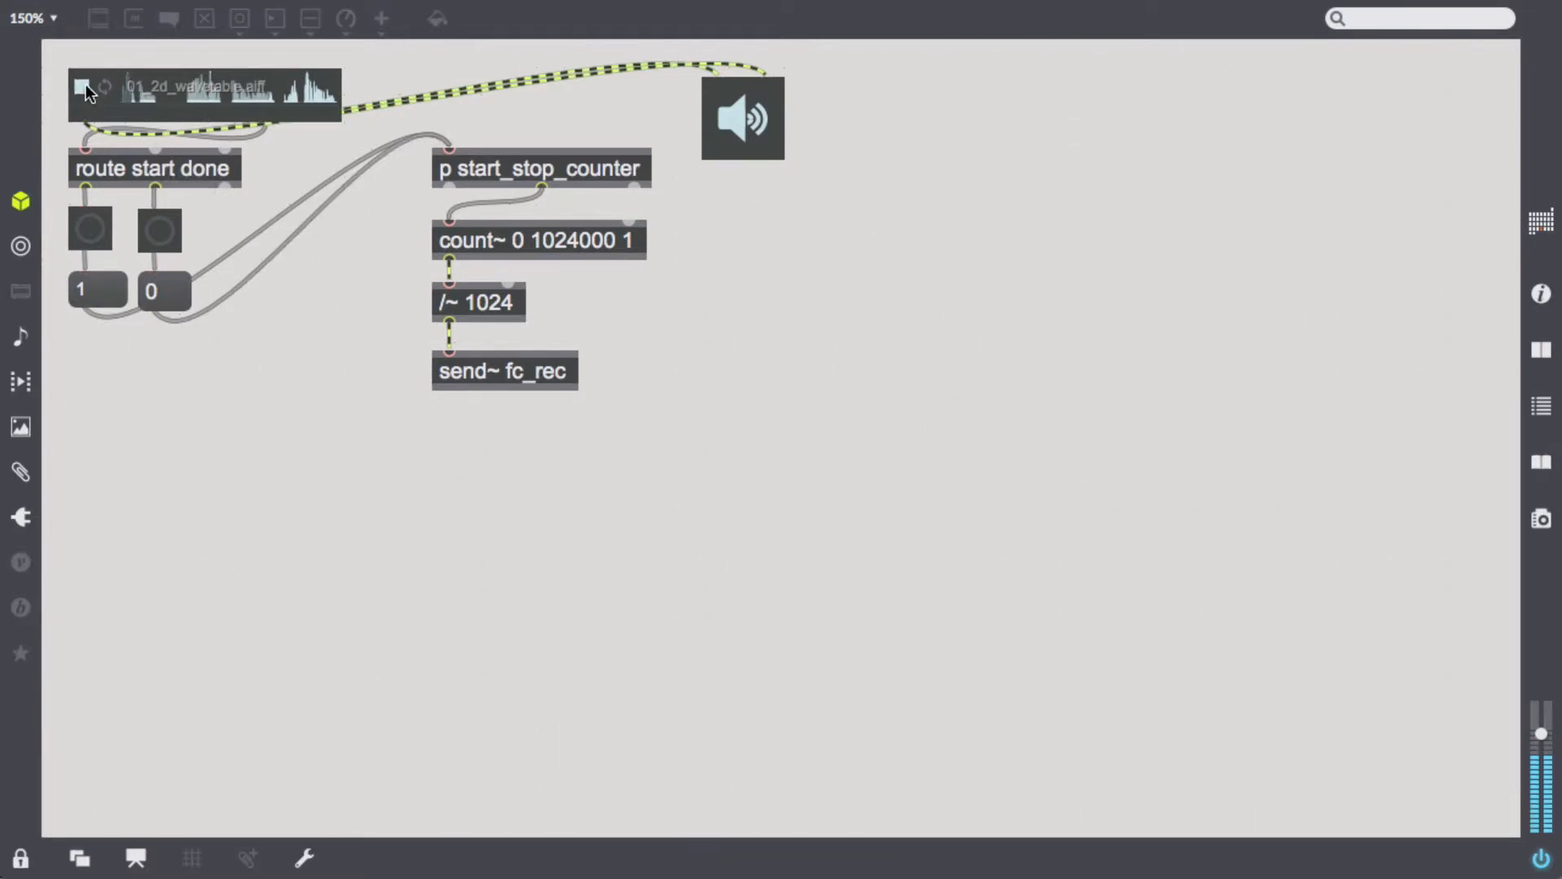
click(81, 88)
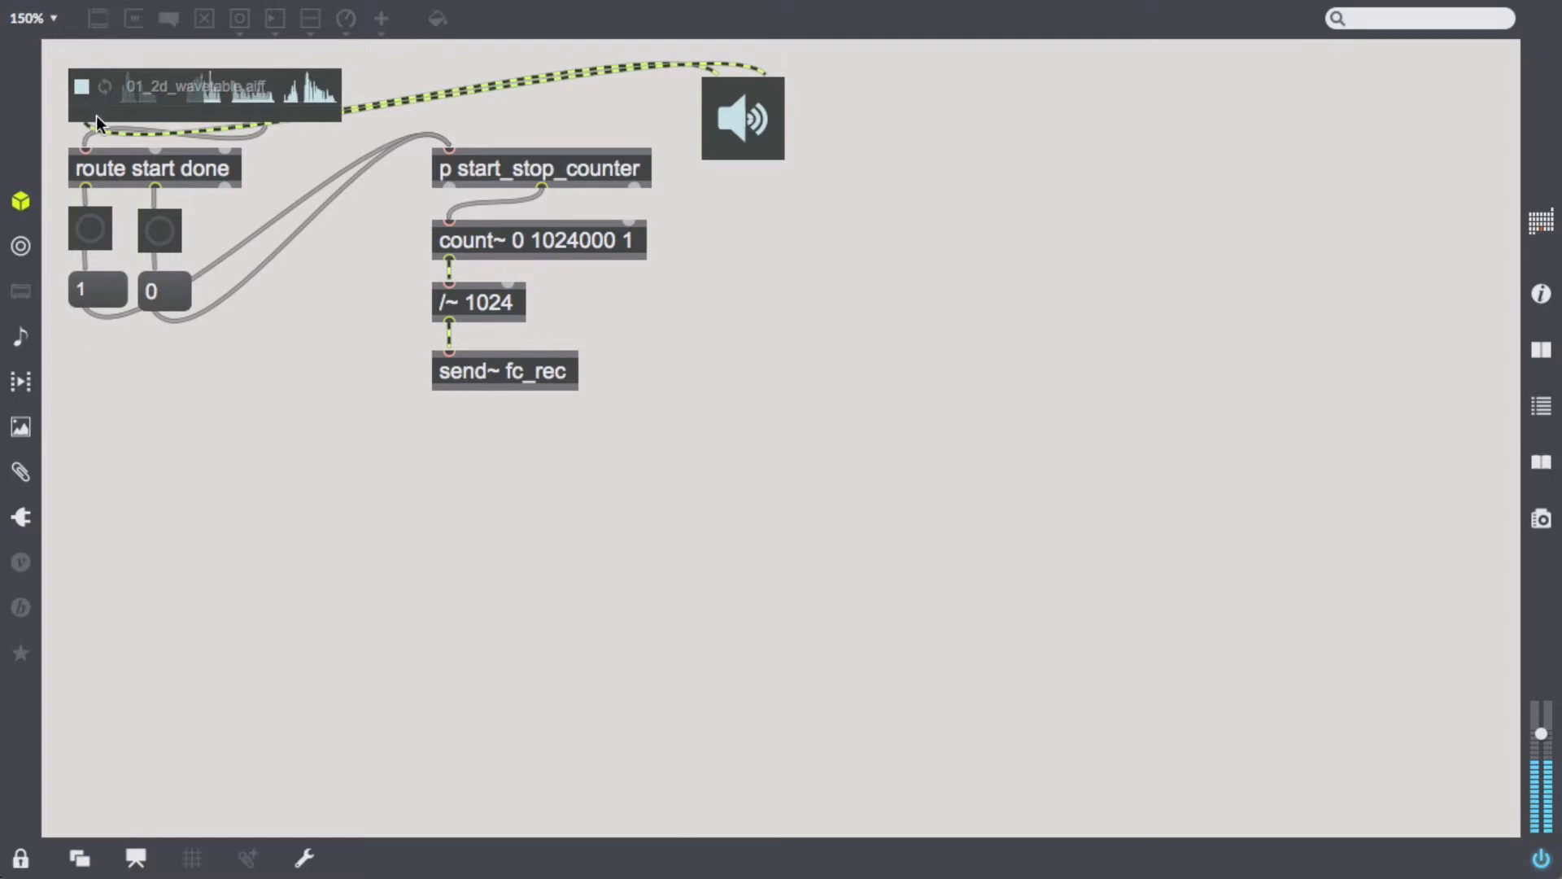
click(83, 87)
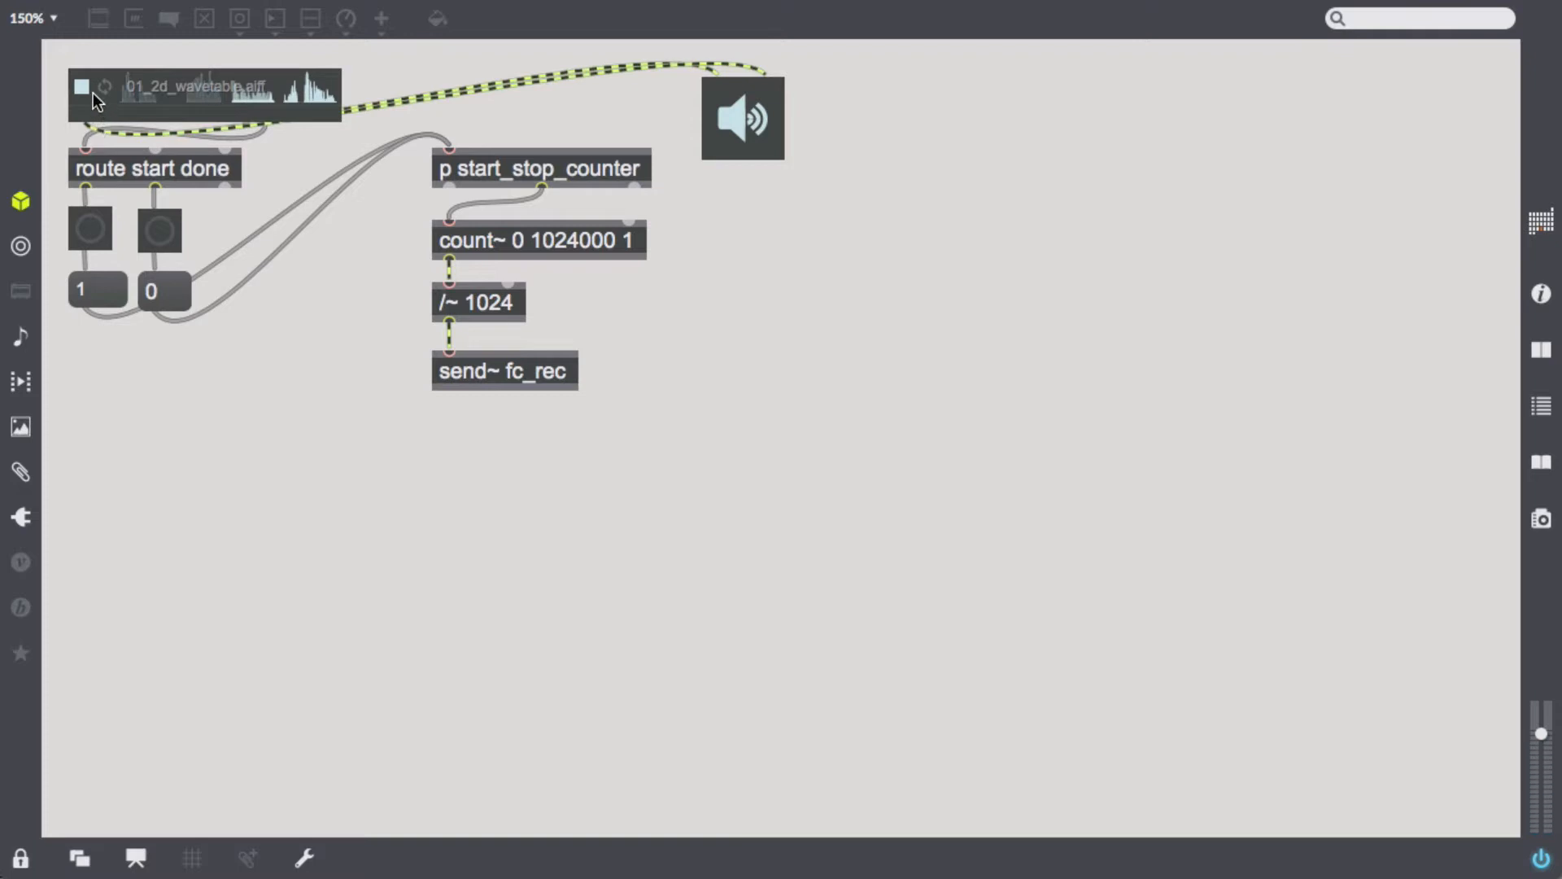
click(83, 86)
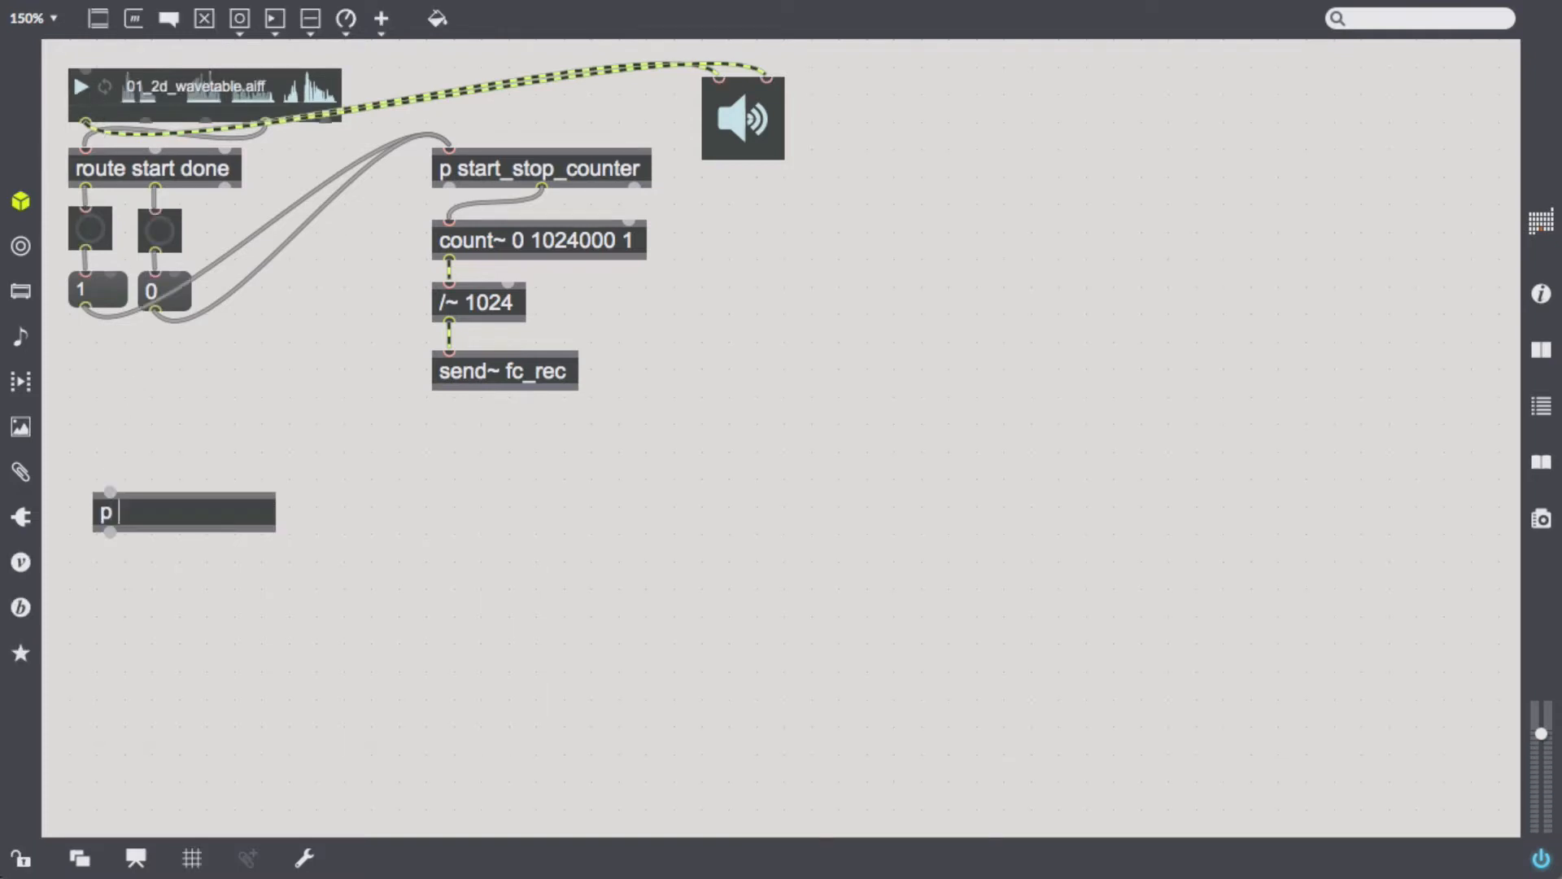
Name the object p zsa_analysis, open it, and zoom the subpatcher to 150%
text(zsa_analysis)
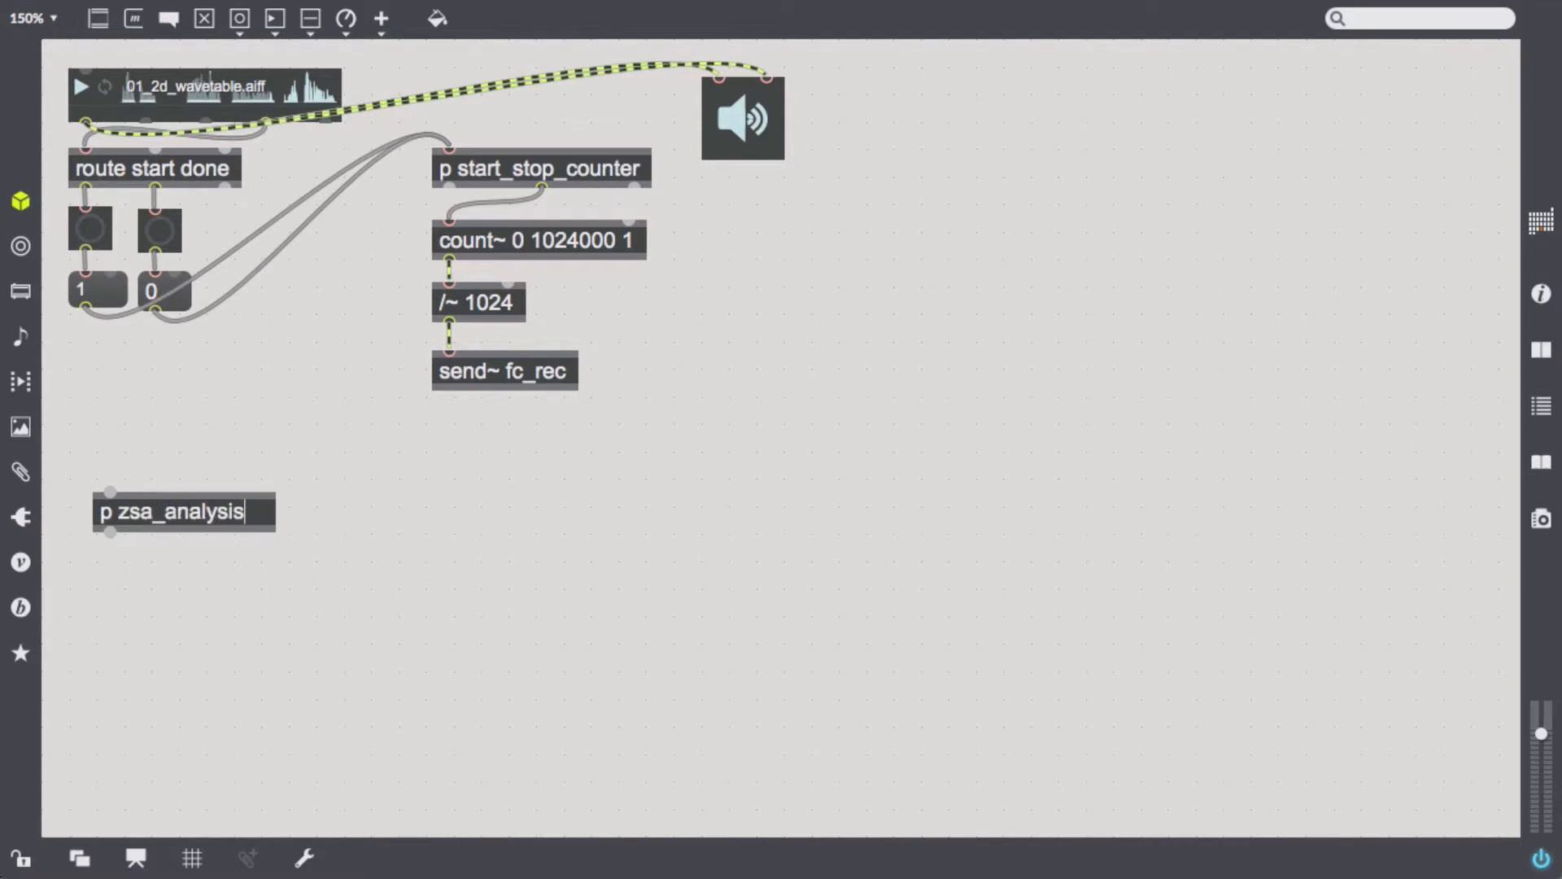
double_click(183, 510)
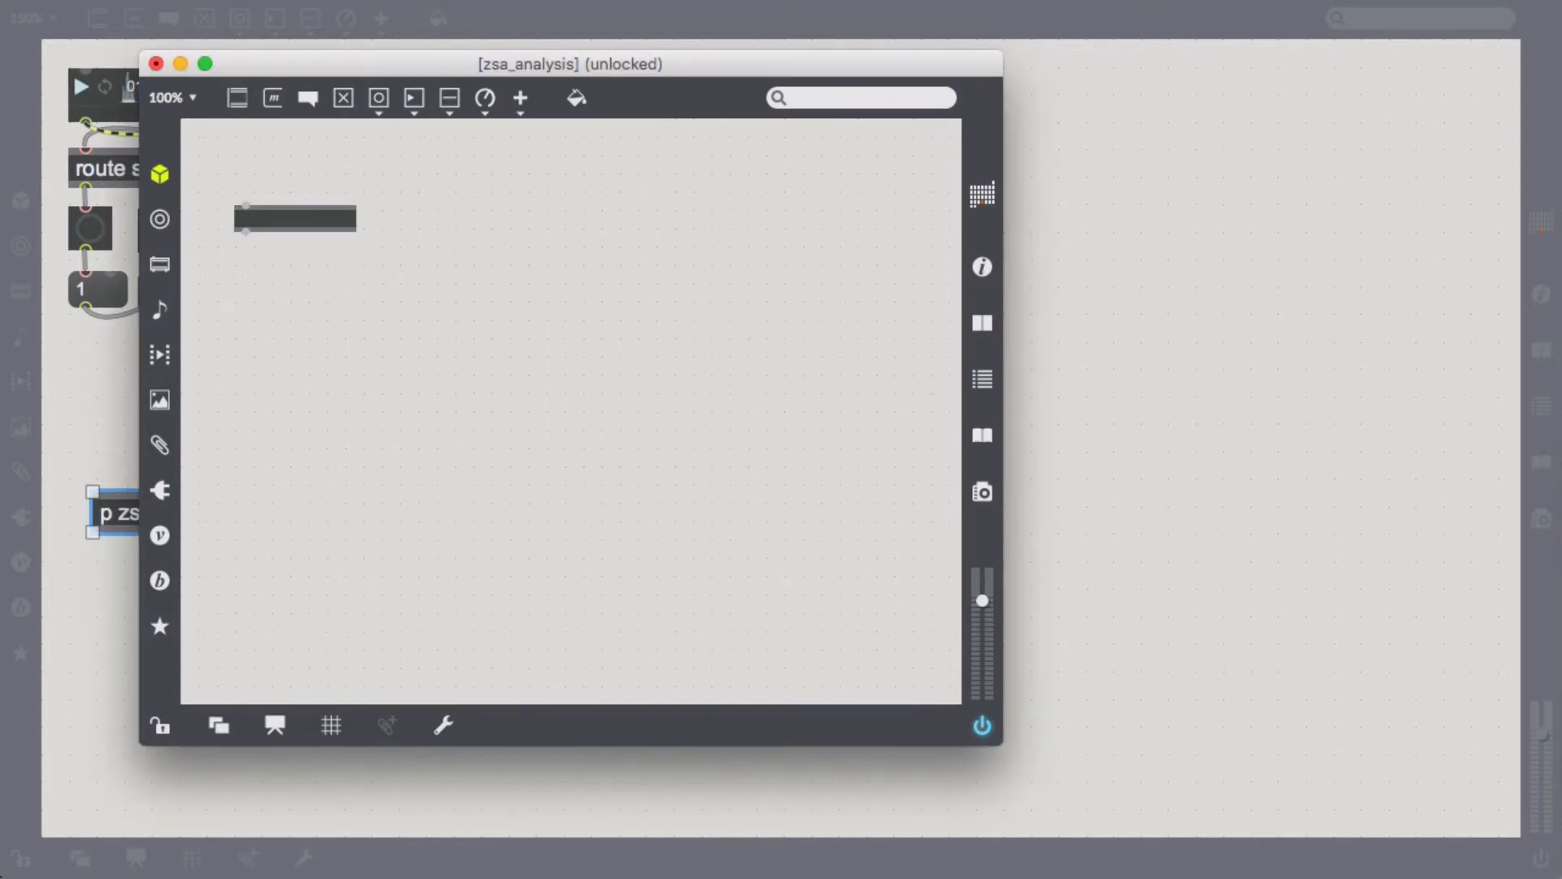
click(172, 97)
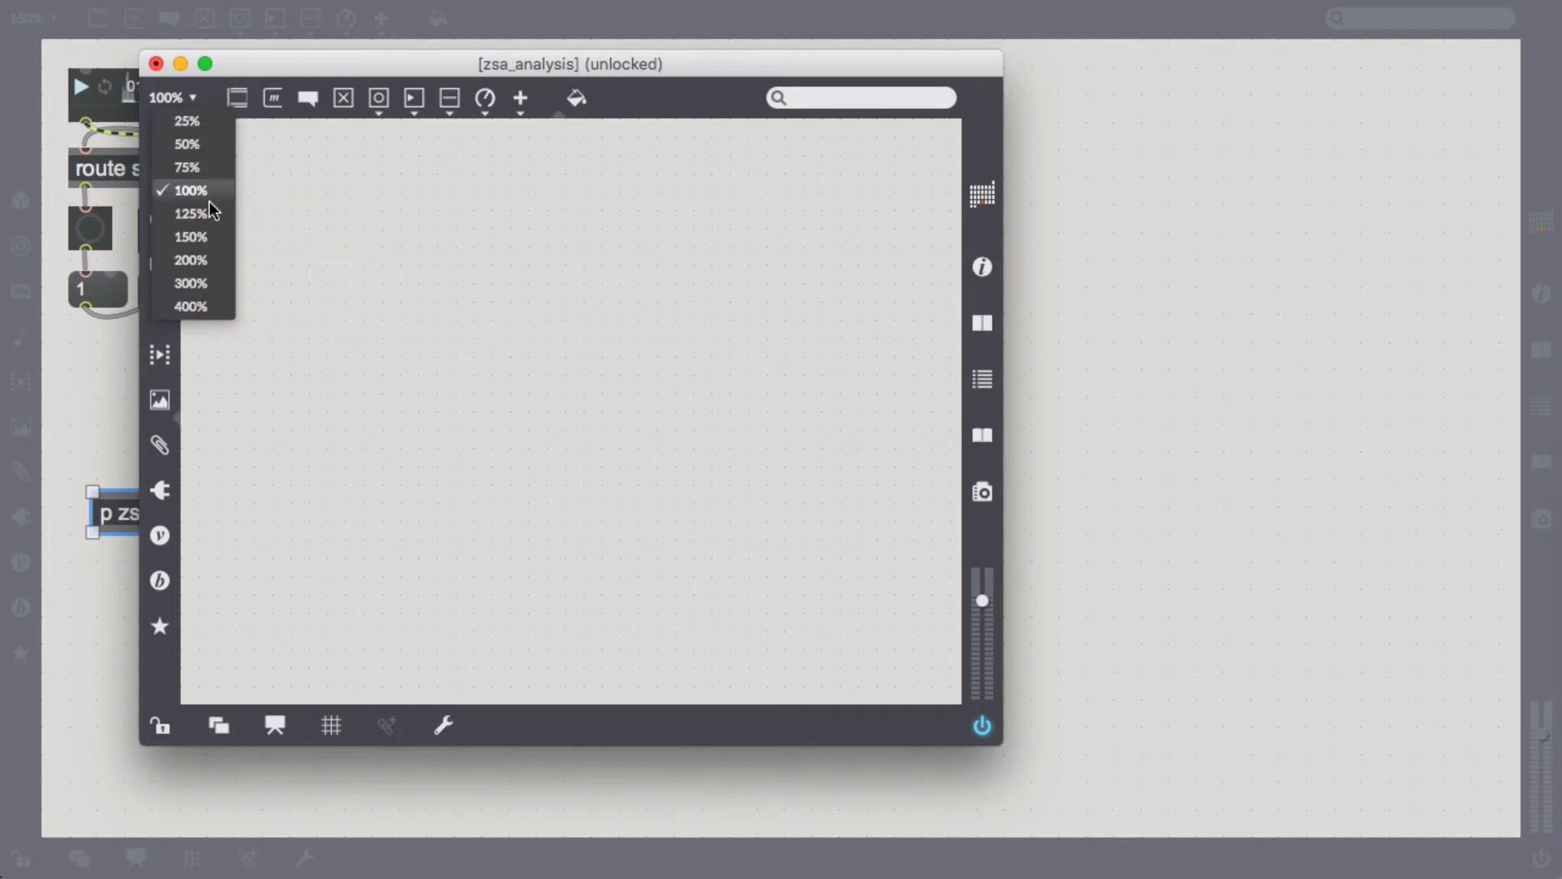
click(191, 237)
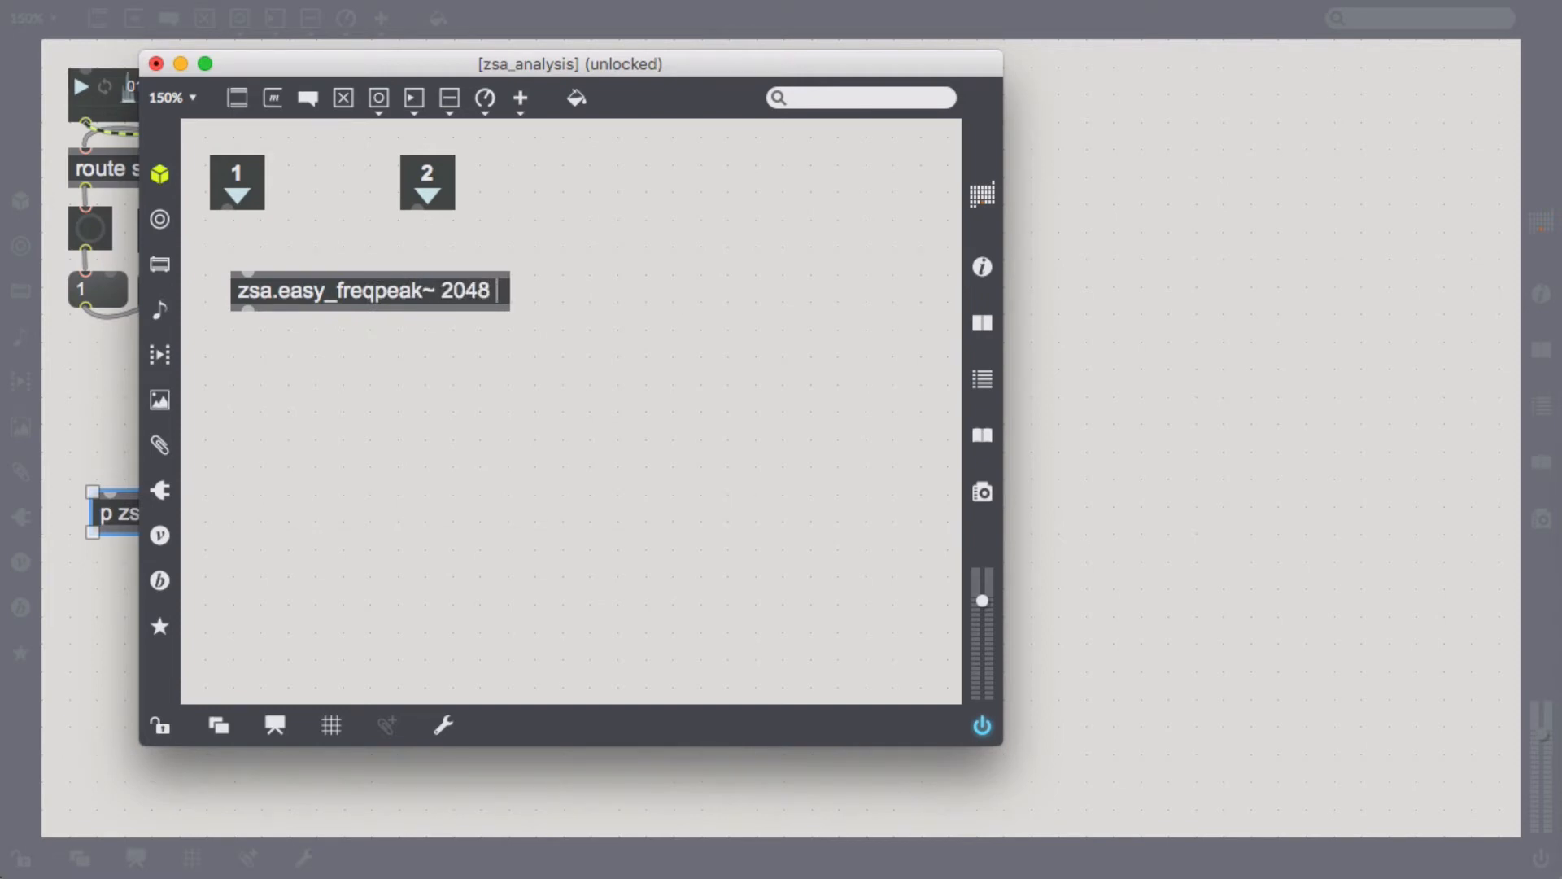
Add zsa.easy_freqpeak~ 2048 4 under inlet 1 and connect inlet 2 to its second input
text(4)
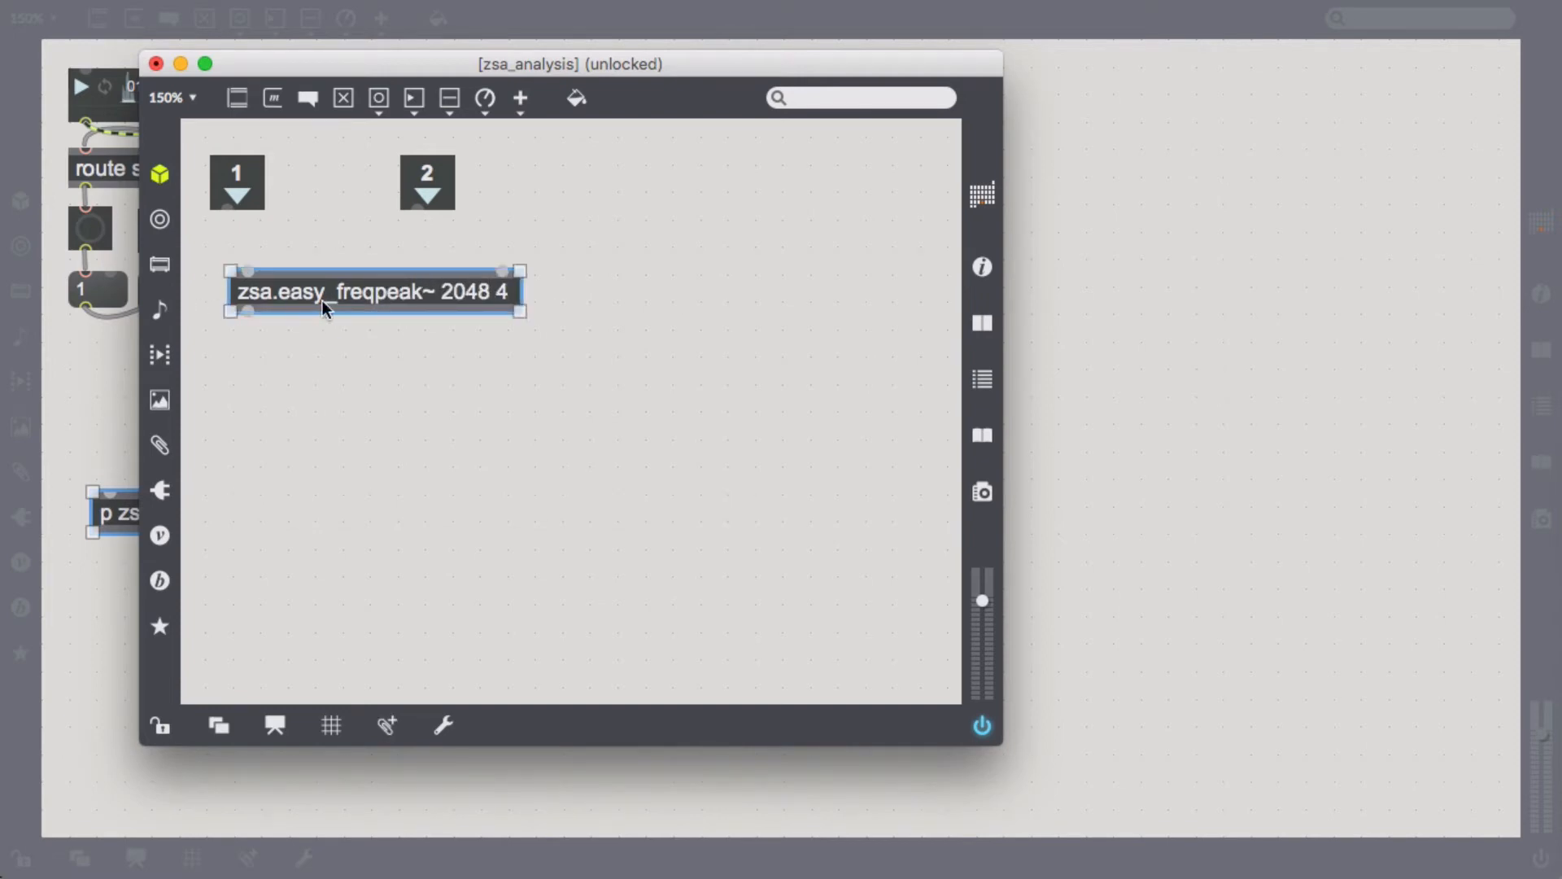
drag(236, 204, 227, 273)
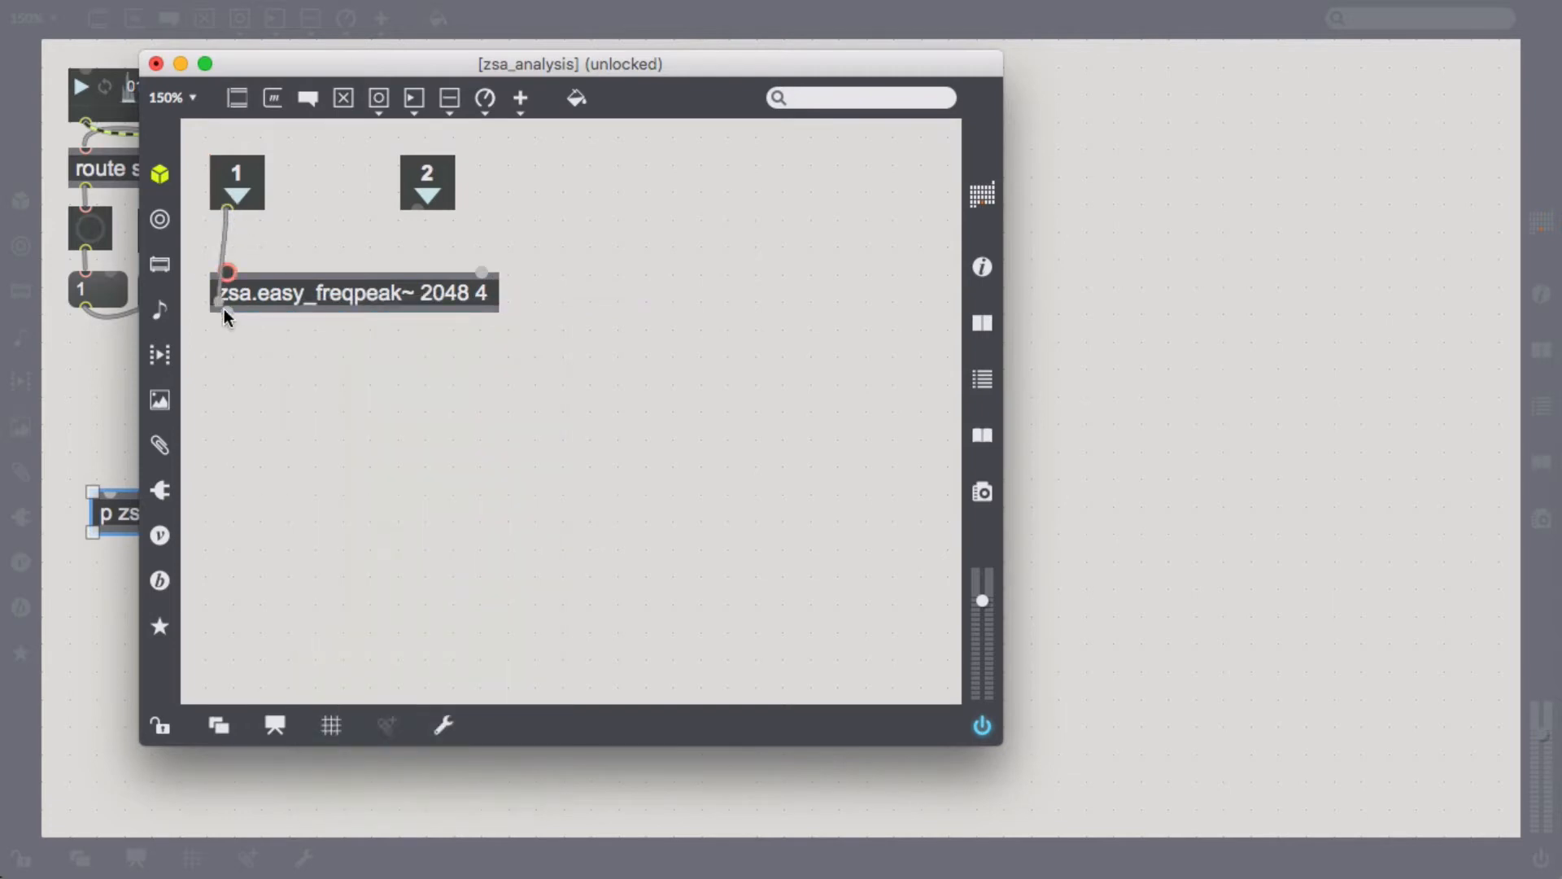
drag(426, 182, 498, 178)
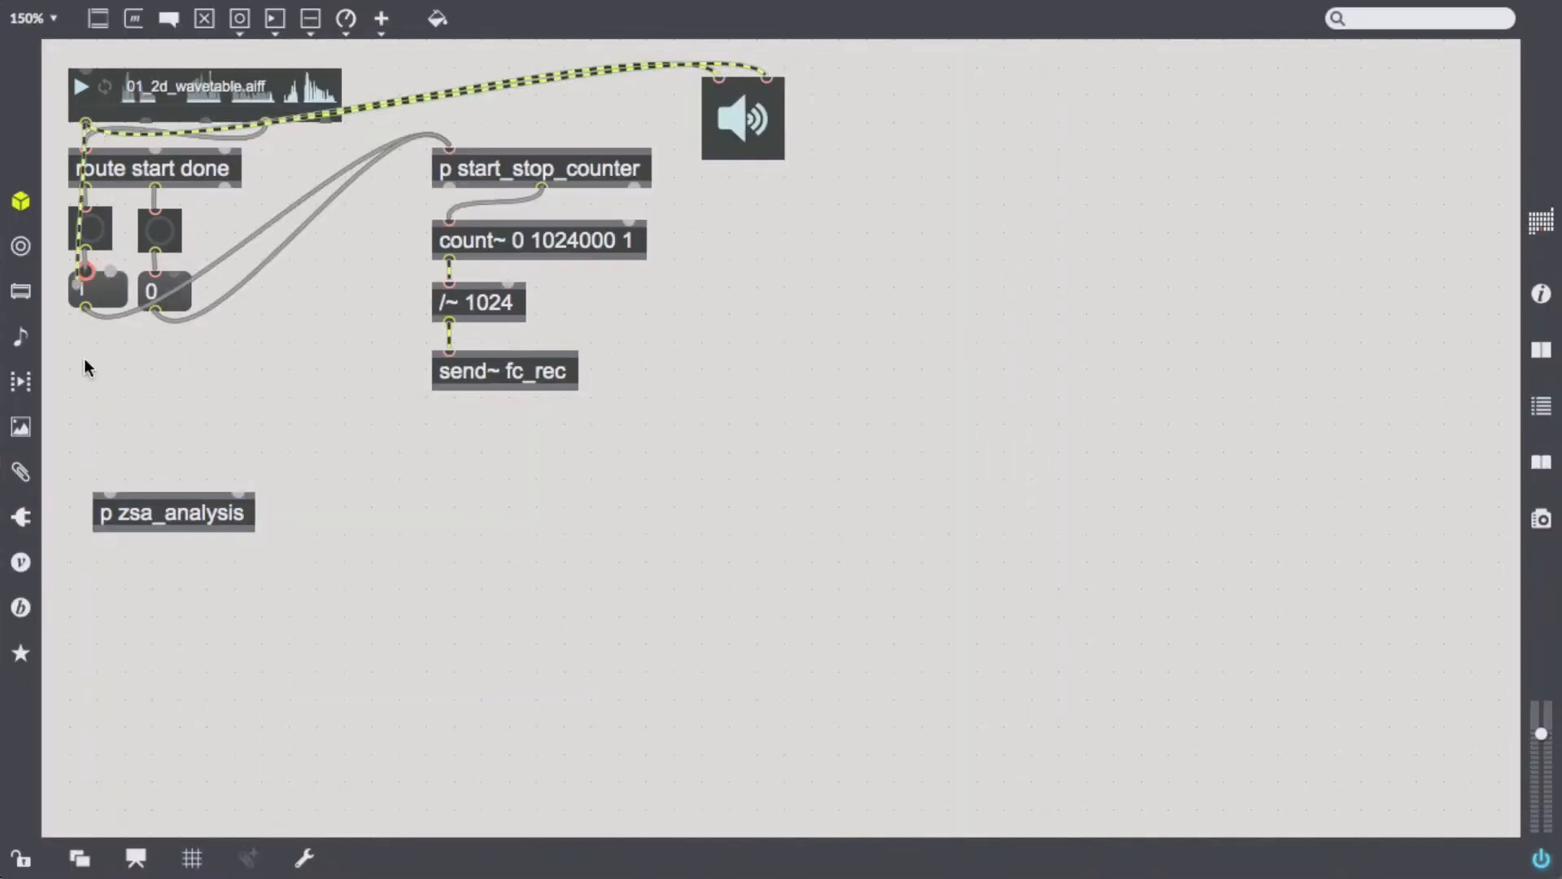
Connect sfplay~'s audio outlet to p zsa_analysis and inspect the subpatcher's peak-list output
drag(173, 512, 148, 469)
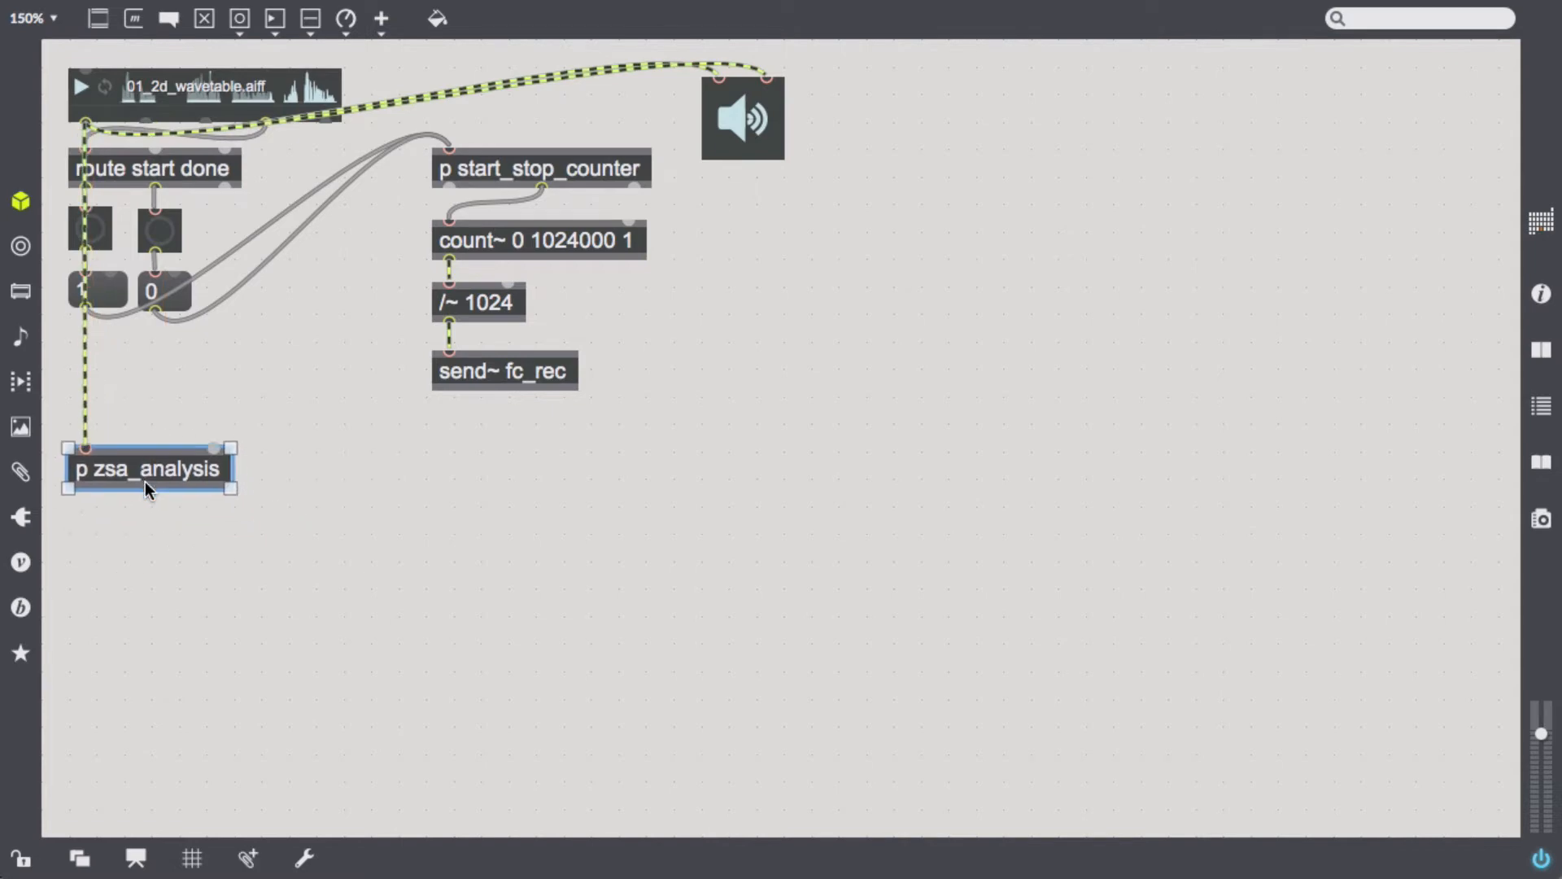
double_click(146, 469)
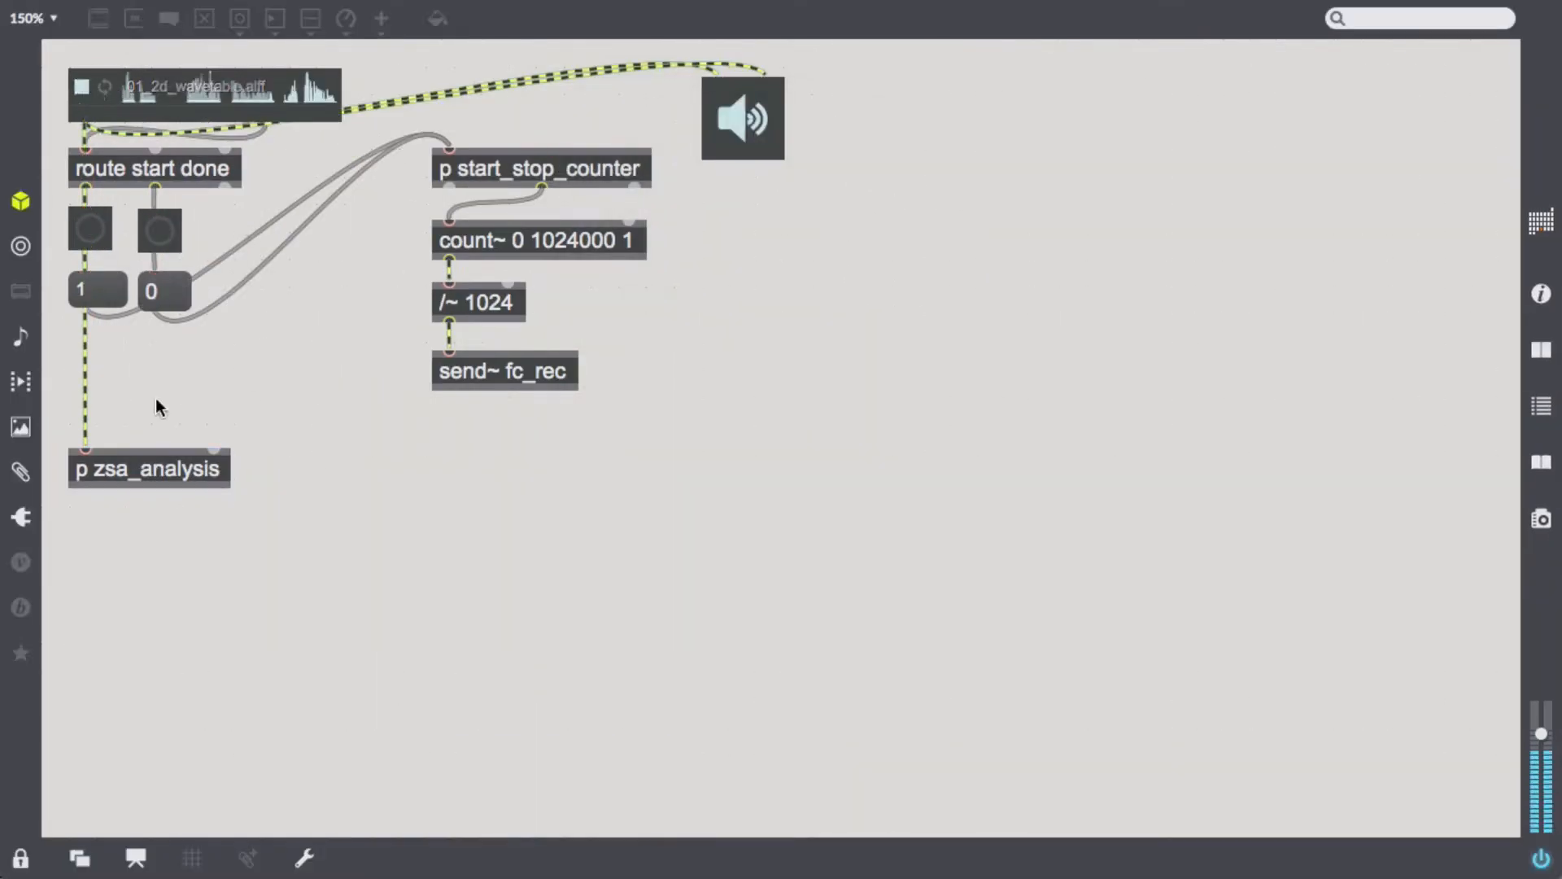
double_click(147, 469)
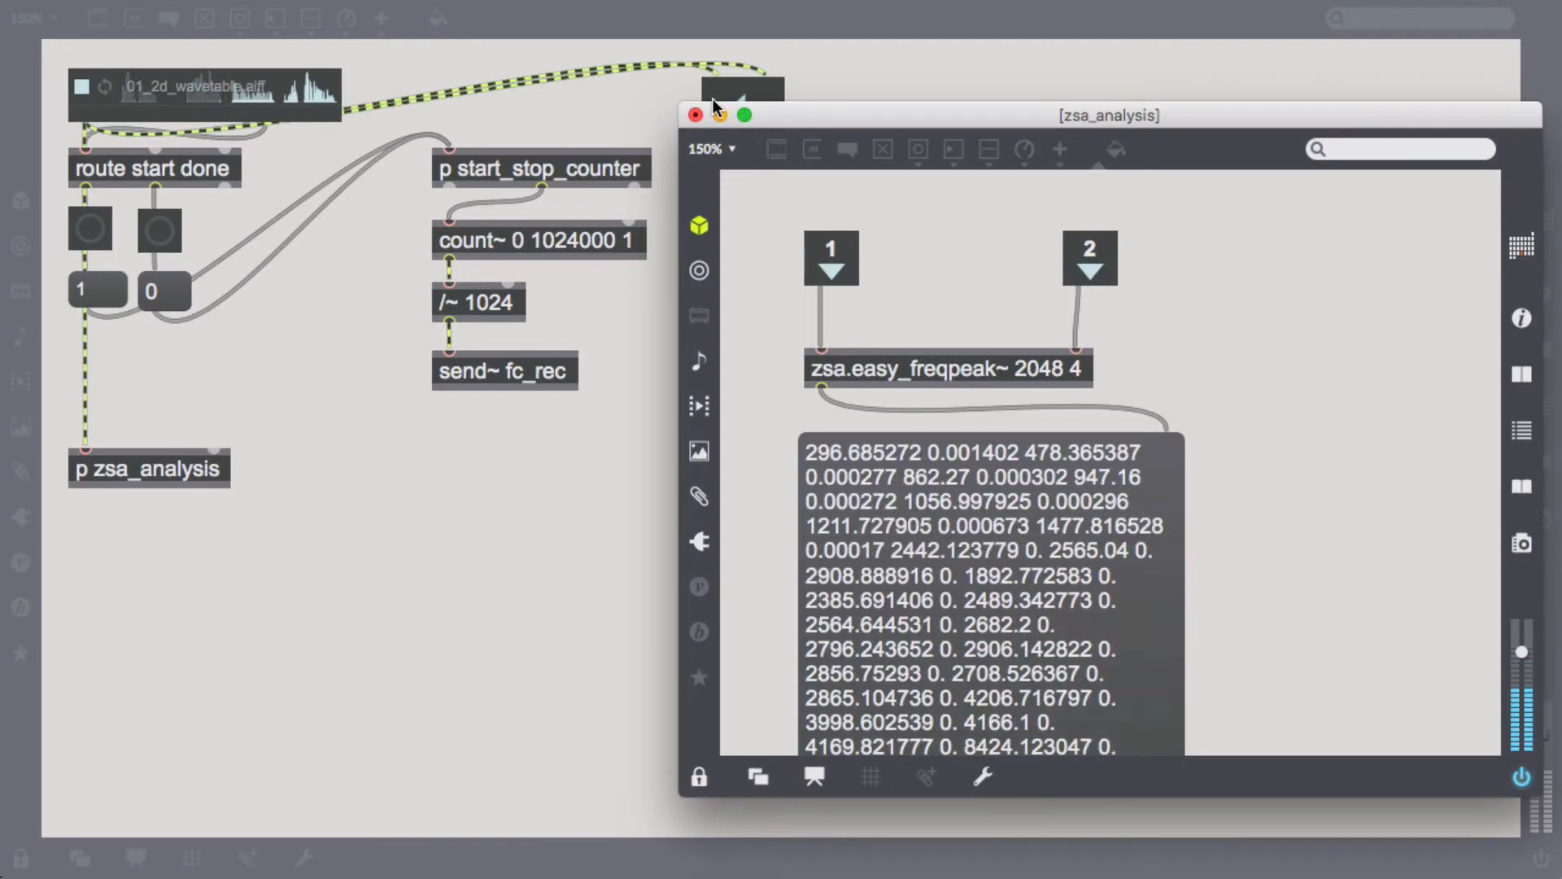
click(696, 115)
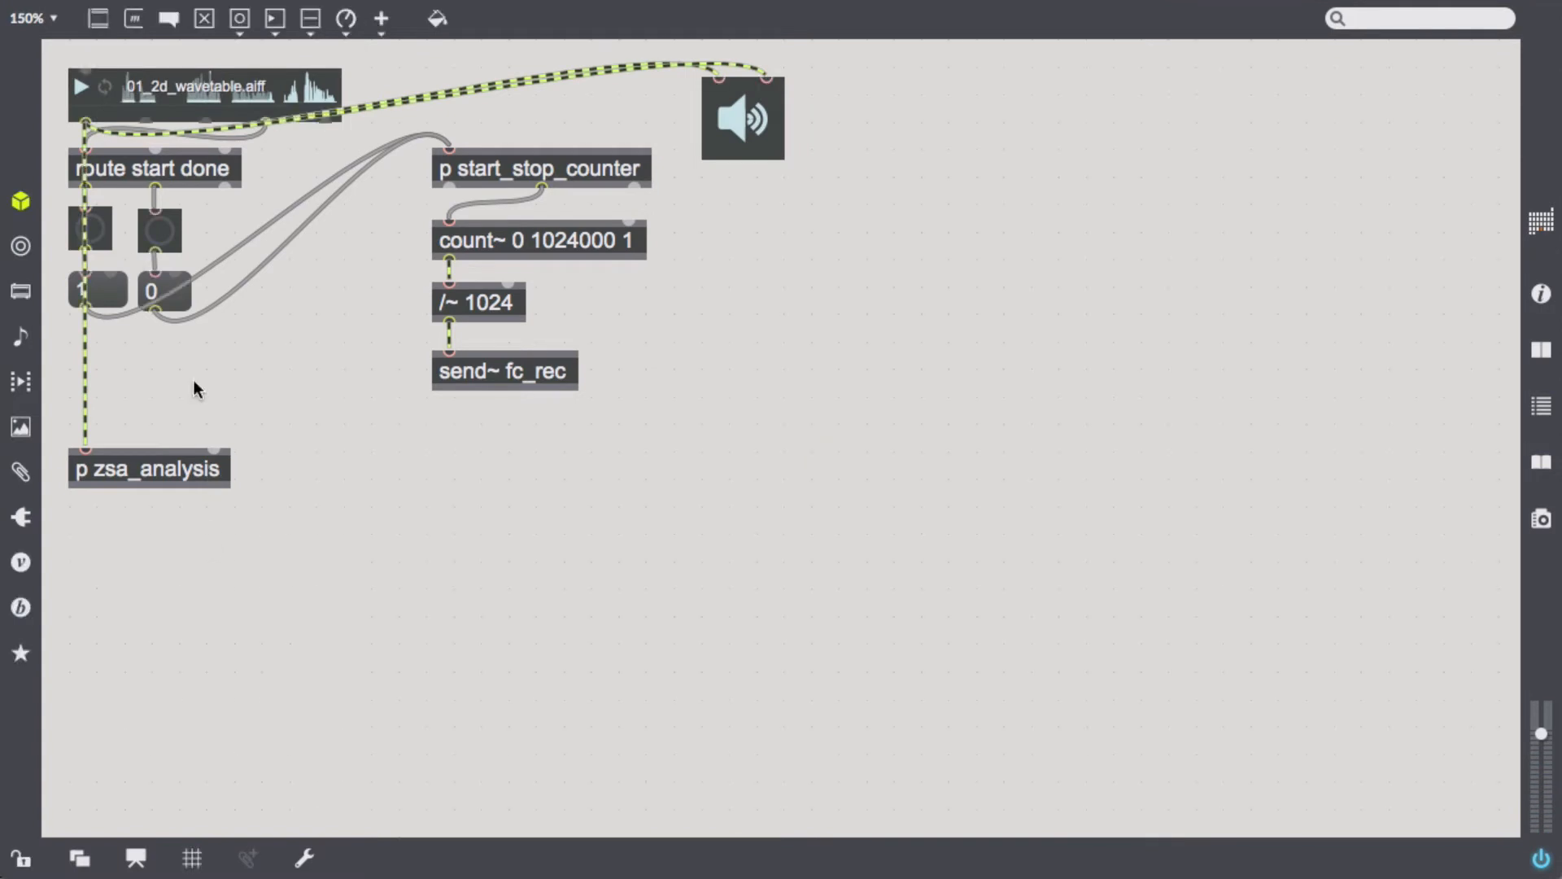
Add threshold 0.1 and peaks 20 messages, place zl delace under the analyser, and reopen zsa_analysis
text(threshold 0.1)
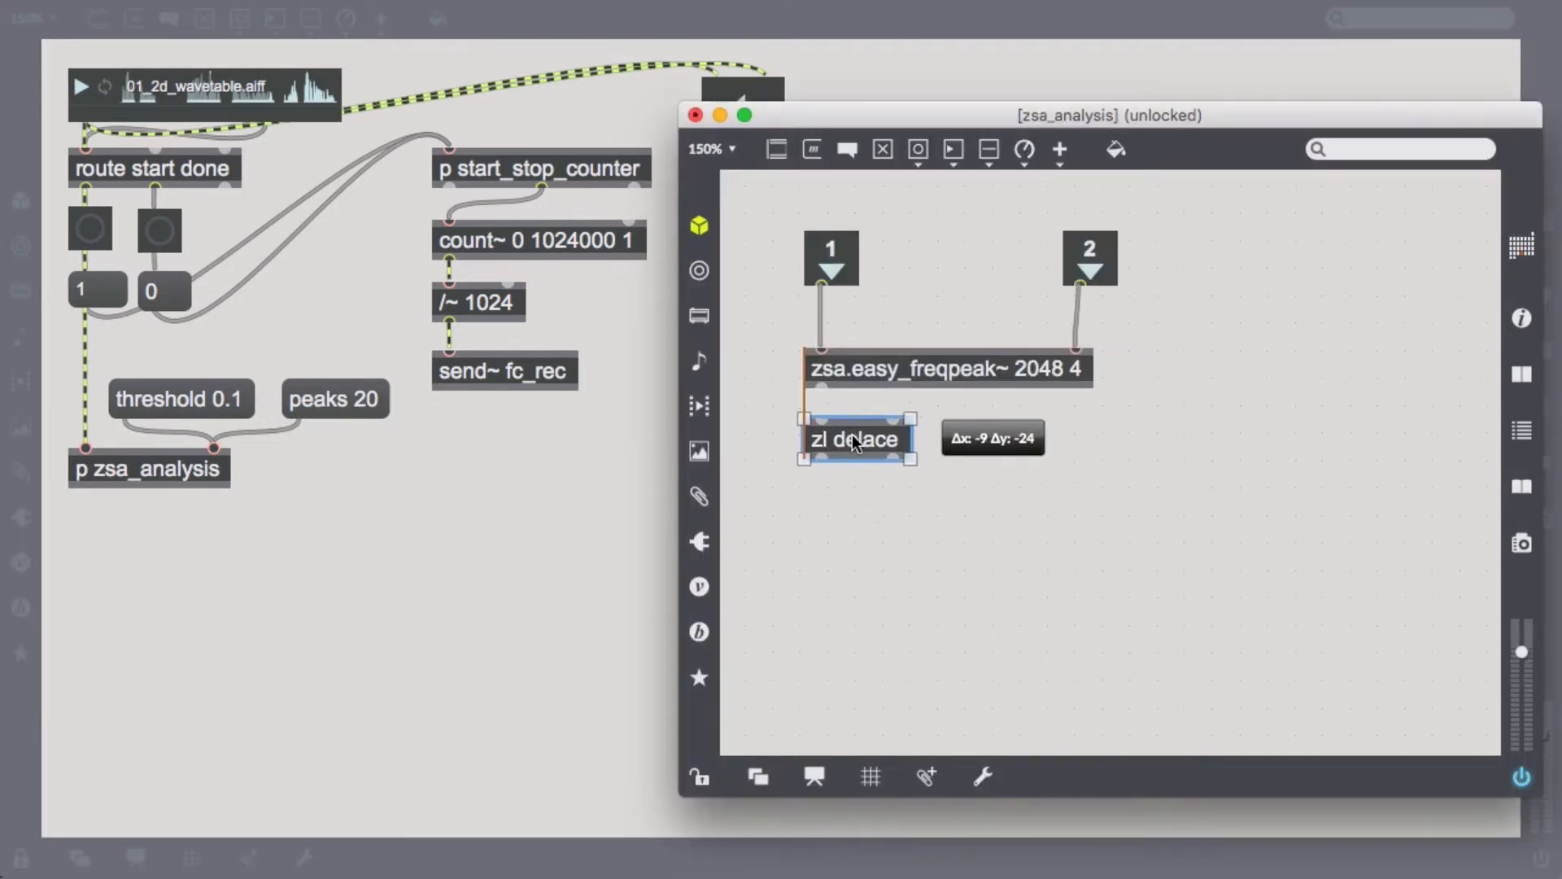
drag(853, 439, 845, 415)
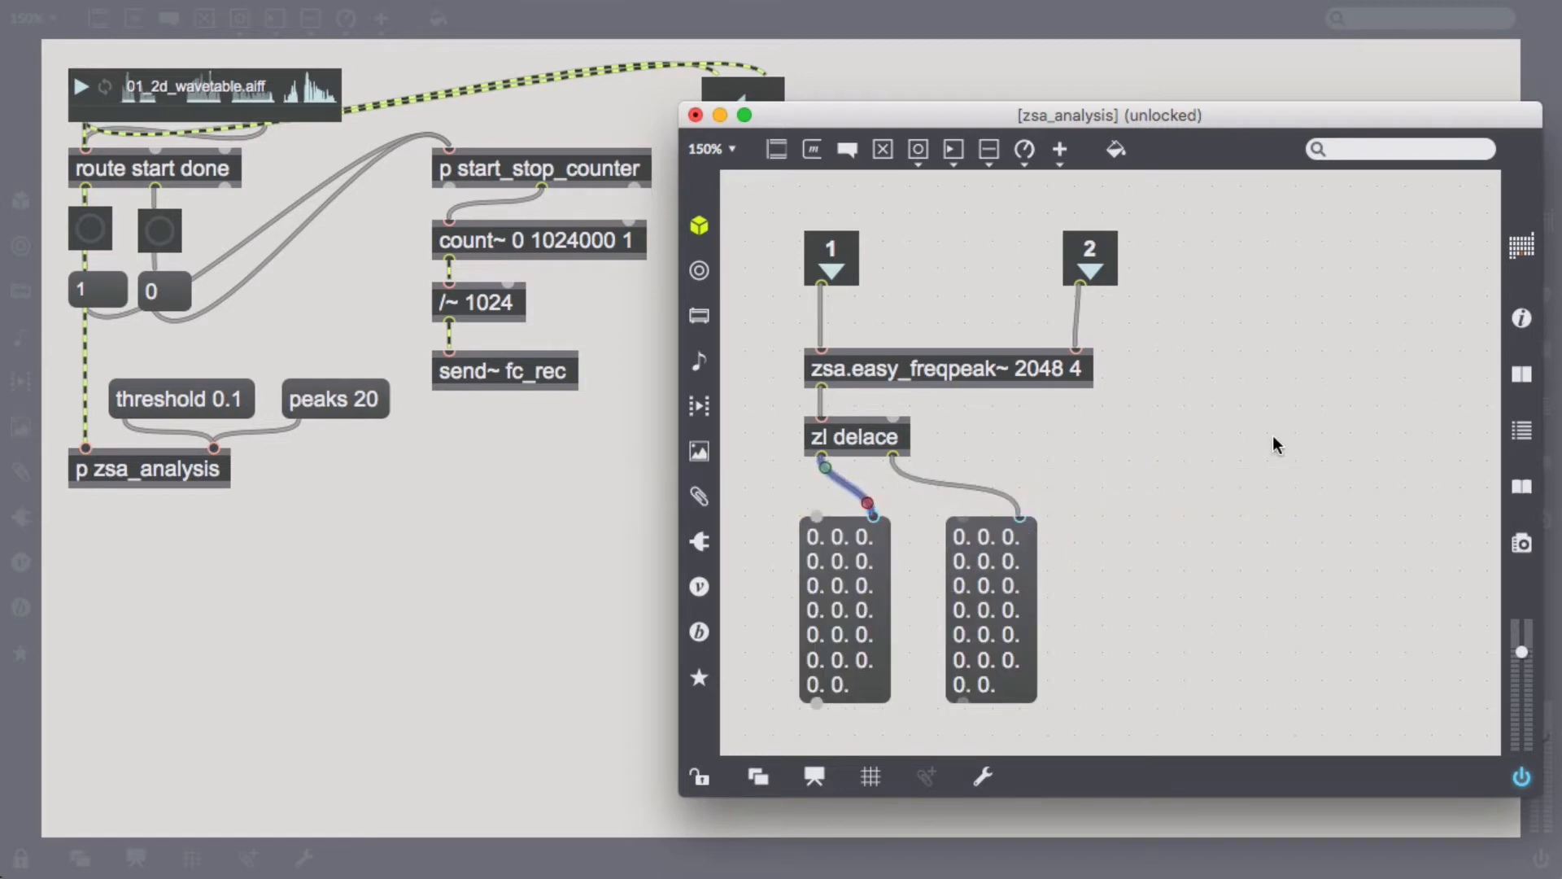
mouse_move(1246, 461)
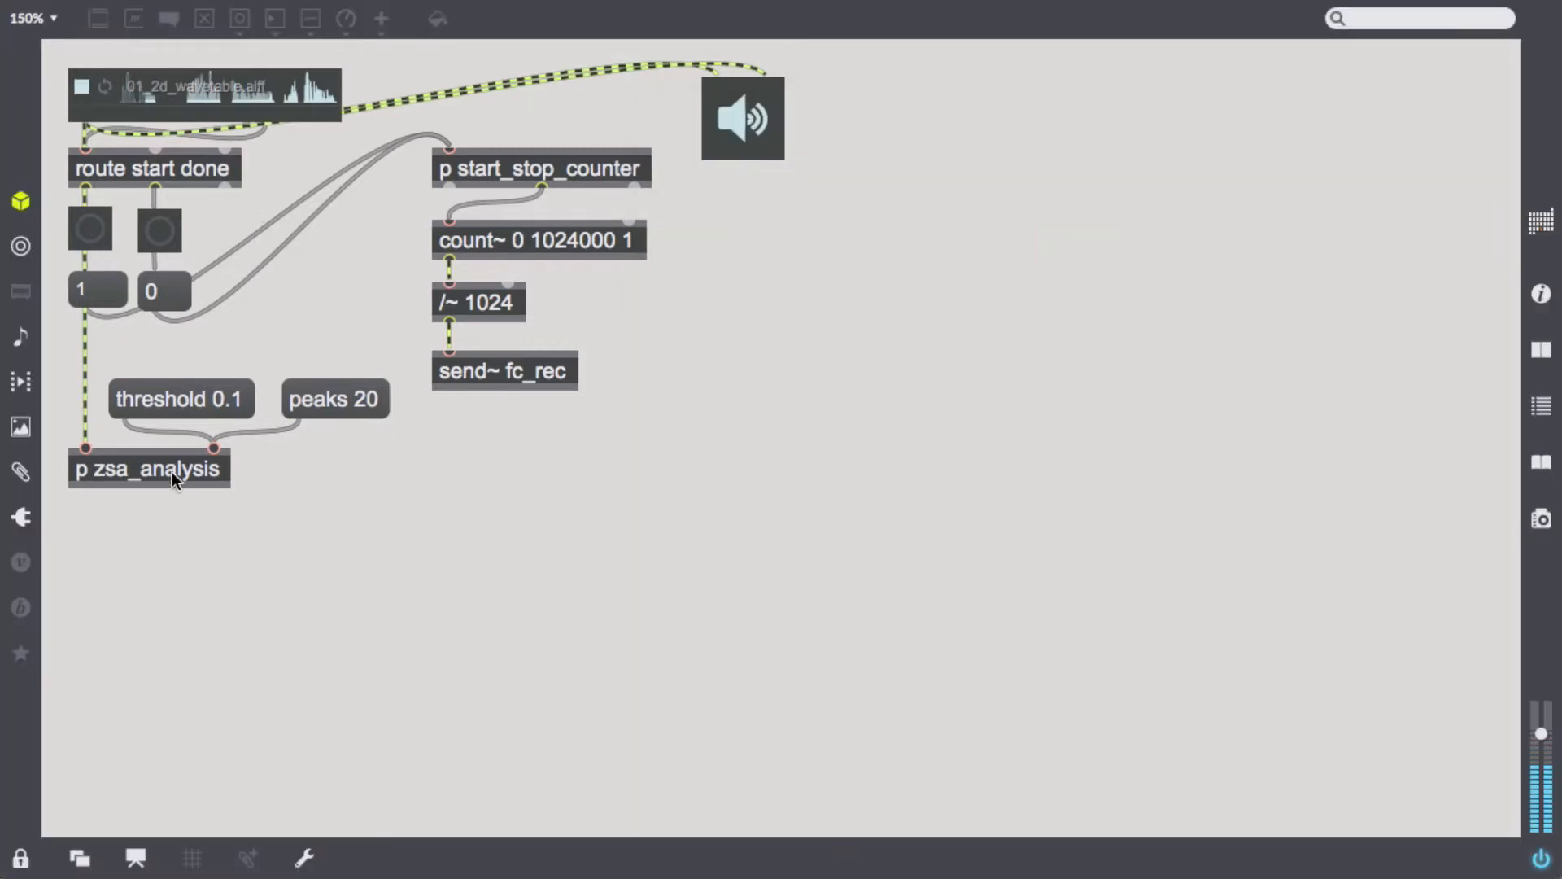
double_click(147, 469)
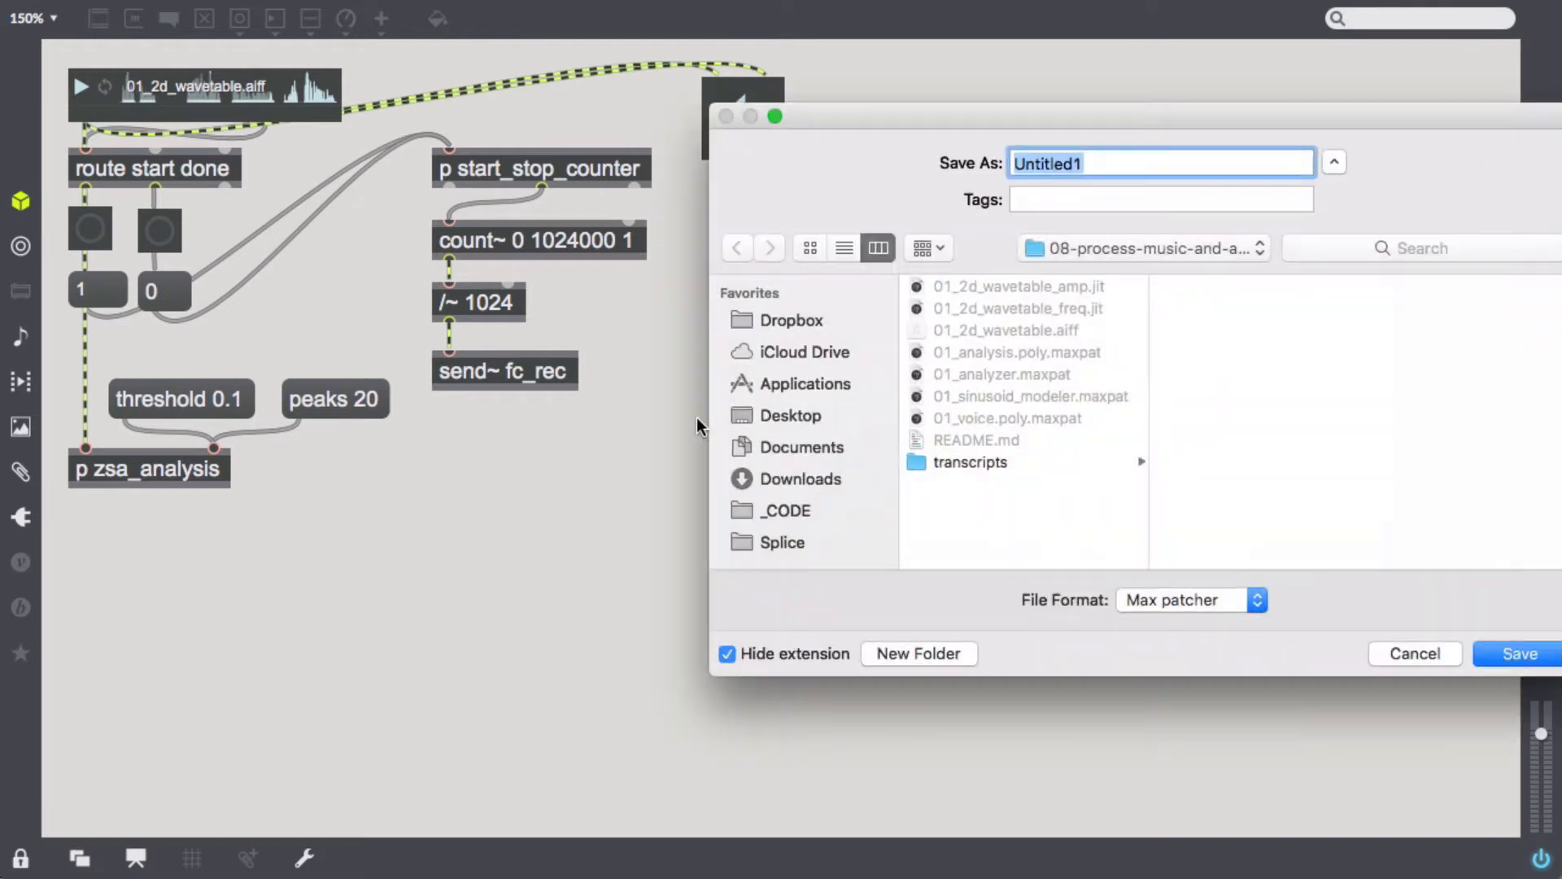
Save the new patch as analysis.poly in the _CODE/tmp folder
click(786, 511)
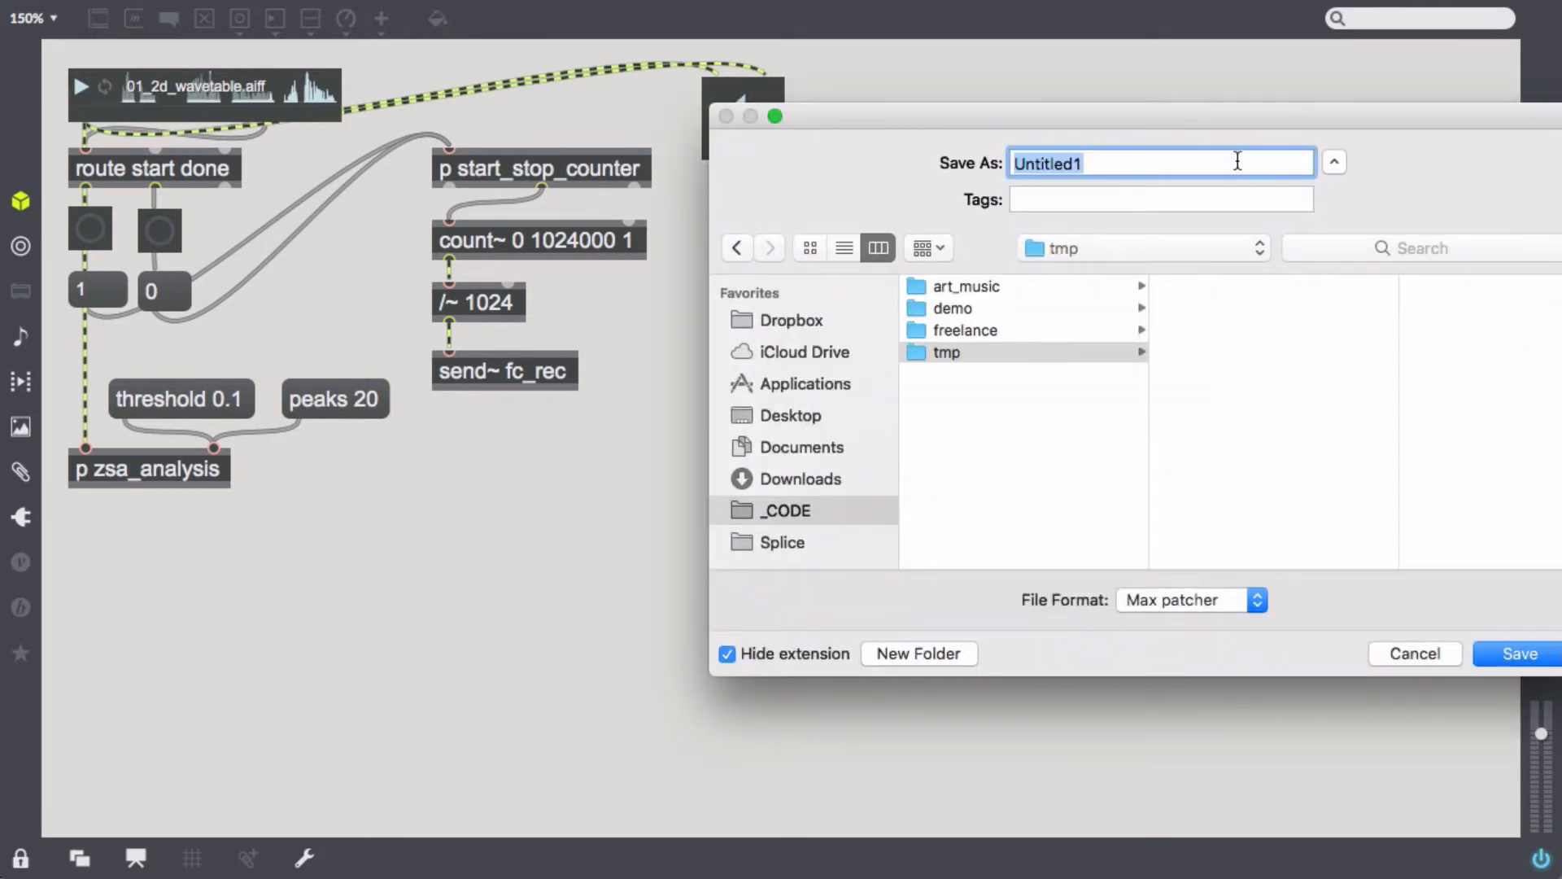
text(analysis.poly)
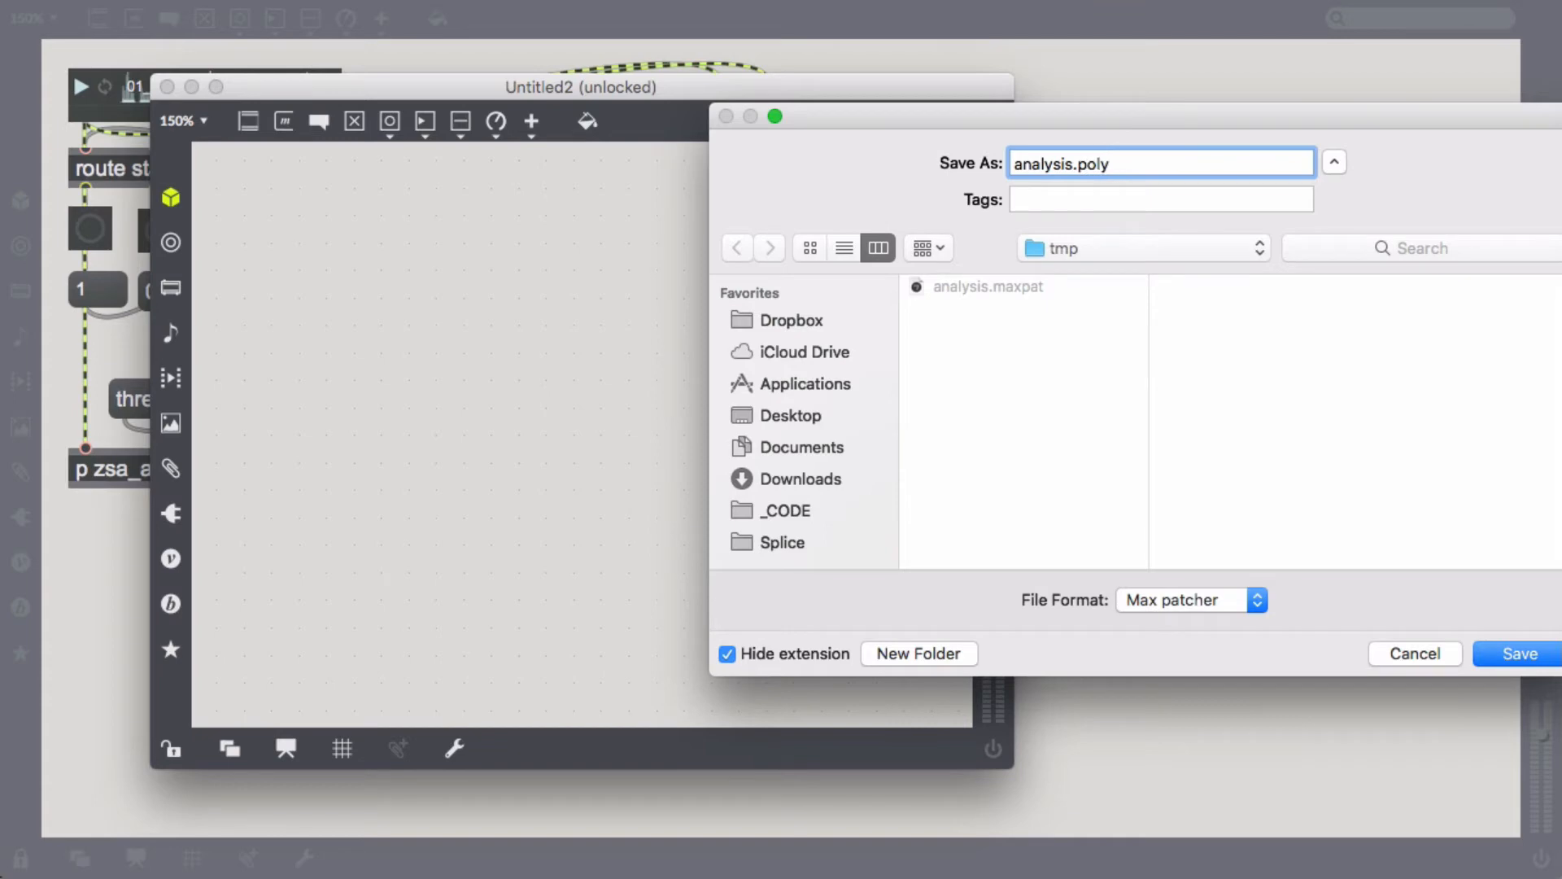
click(1518, 653)
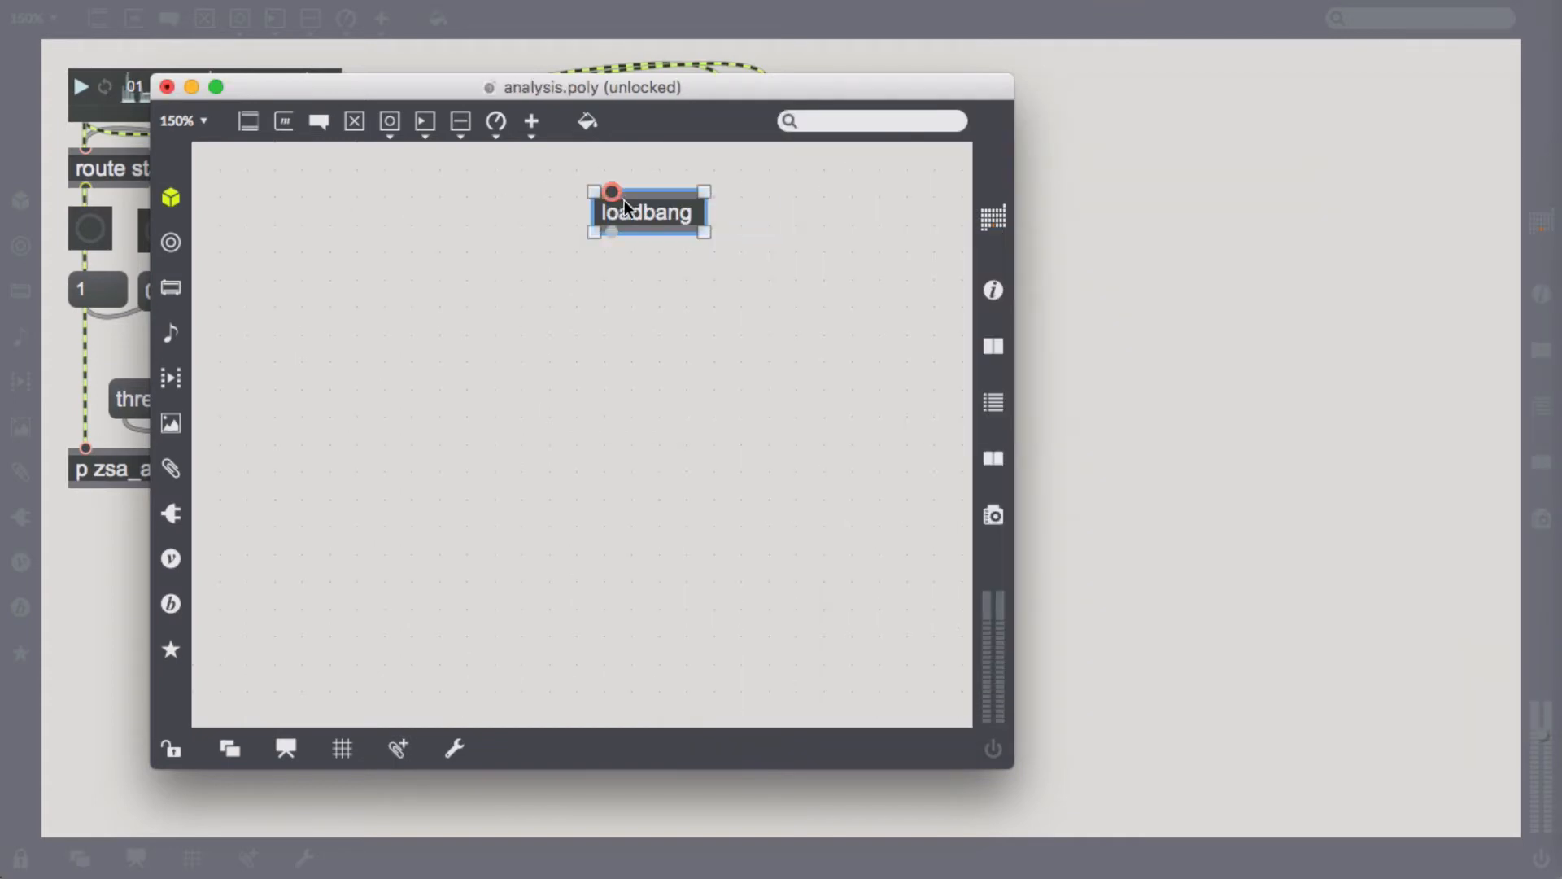
Add thispoly~ triggered by loadbang and send the voice number into both zl nth objects
text(thispoly~)
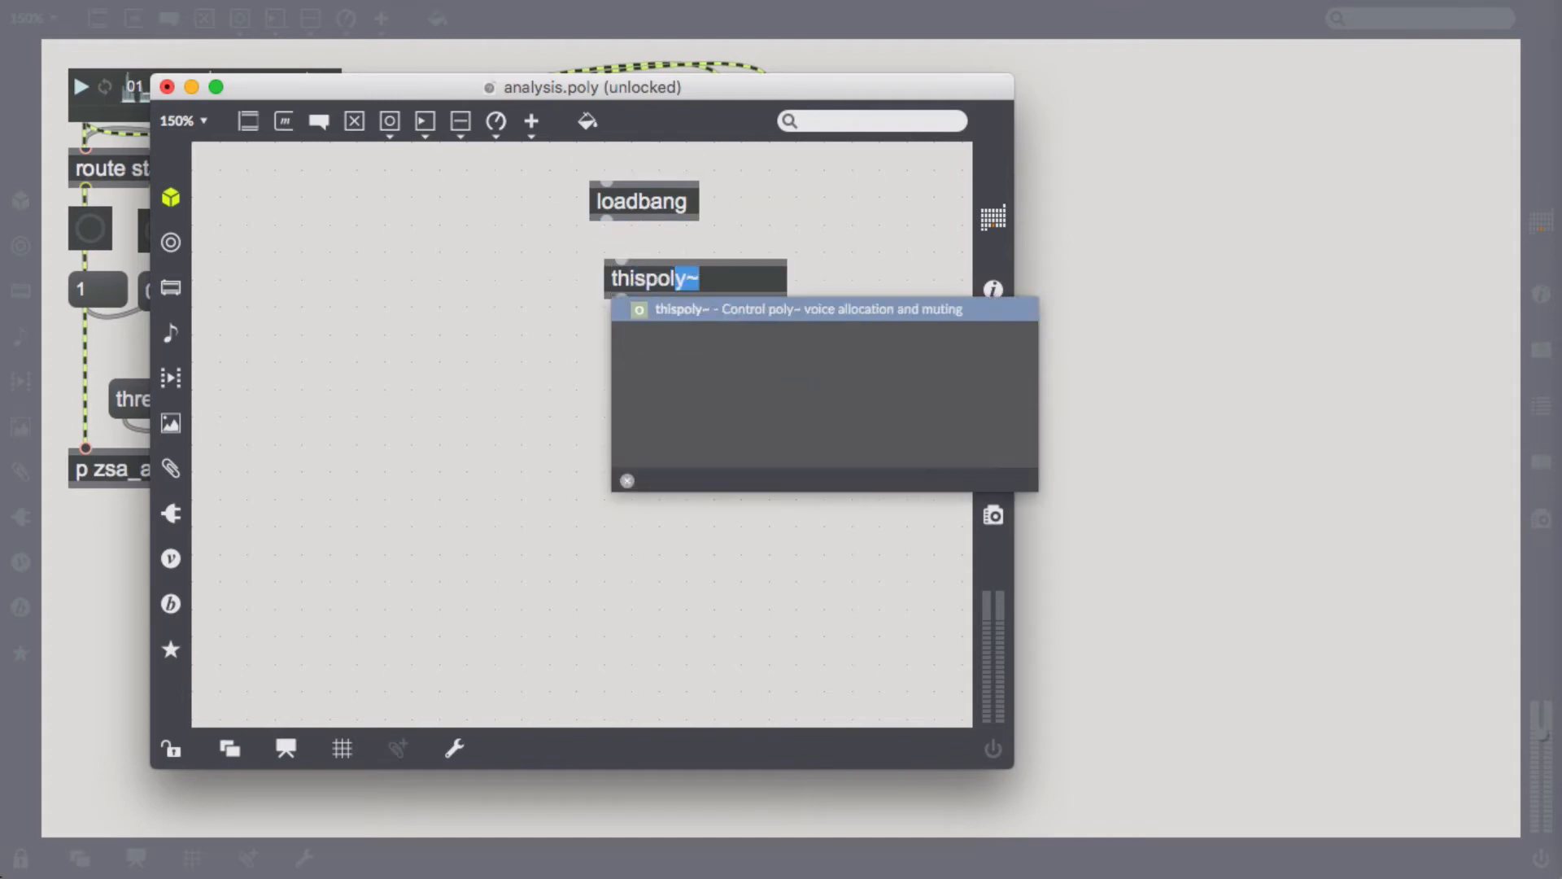
drag(653, 278, 644, 276)
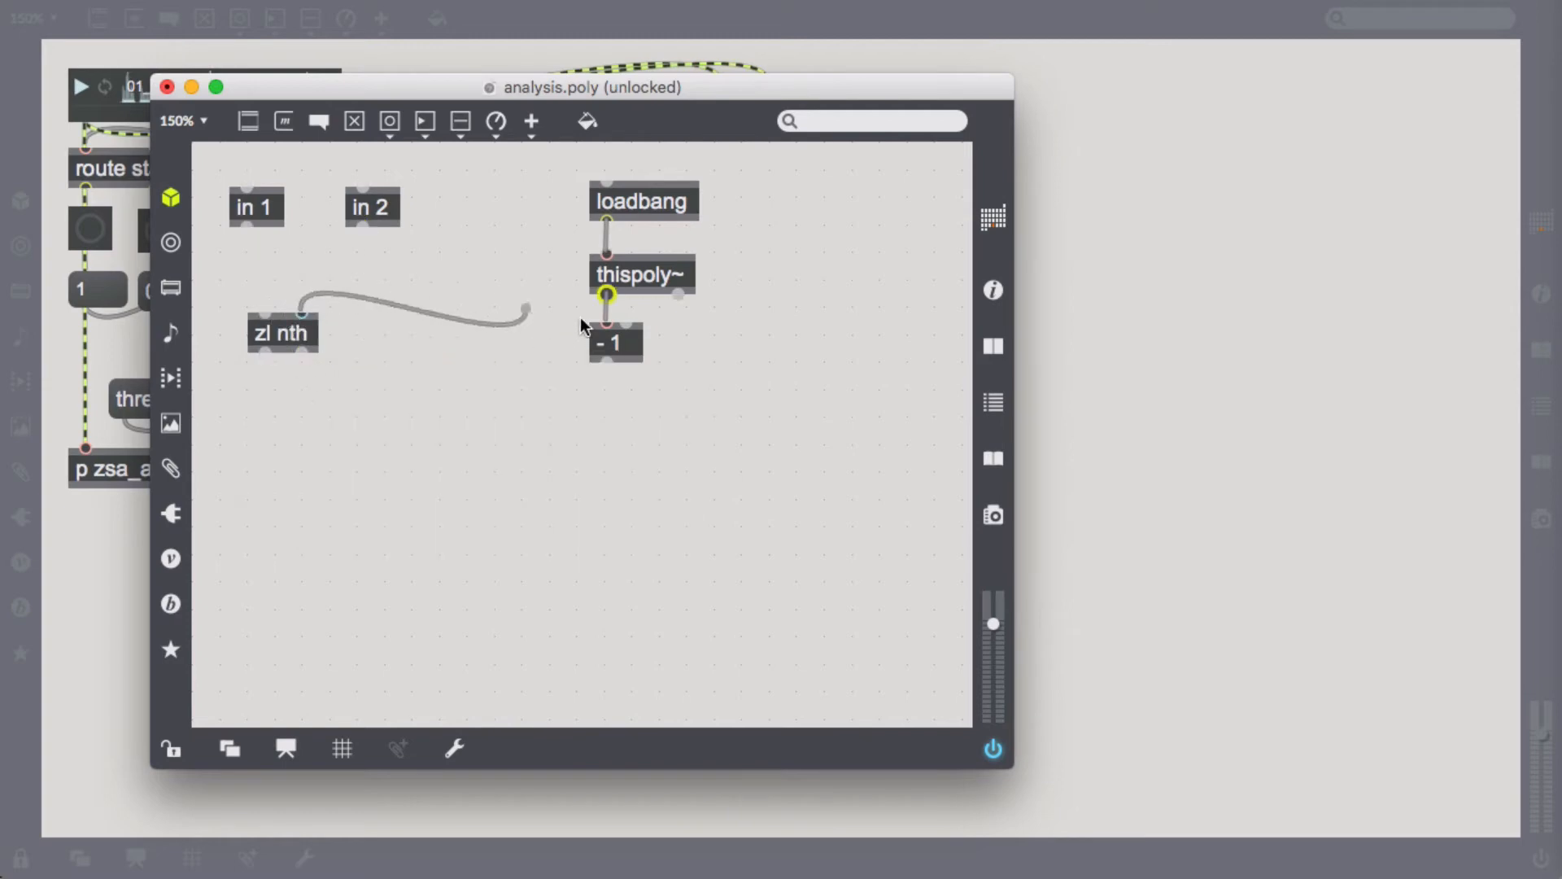
mouse_move(608, 299)
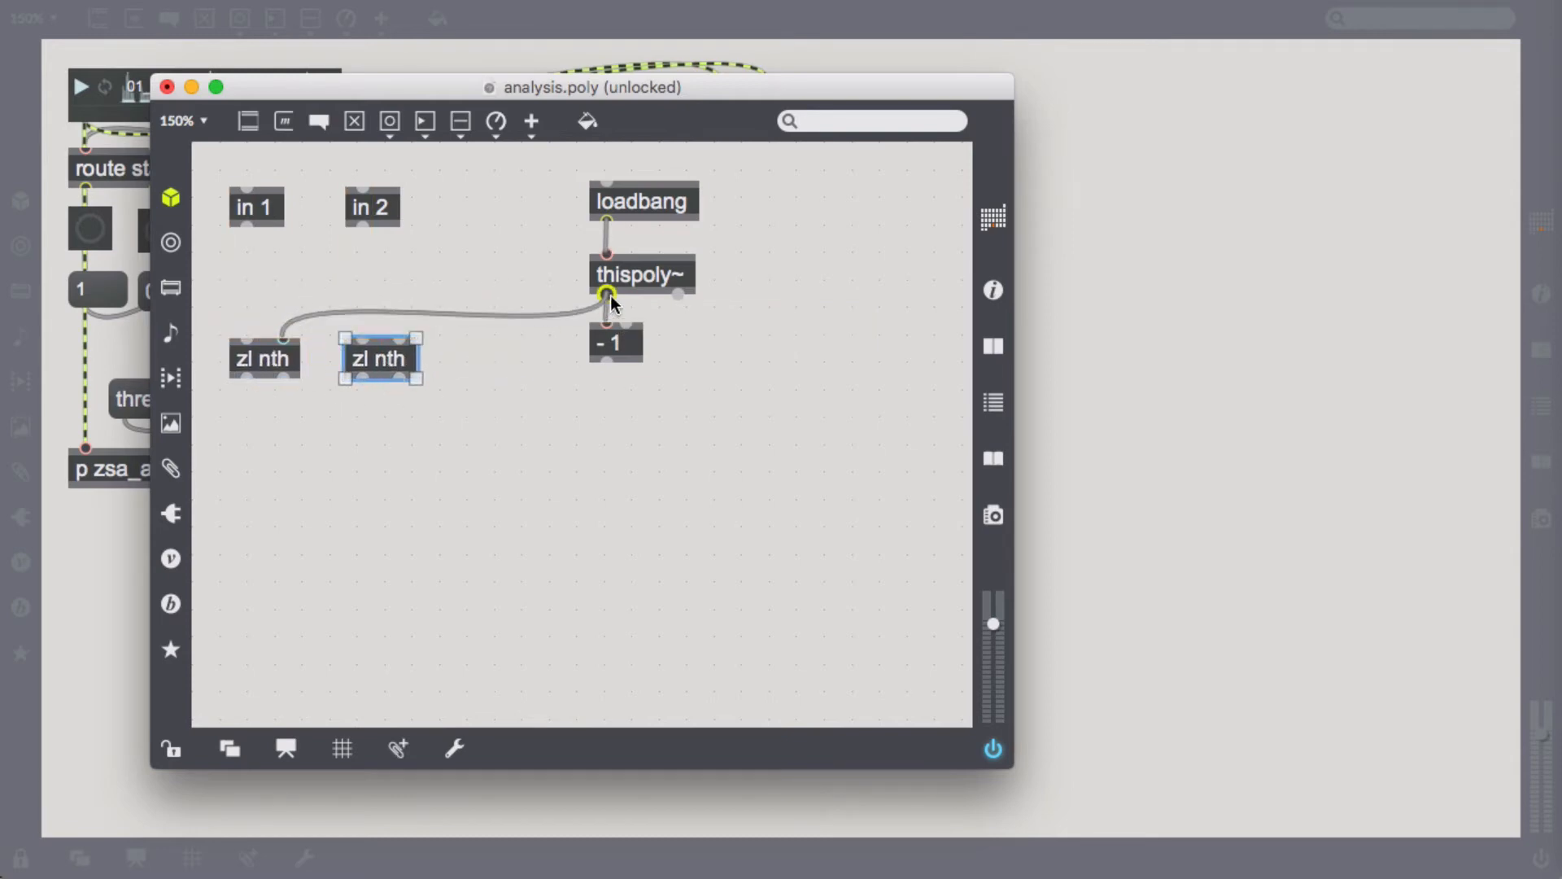
drag(359, 227, 359, 341)
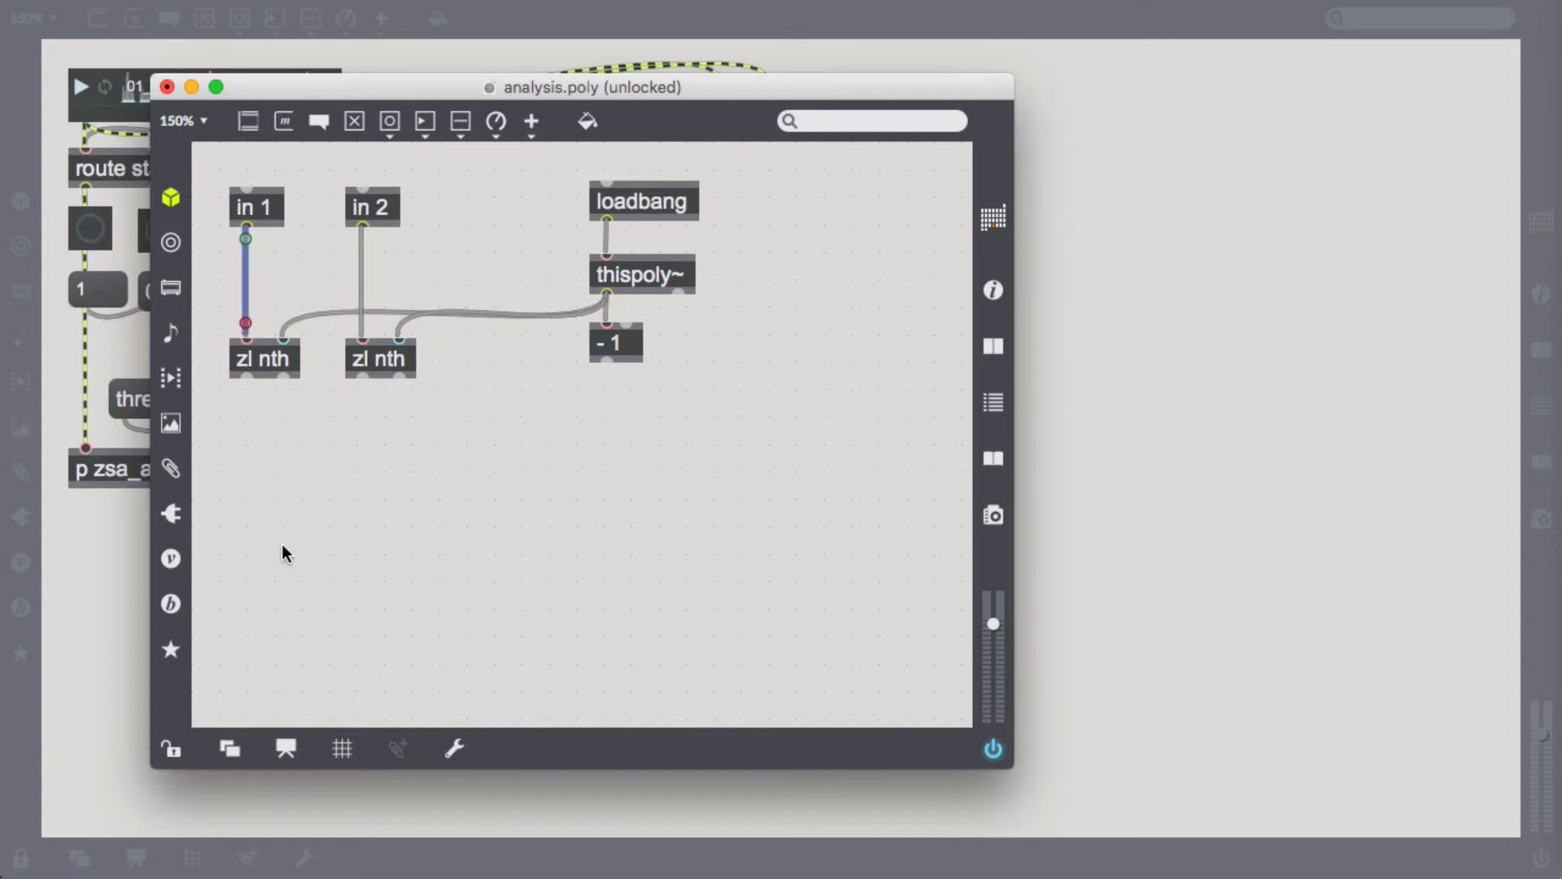
Create jit.poke~ writers for the frequencies (2) and amplitudes matrices
text(jit.poke~)
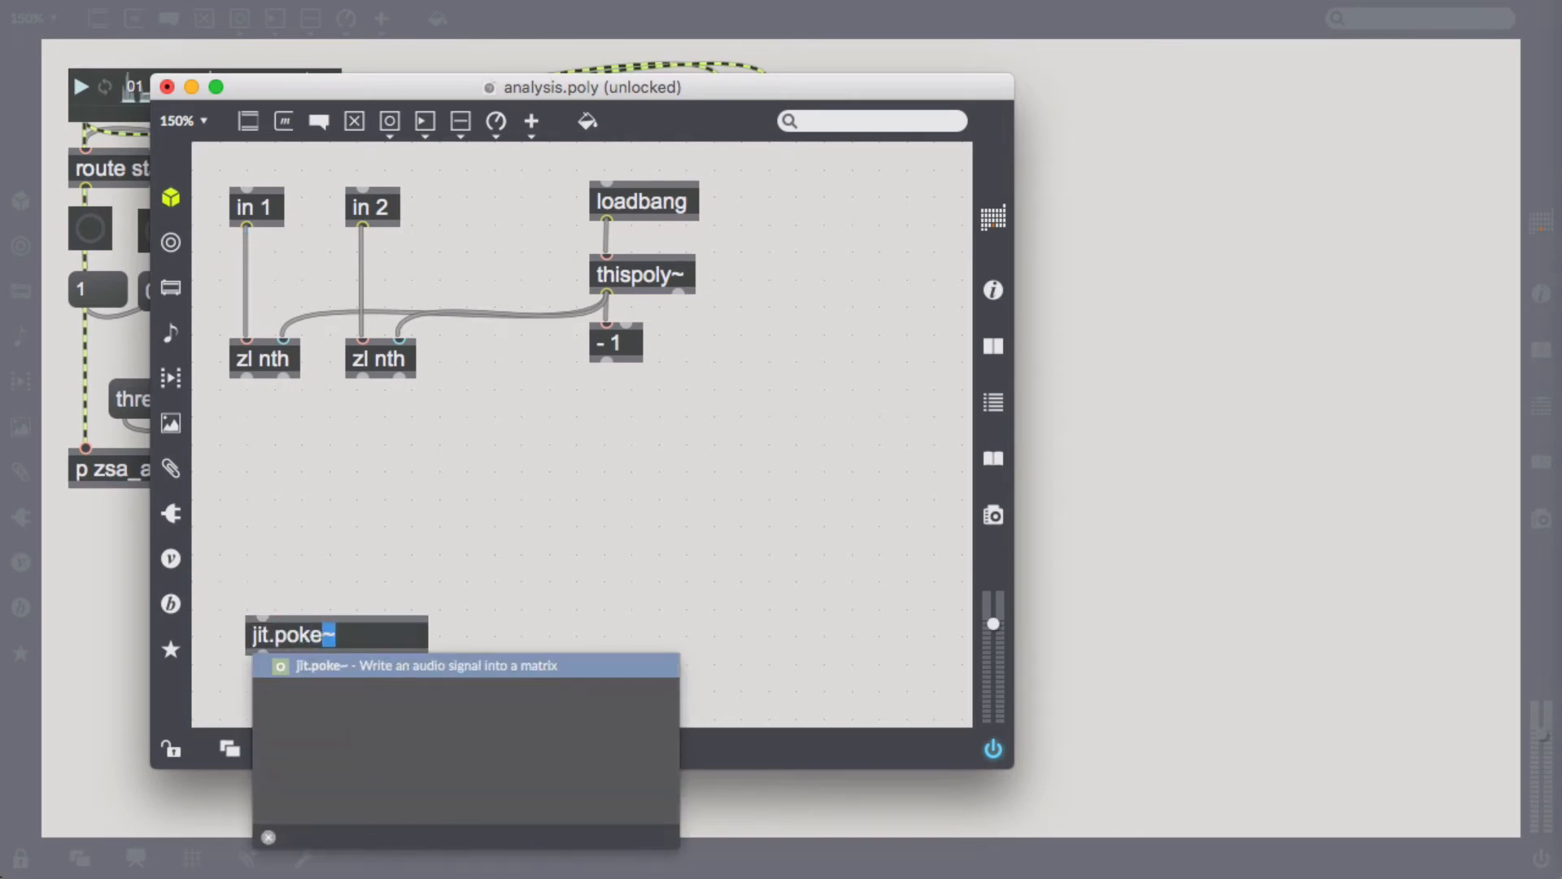
text(frequencies 2 0)
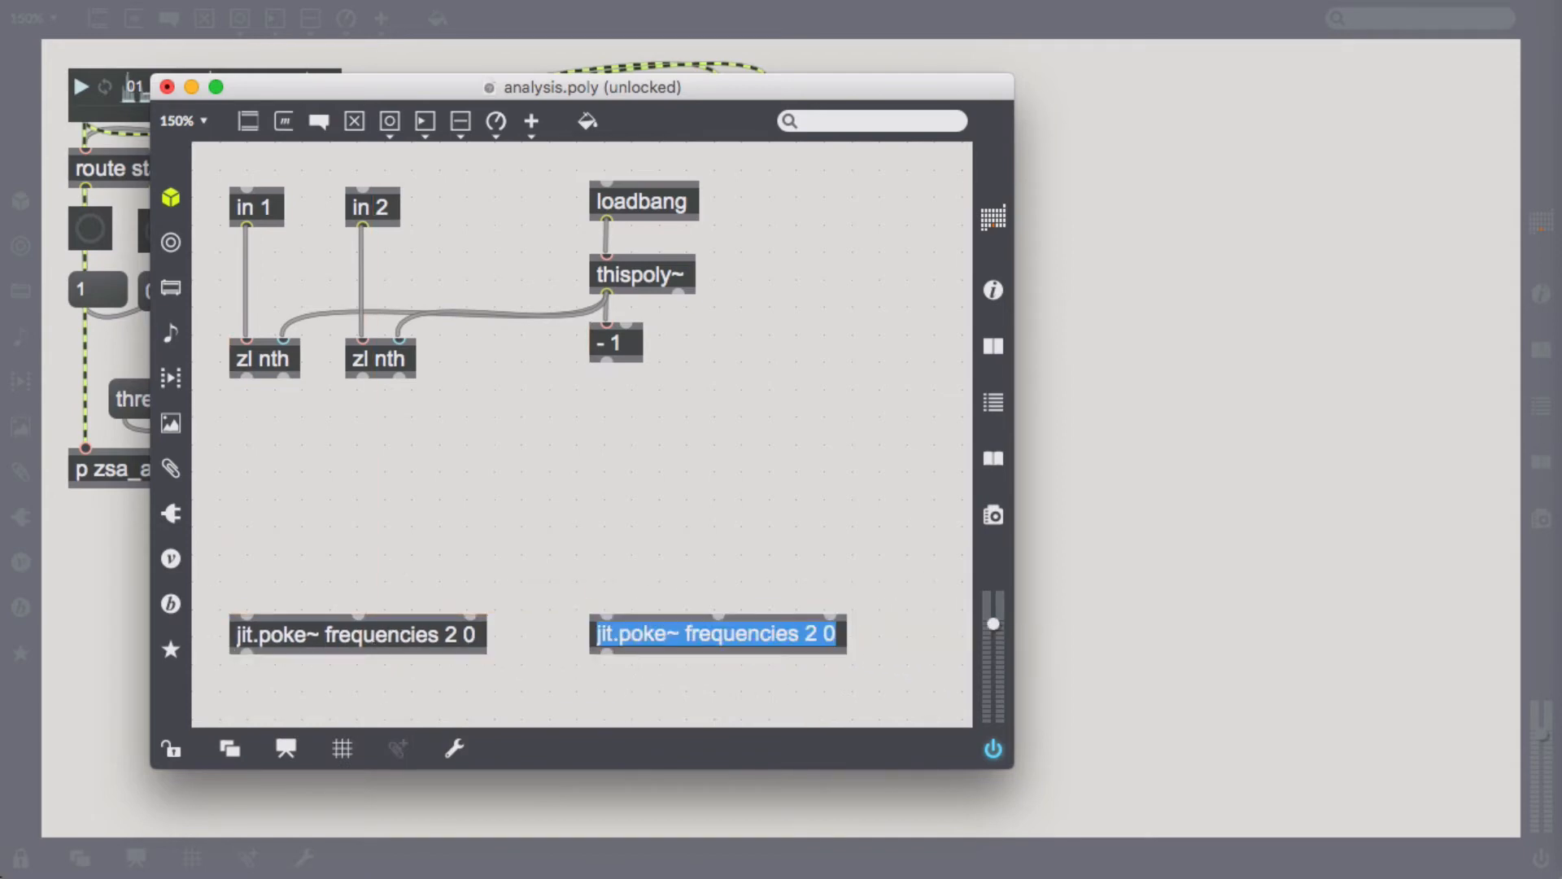
text(amplitud)
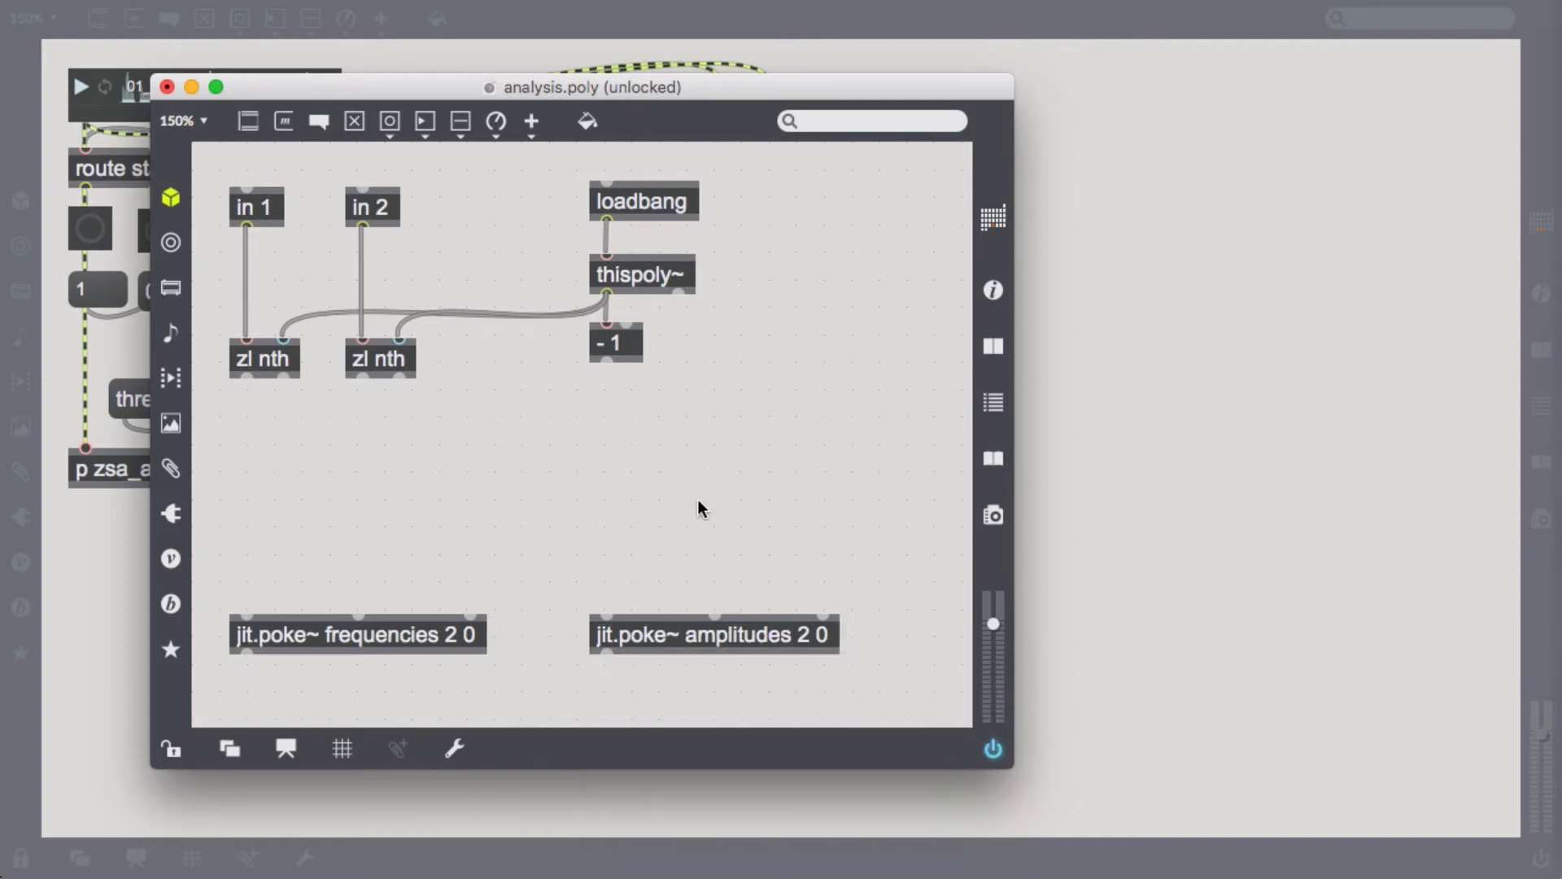
mouse_move(758, 456)
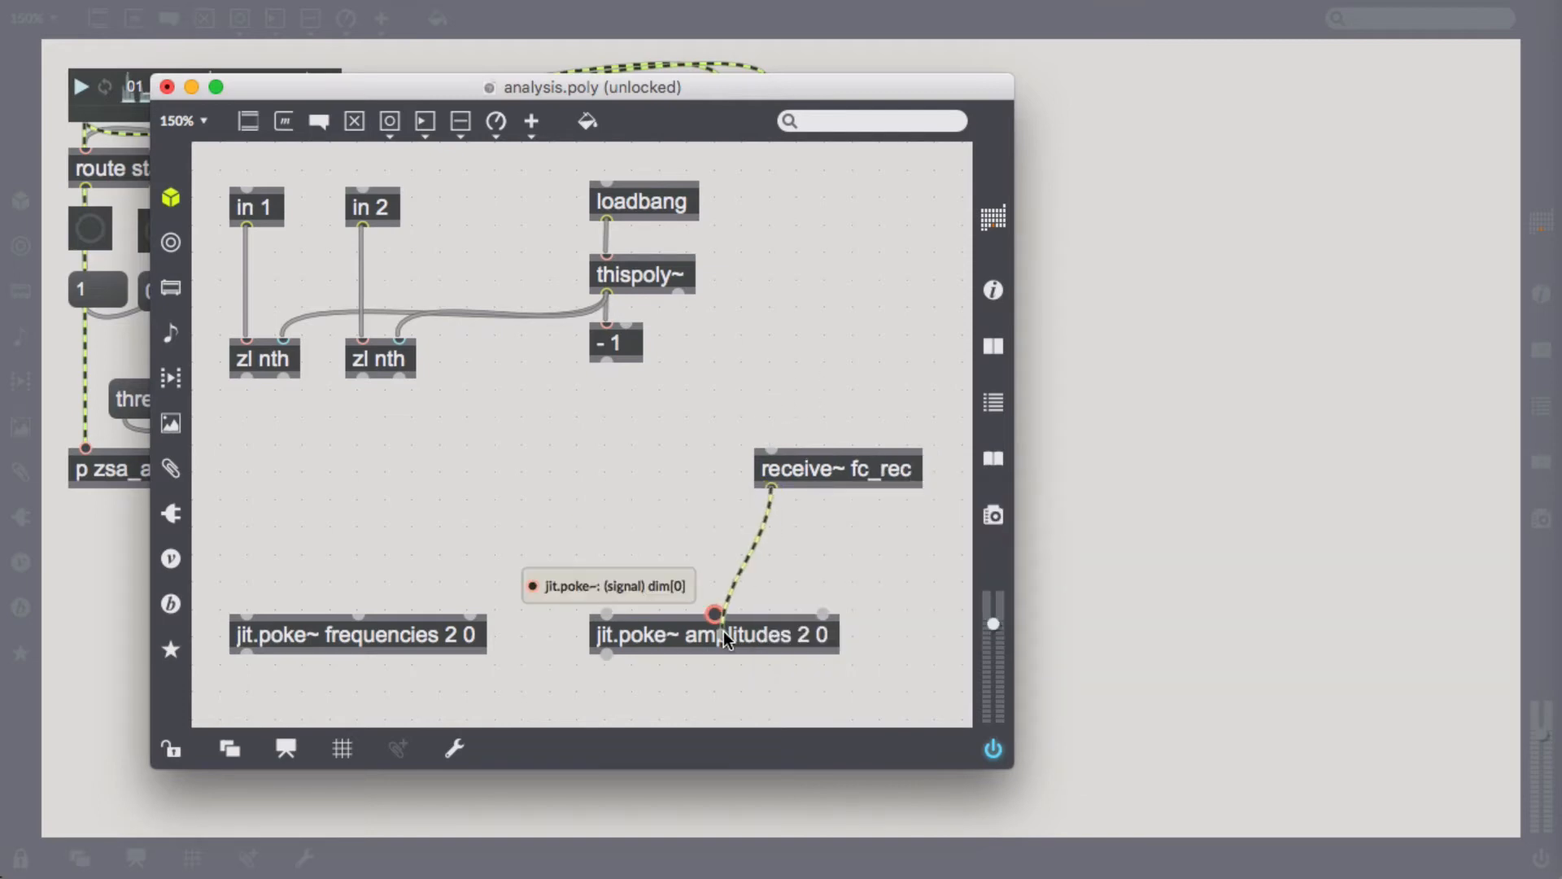
Patch receive~ fc_rec and a sig~ converter into the frequencies jit.poke~ writer
drag(714, 615, 359, 615)
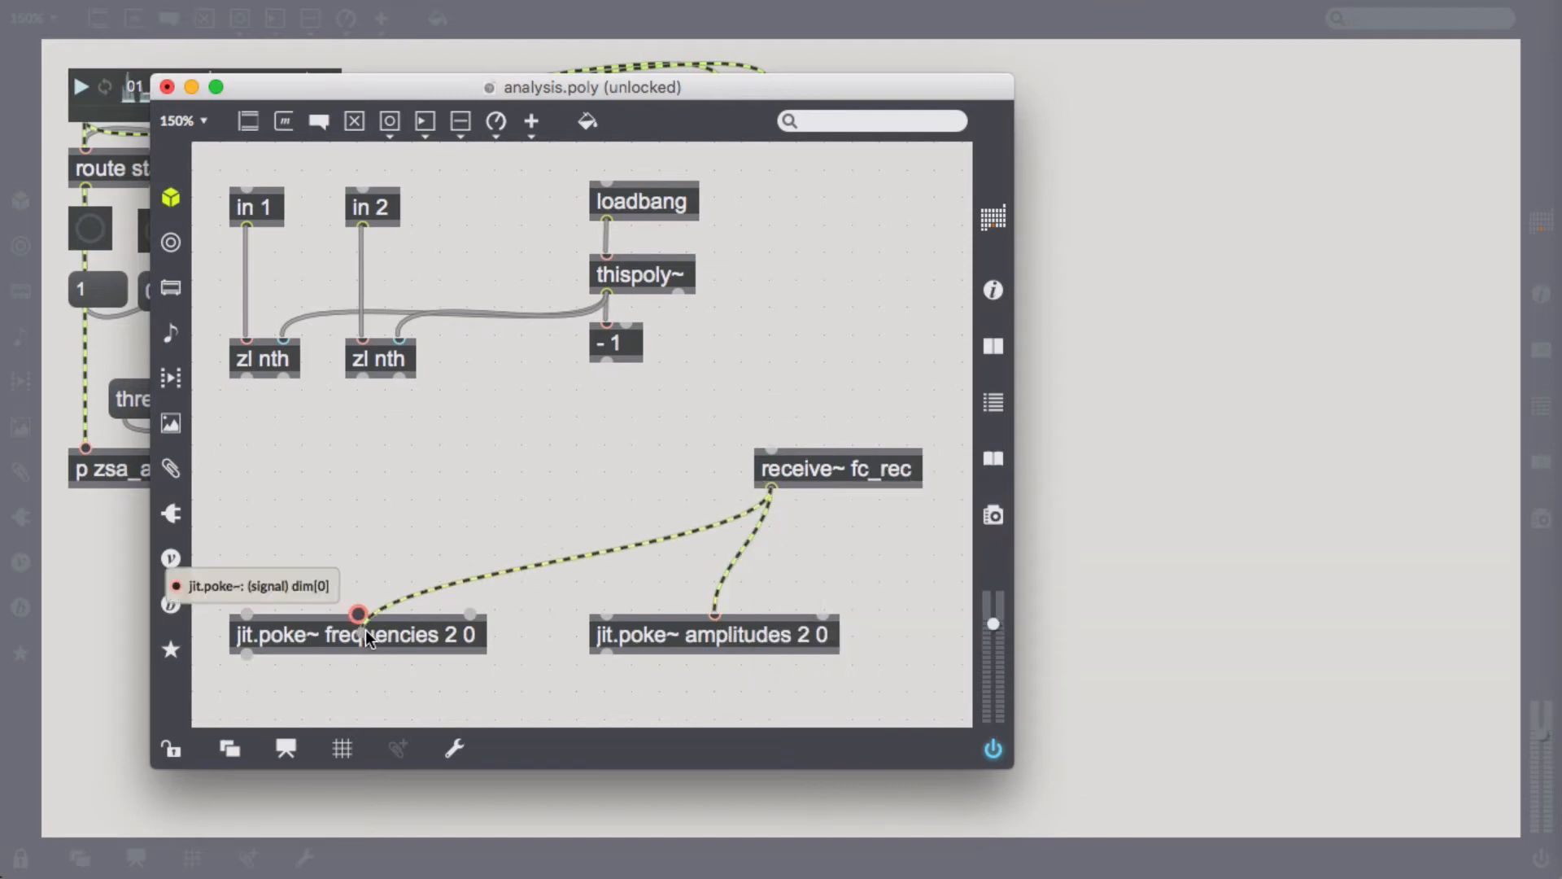
click(558, 553)
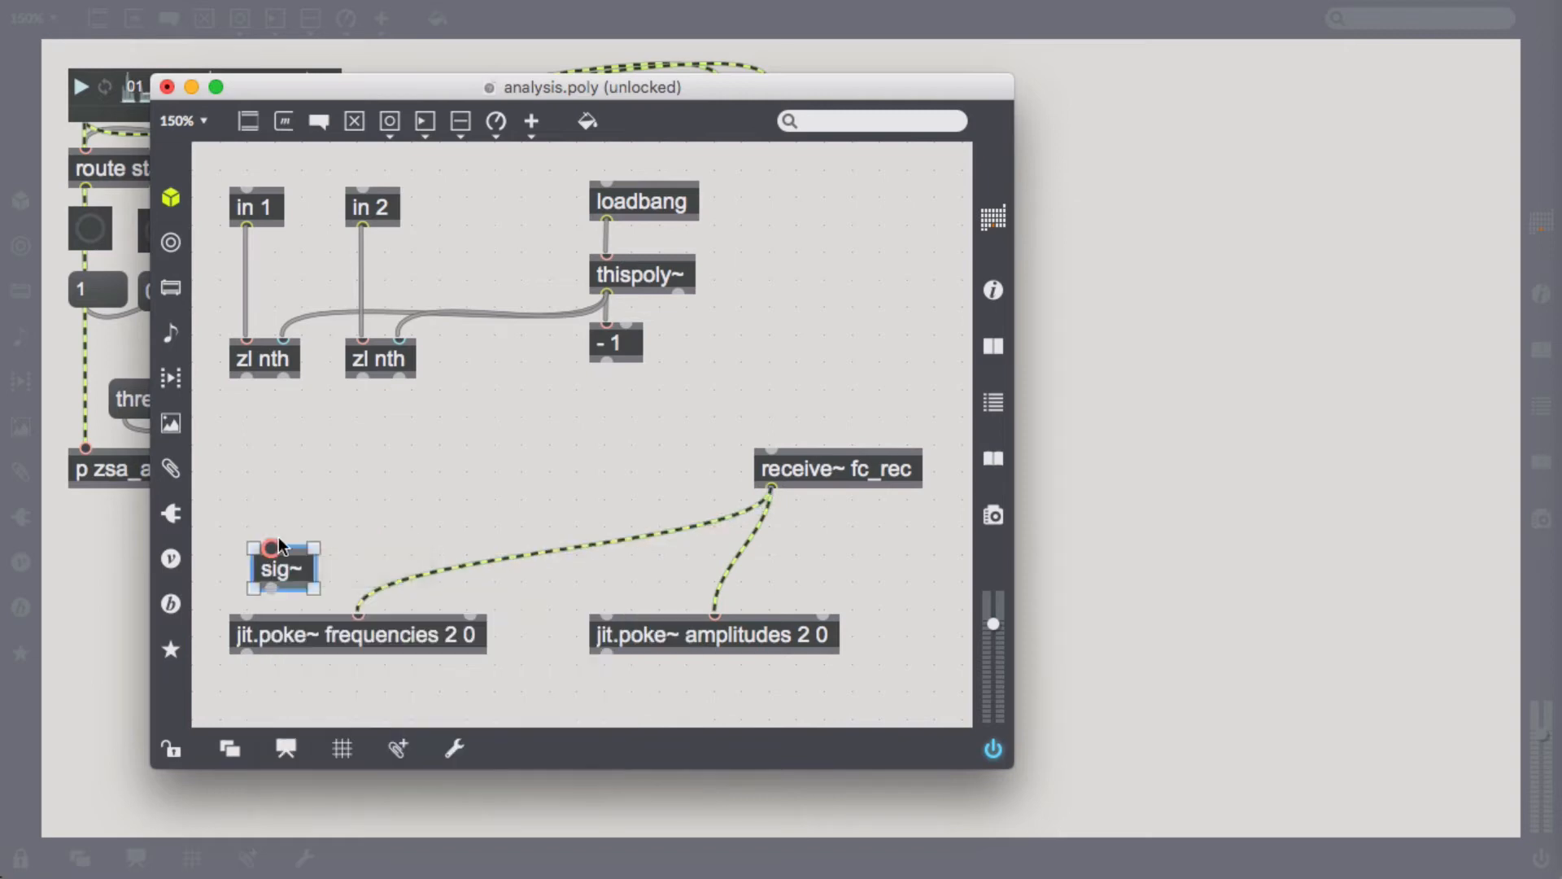
drag(282, 568, 618, 566)
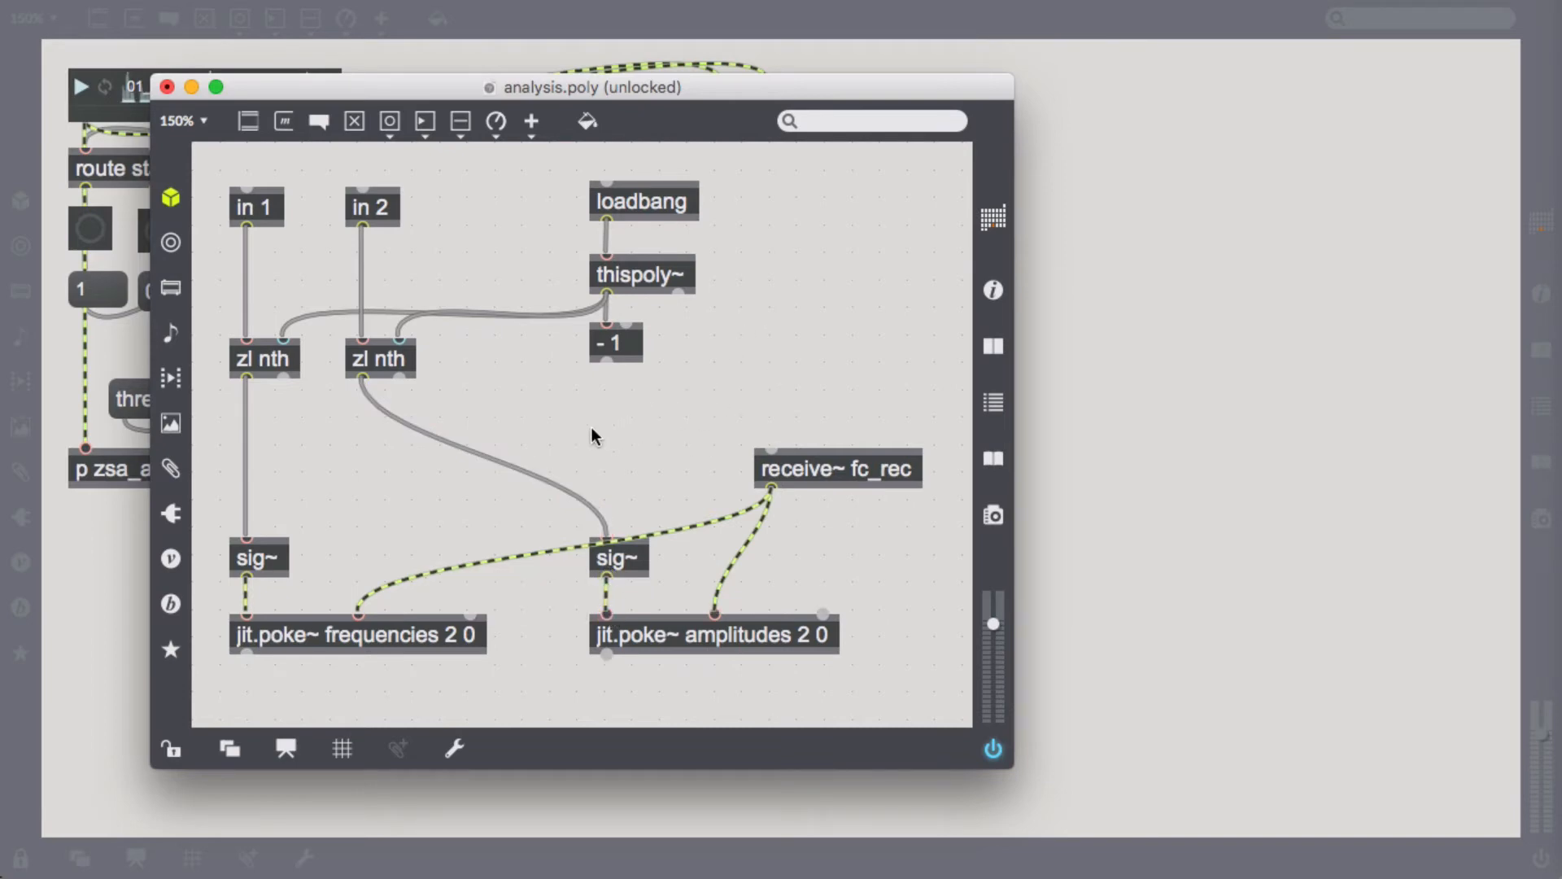
double_click(617, 558)
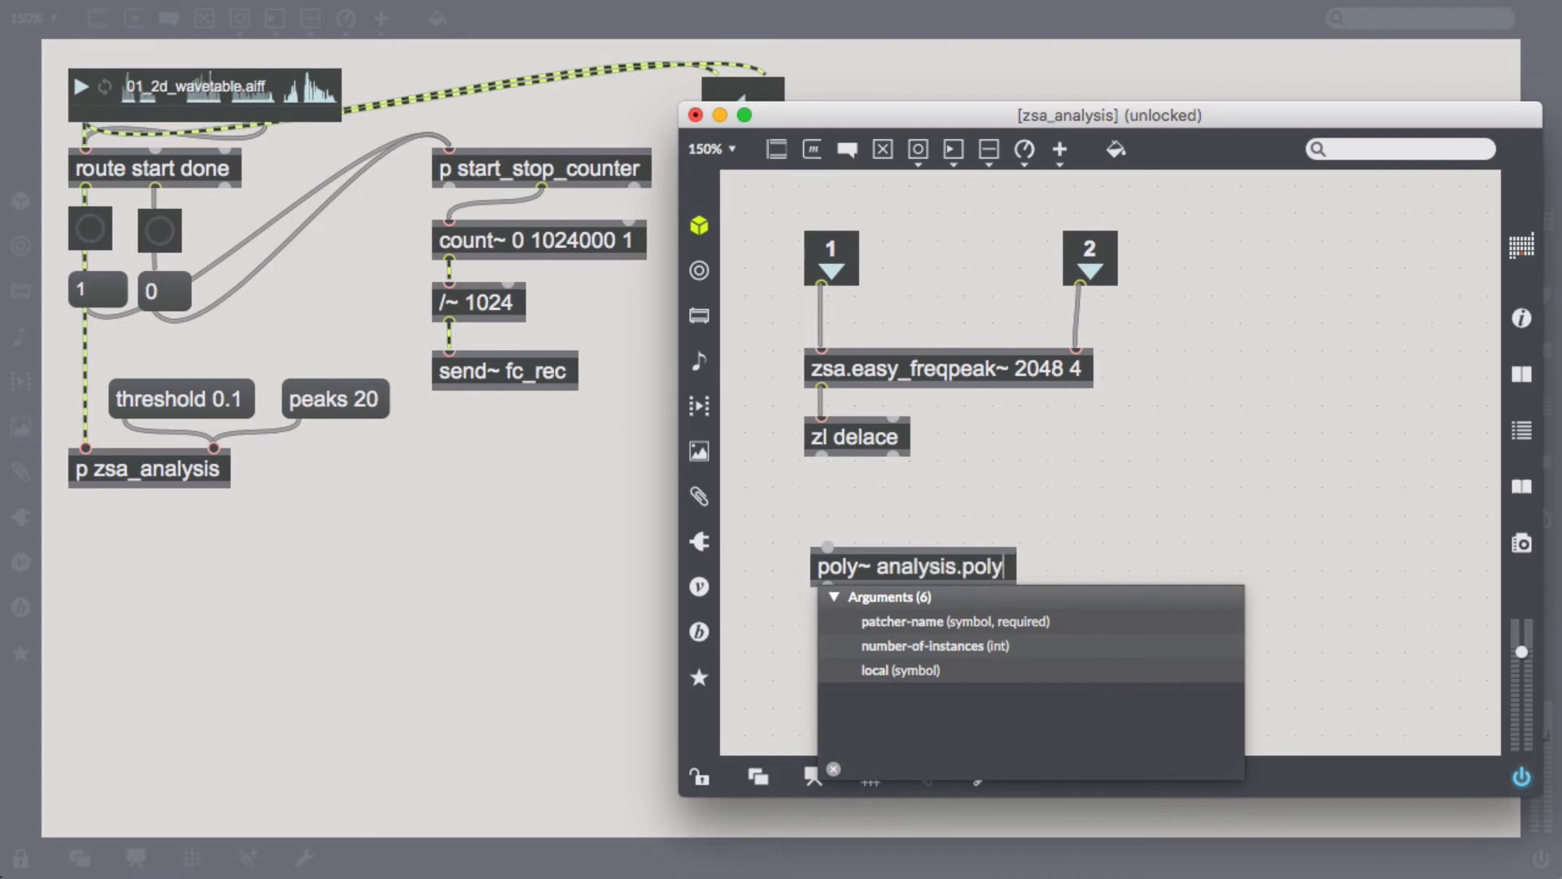
text(@voices 20 @target 0)
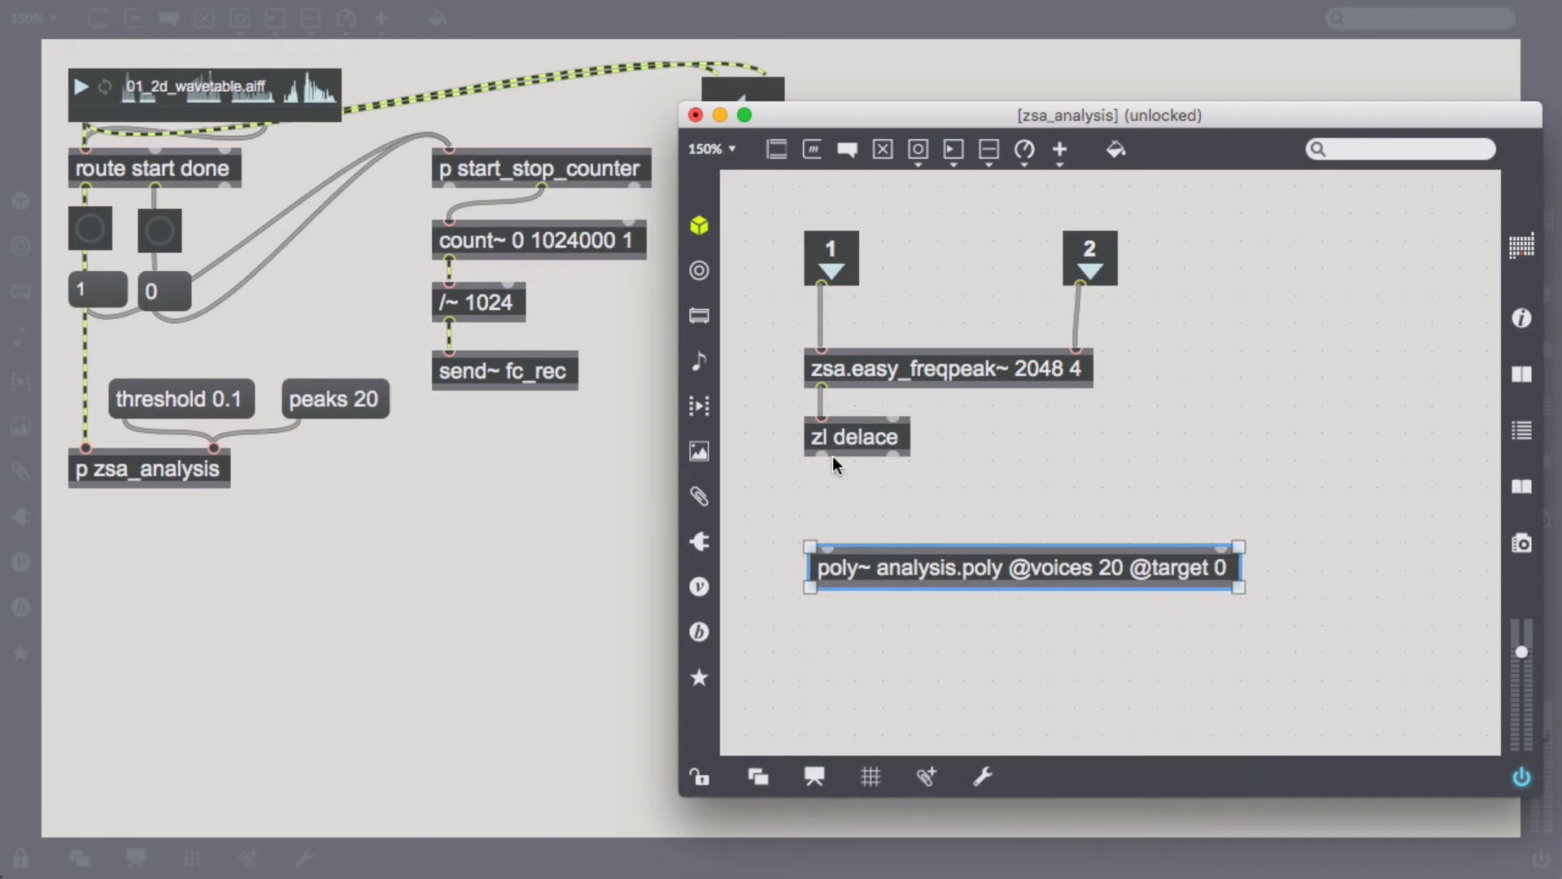
drag(894, 466, 1218, 548)
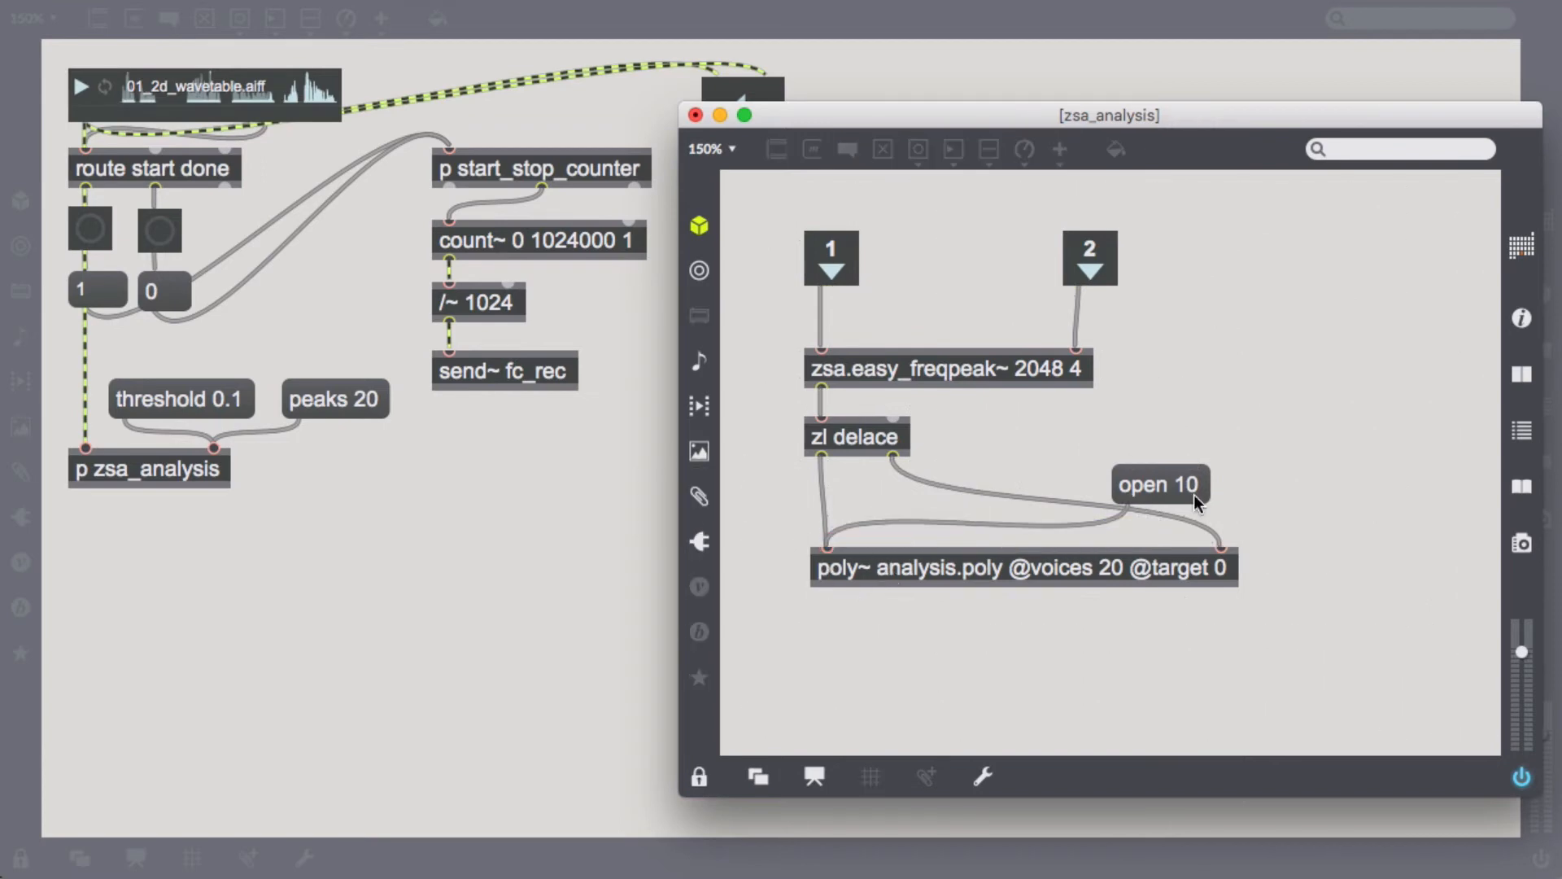
click(696, 115)
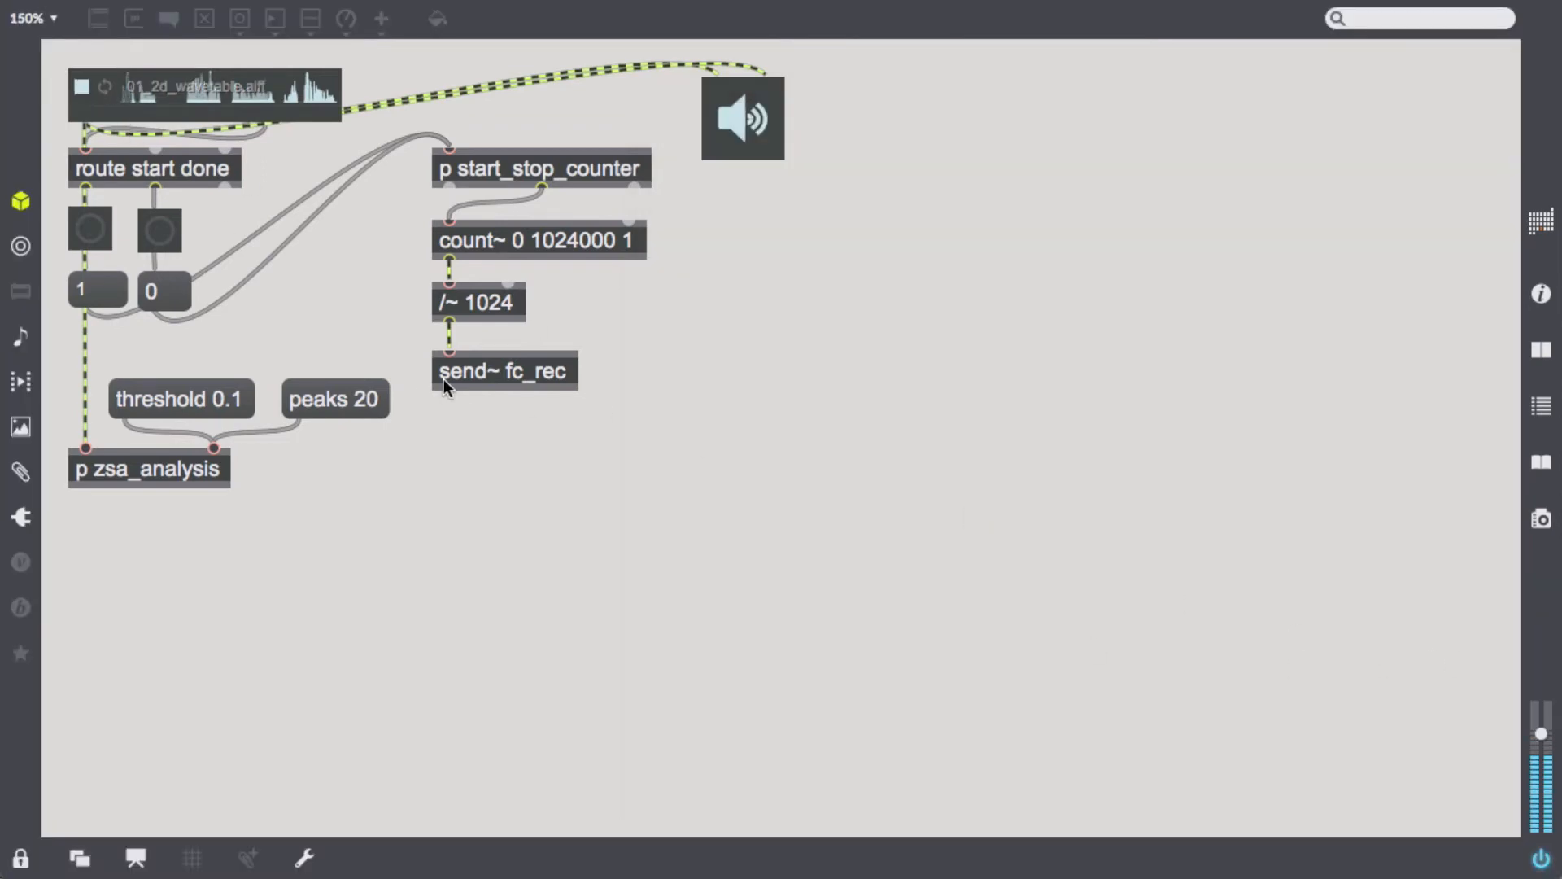
double_click(147, 467)
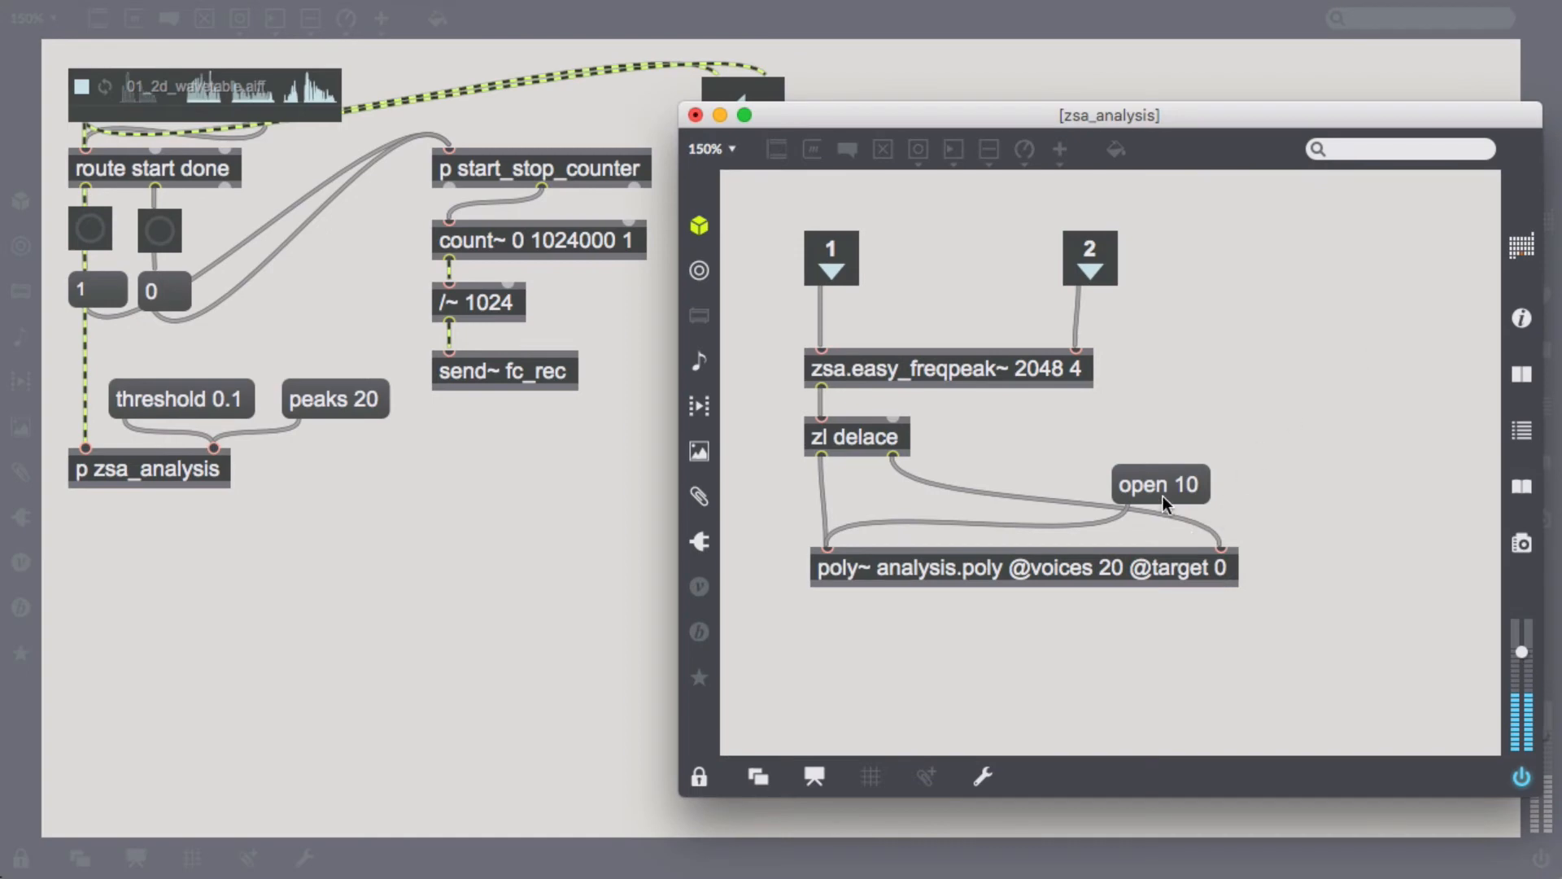
double_click(1022, 568)
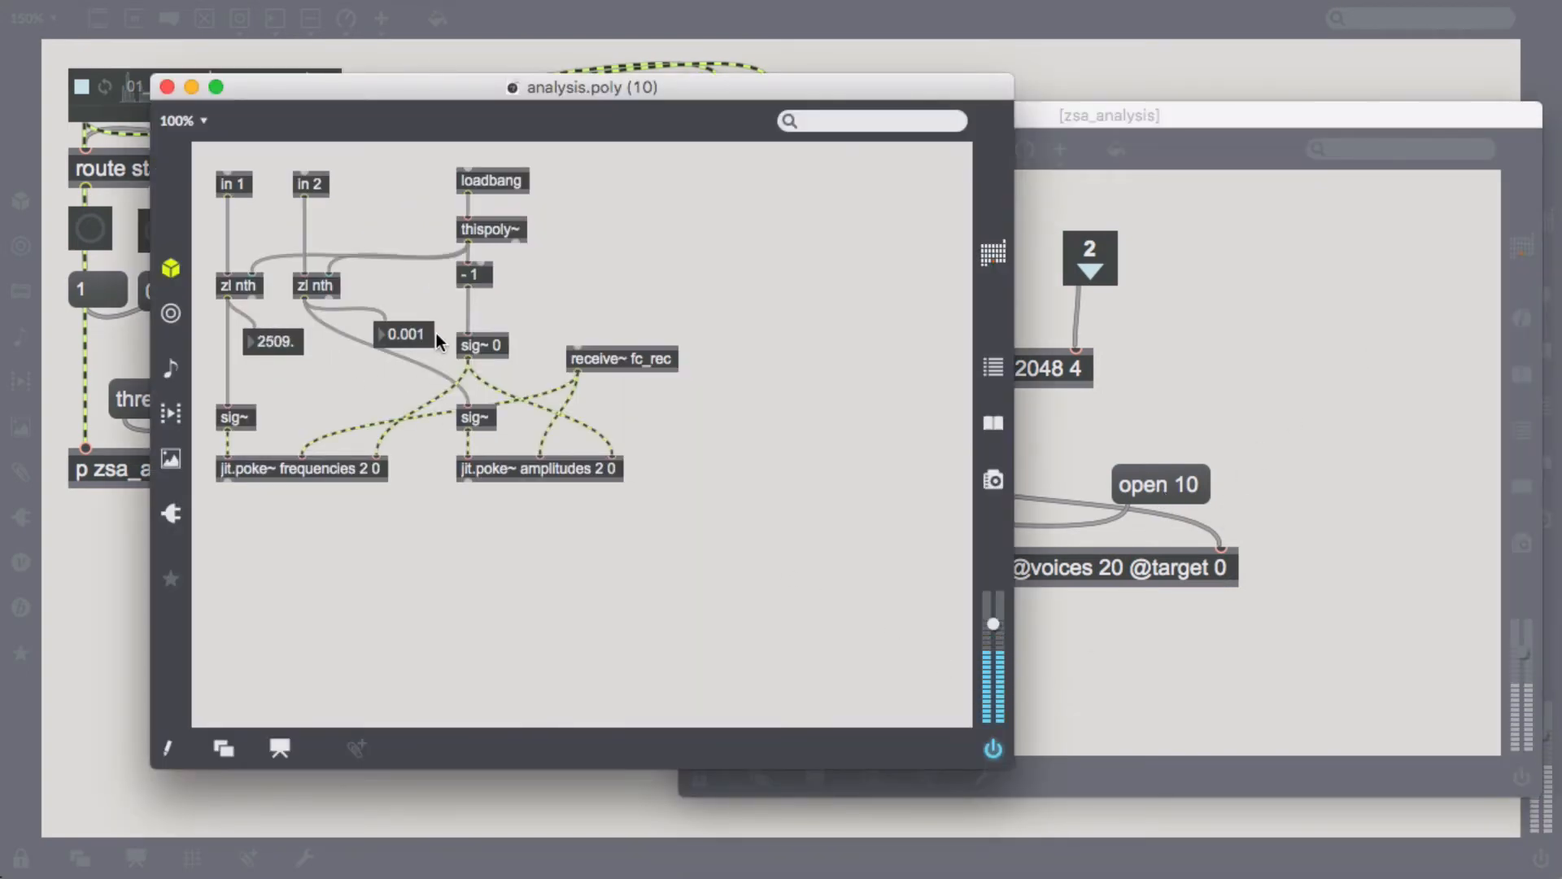
click(166, 87)
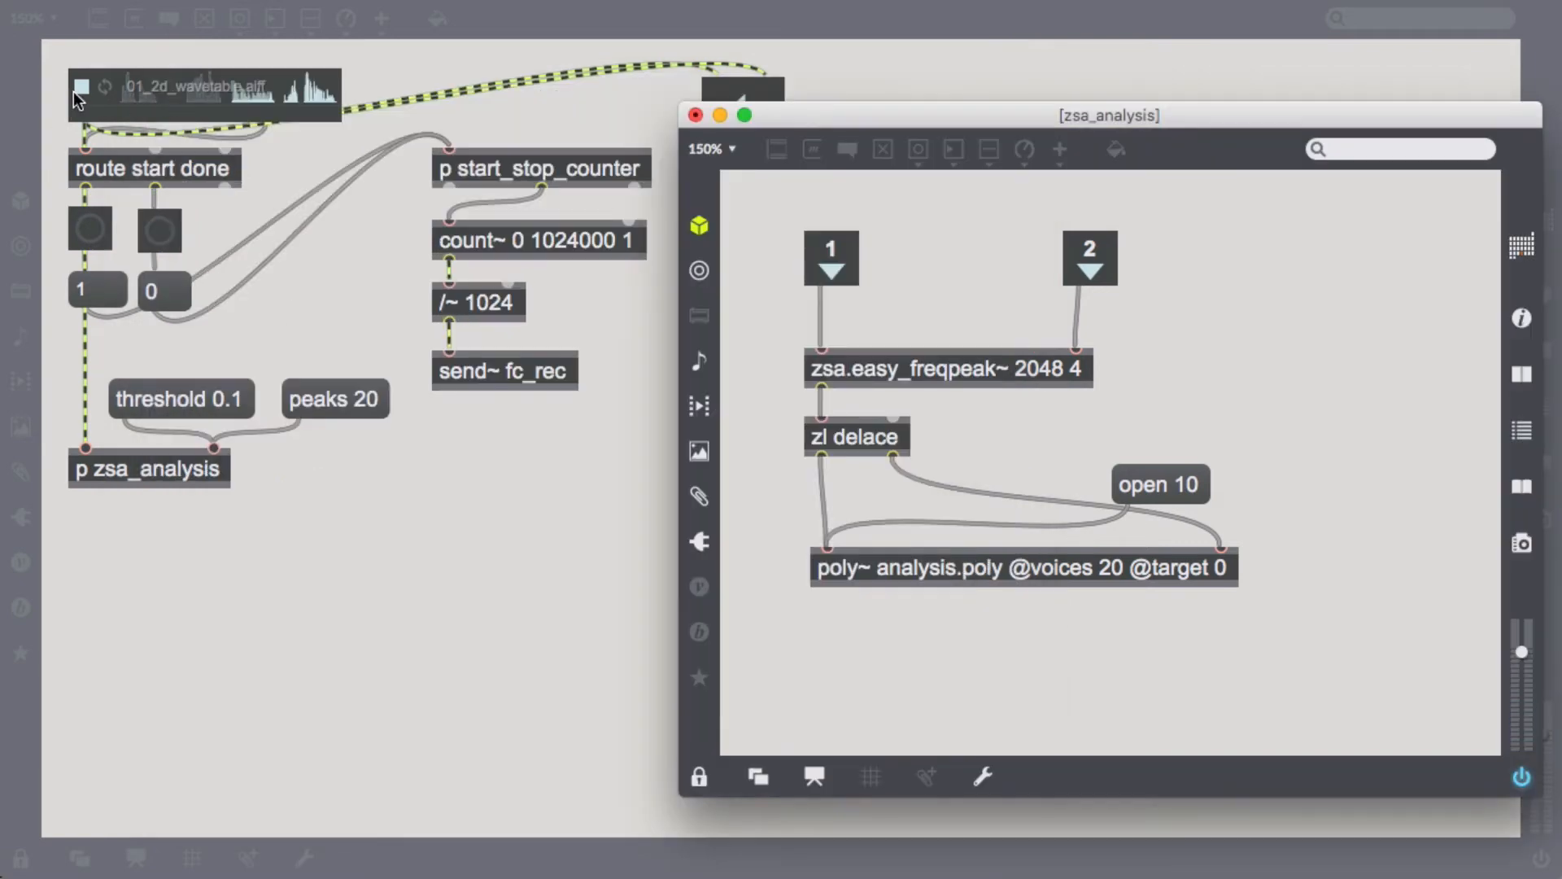
click(696, 115)
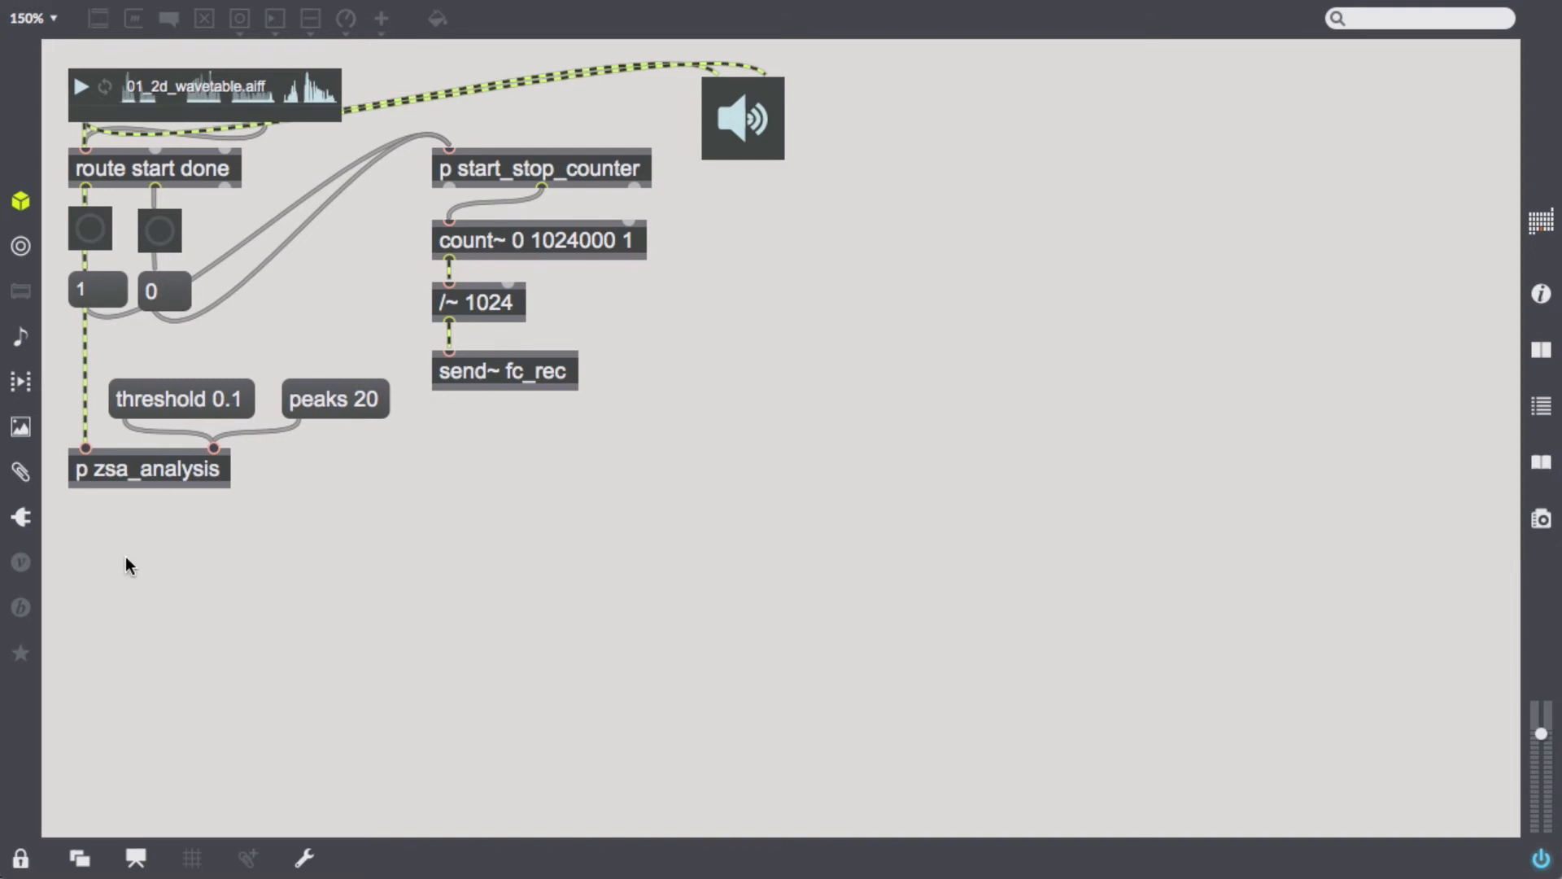
Add jit.matrix frequencies 1 float32 1000 20, a wide jit.pwindow, and jit.op scaling by 0.0002
text(jit.matrix frequ)
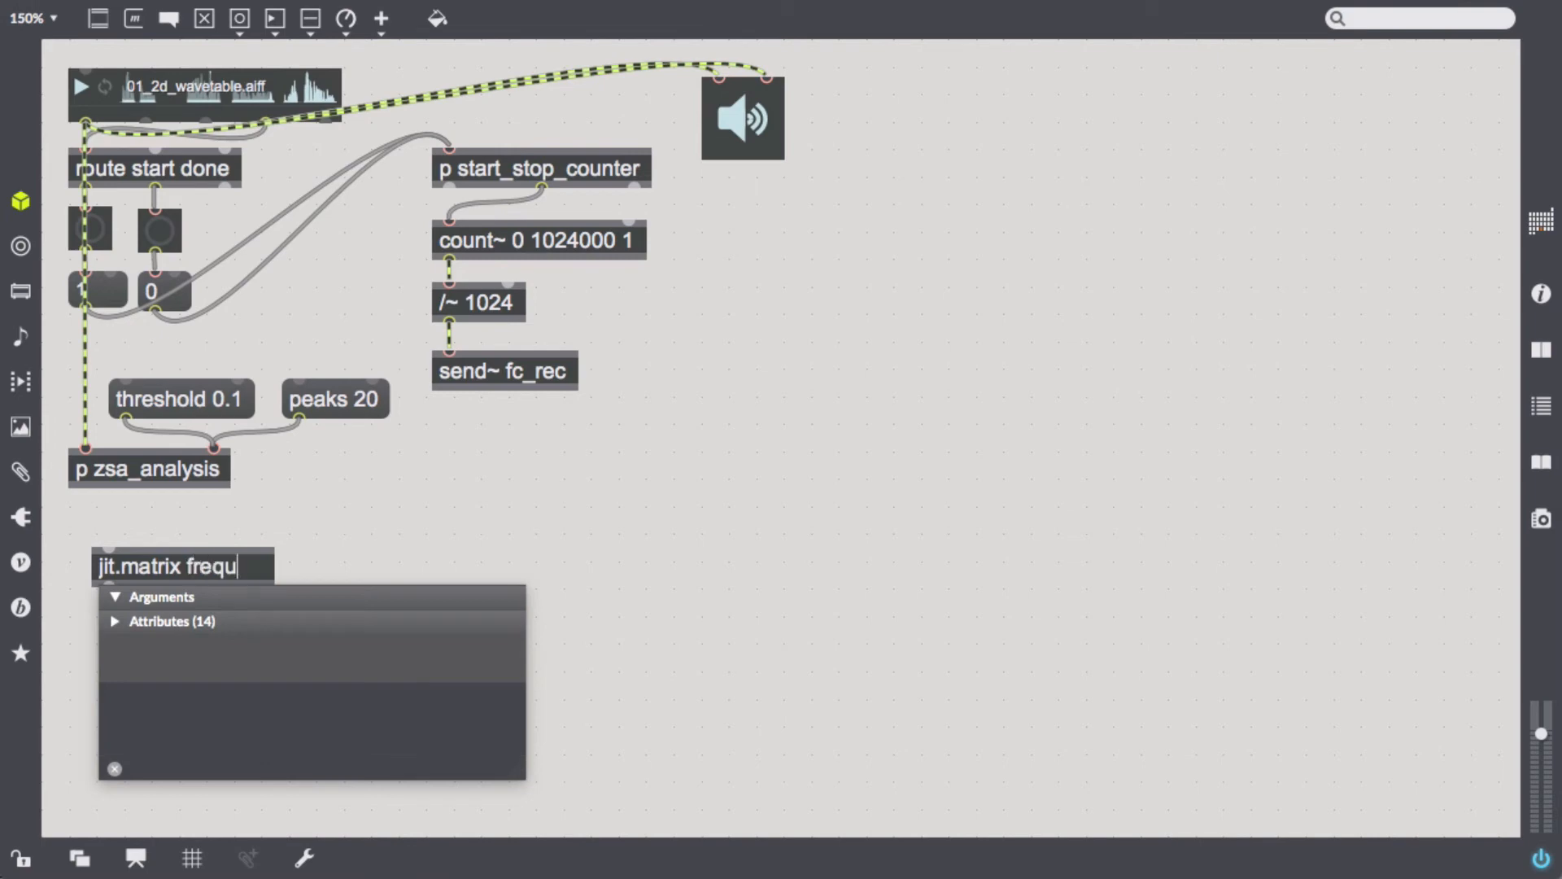
text(encies 1 float32)
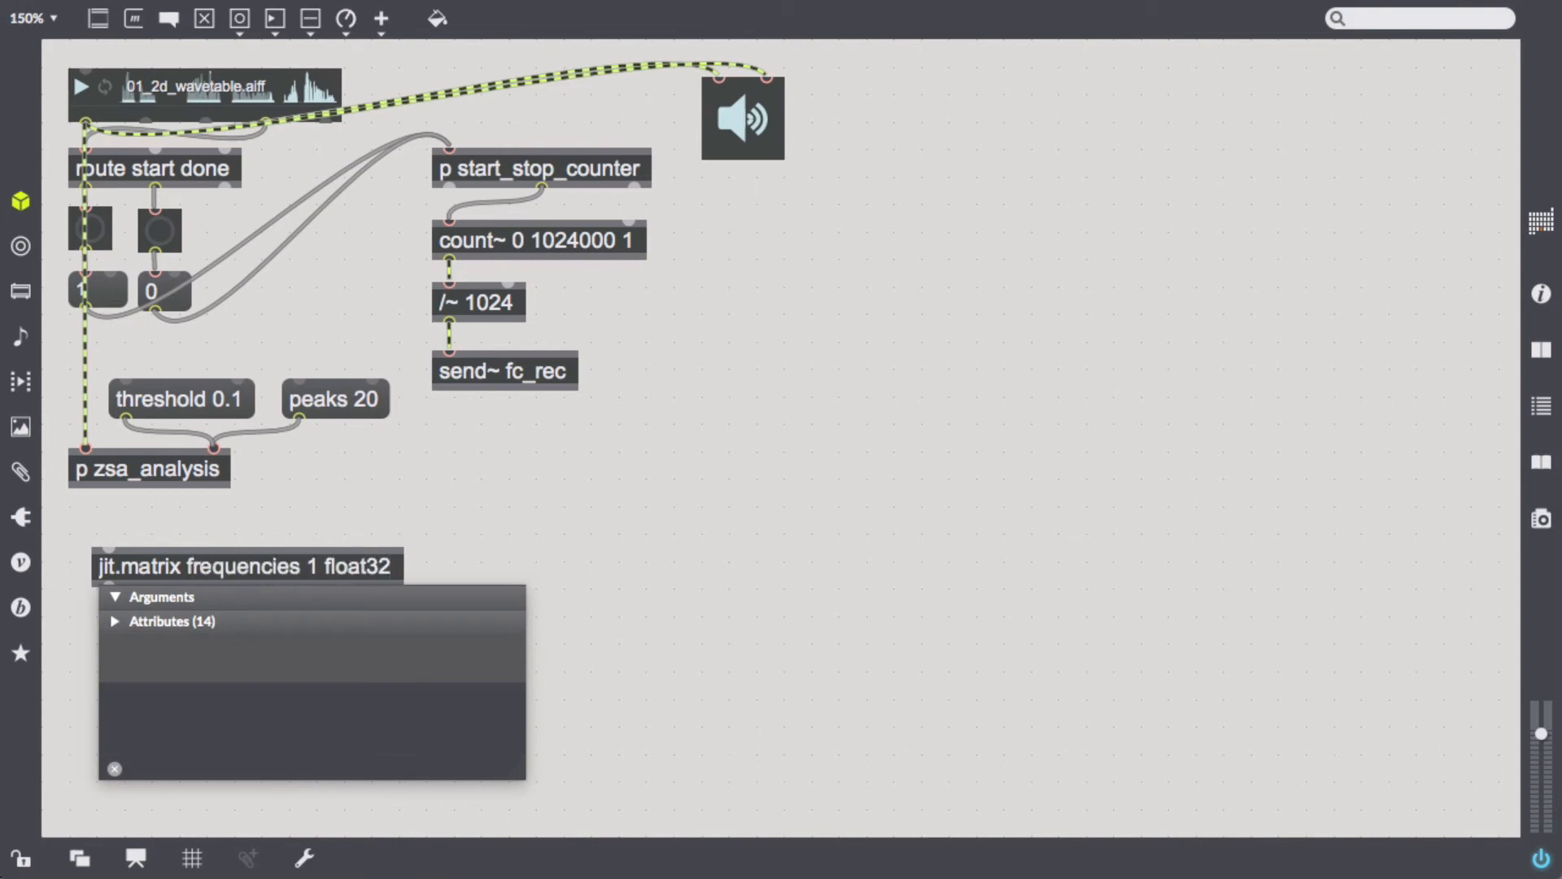
text(1000 20)
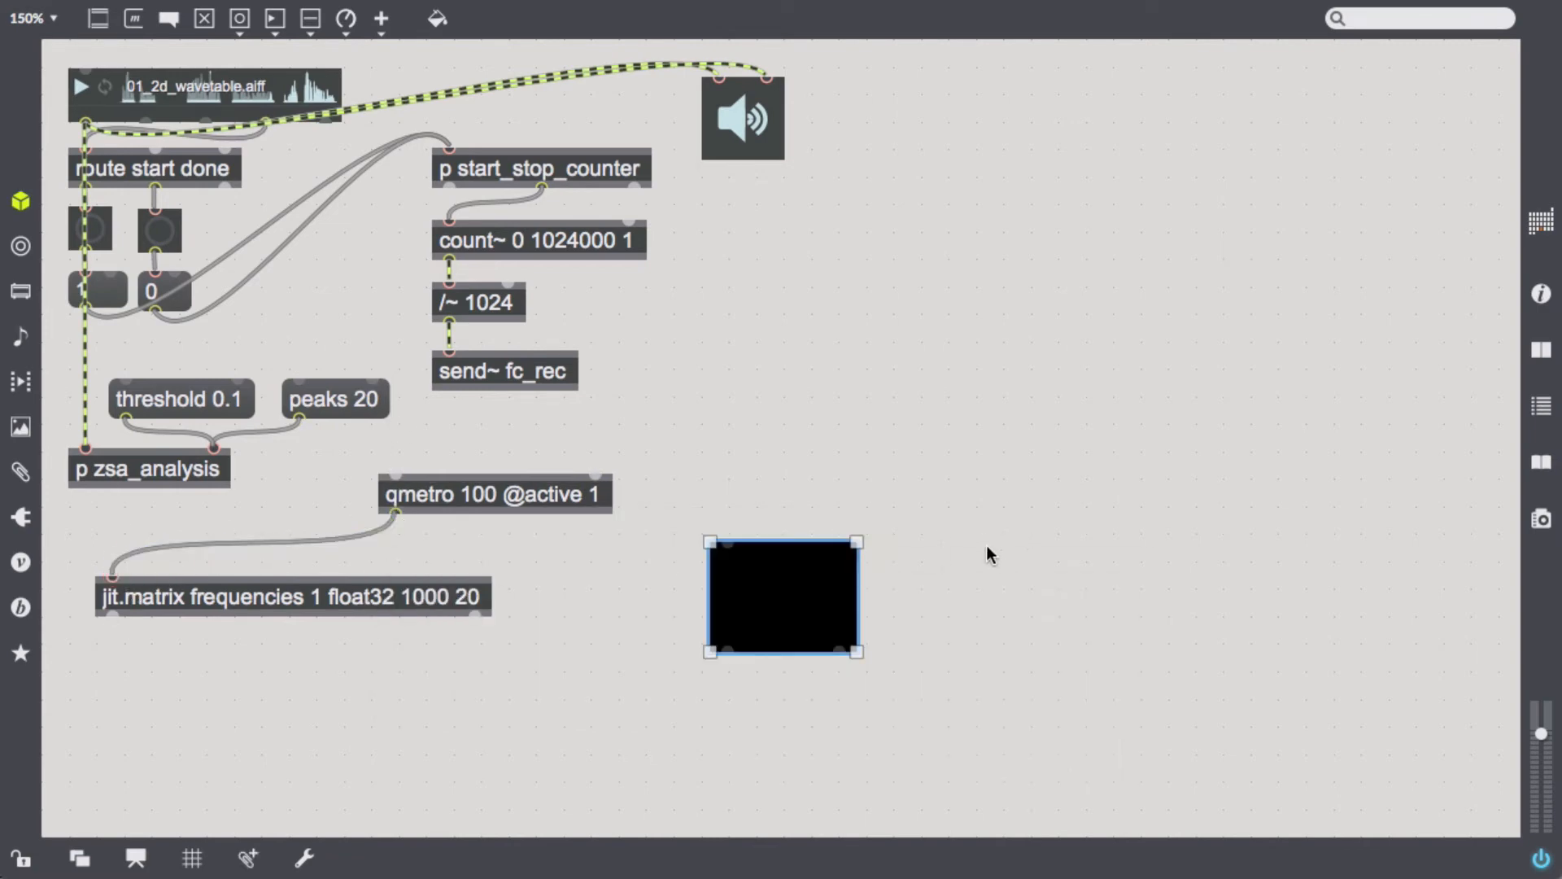
drag(861, 655, 1388, 598)
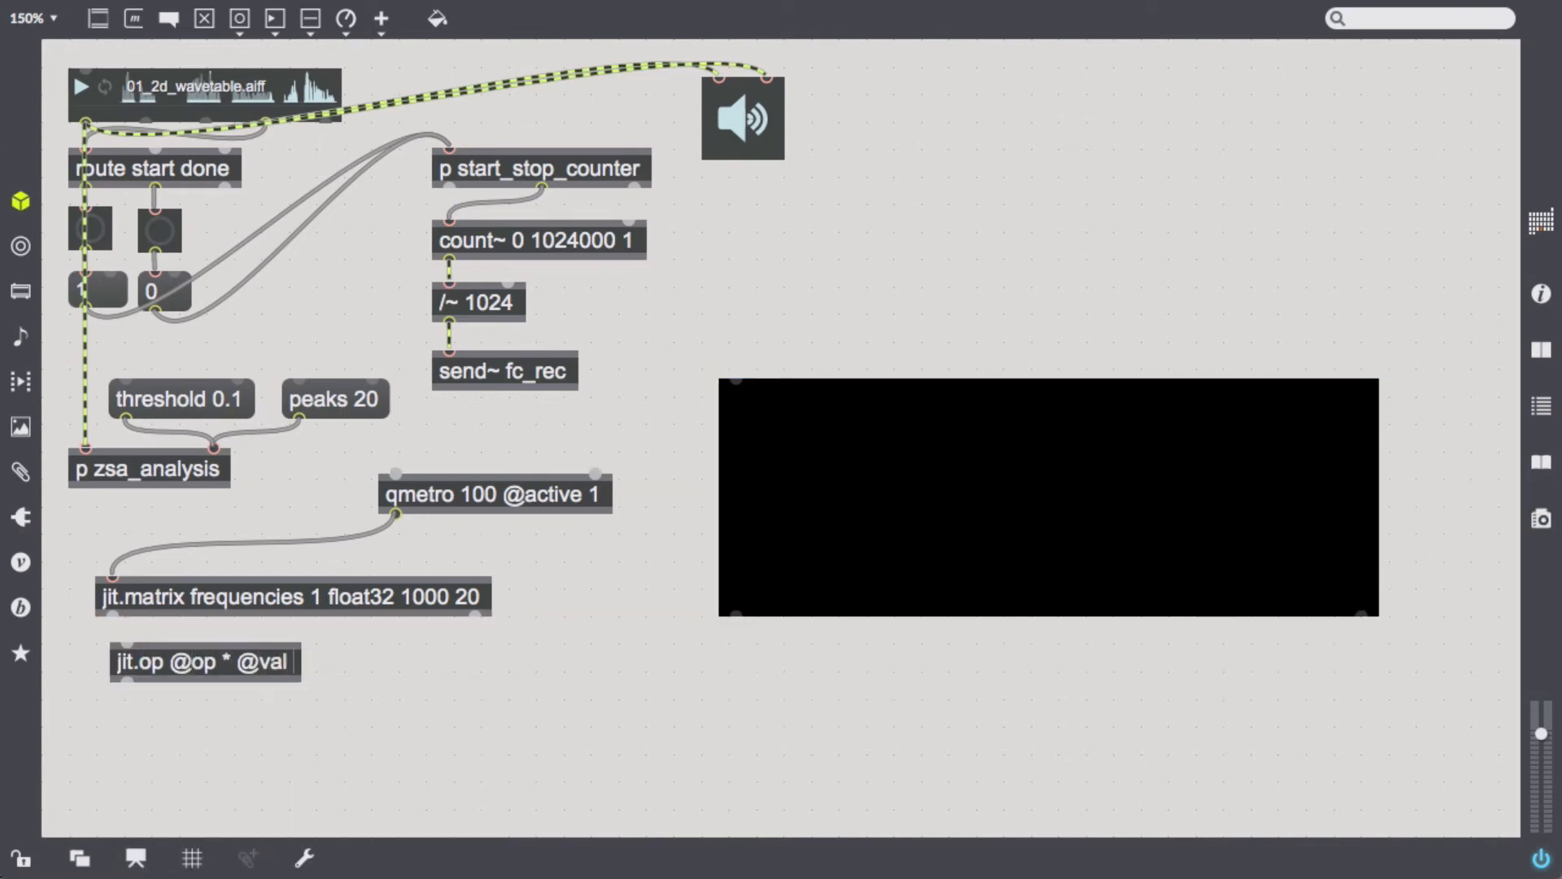
text(0.0002)
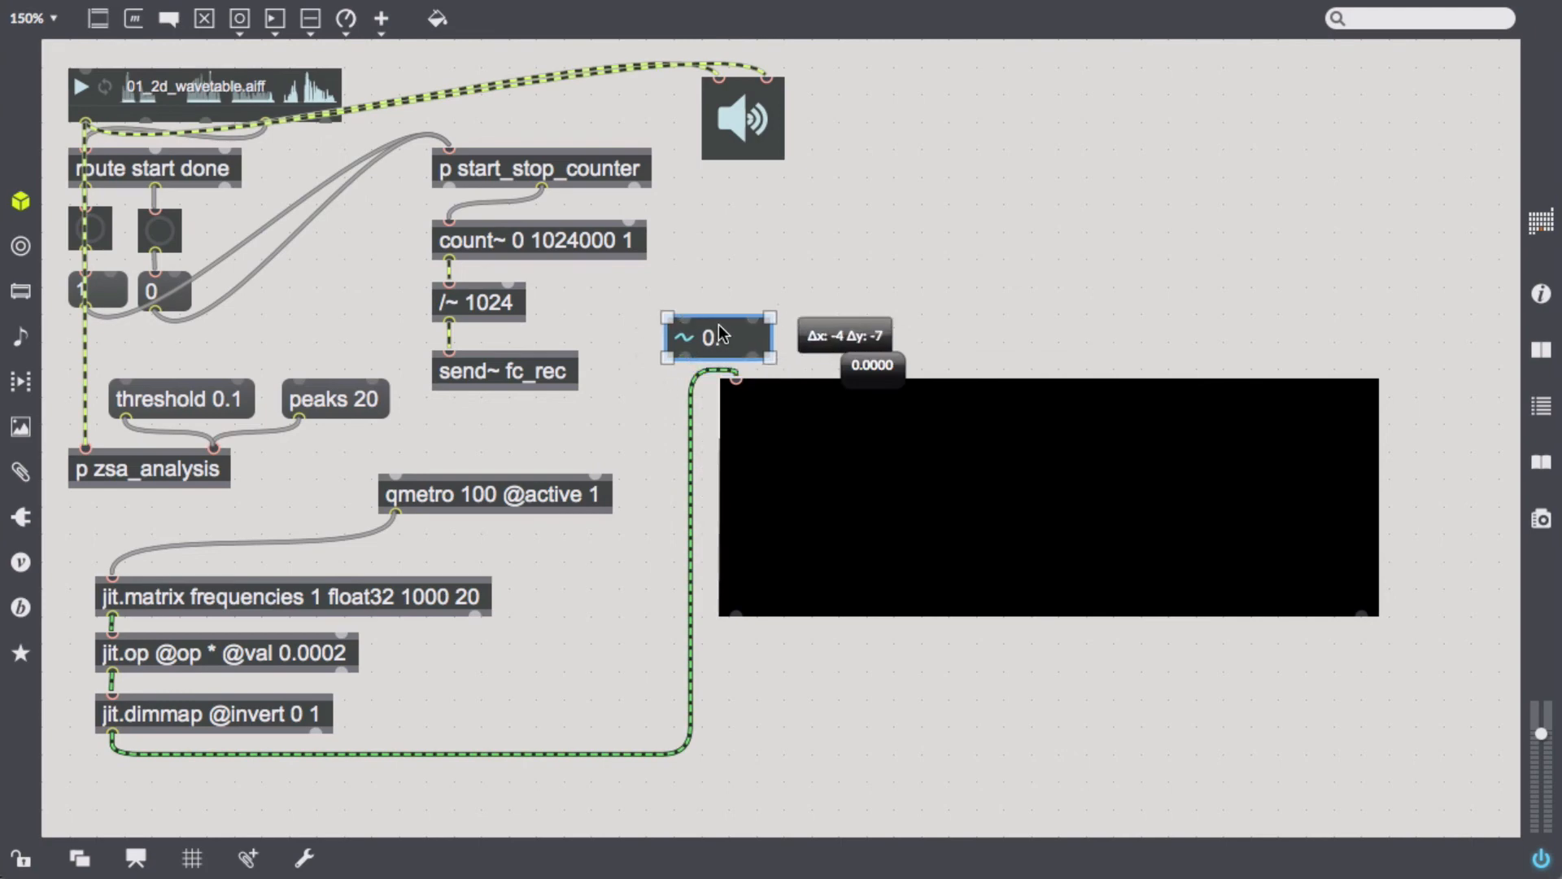
Place the number~ beside the counter, play the wavetable, inspect zsa_analysis, then stop playback
drag(718, 337, 685, 292)
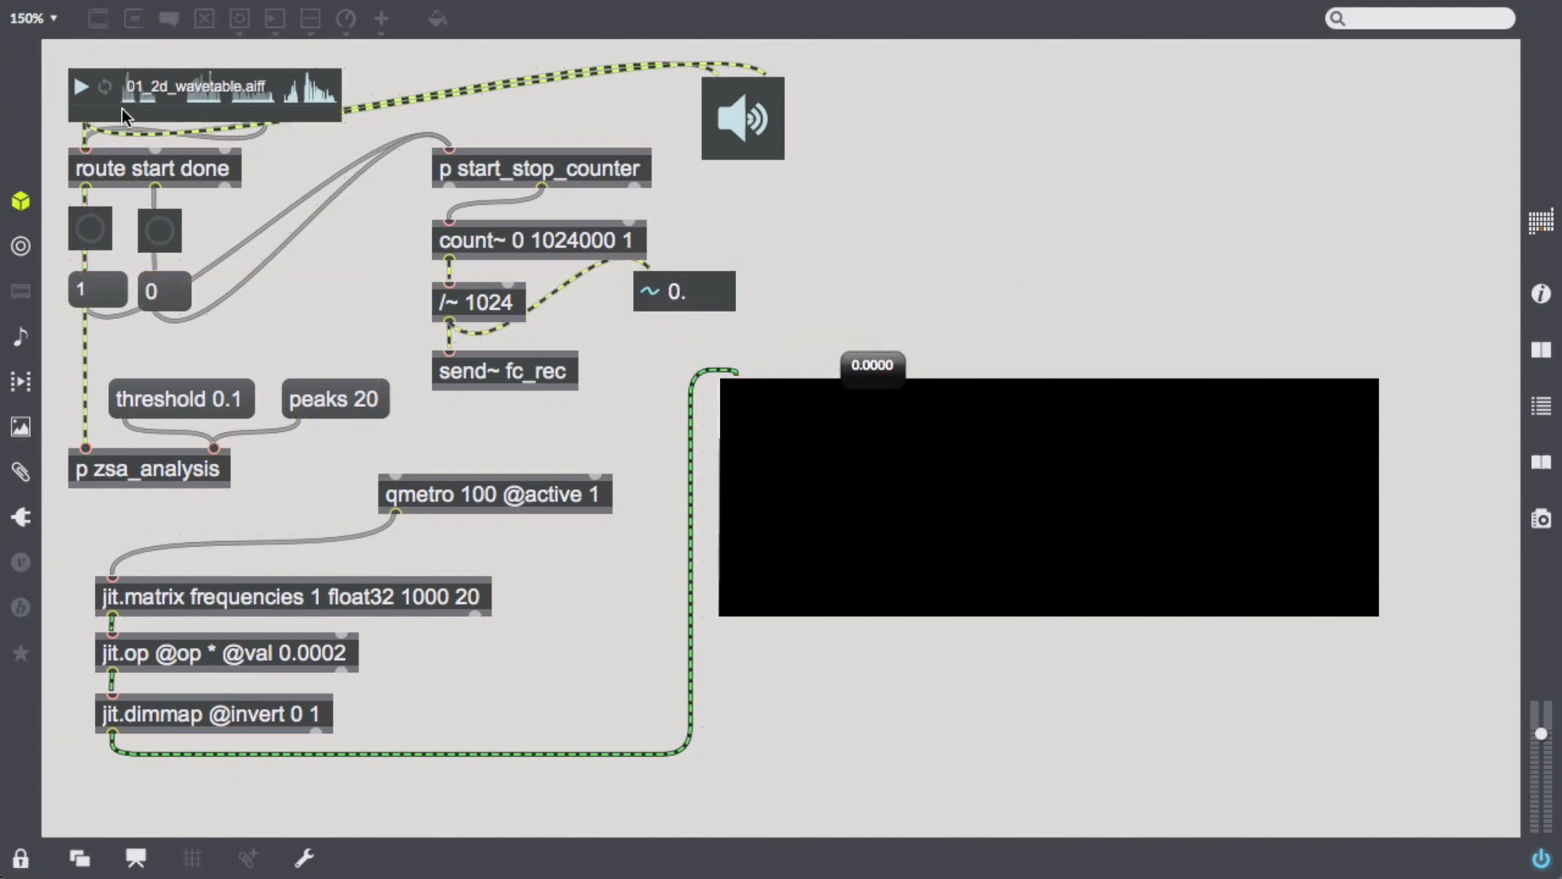
click(81, 87)
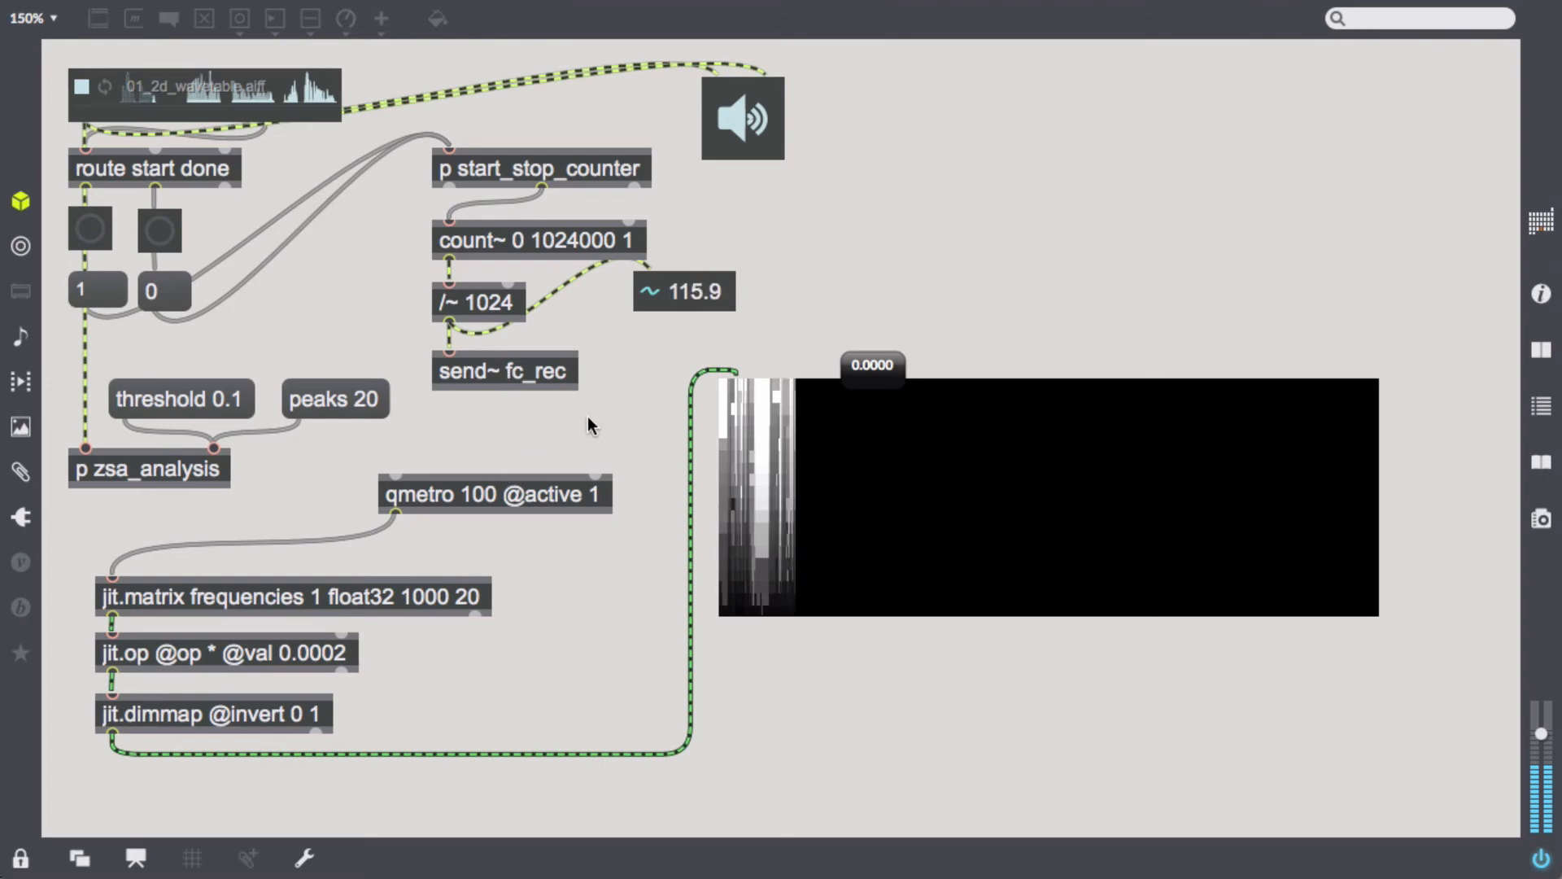
click(503, 371)
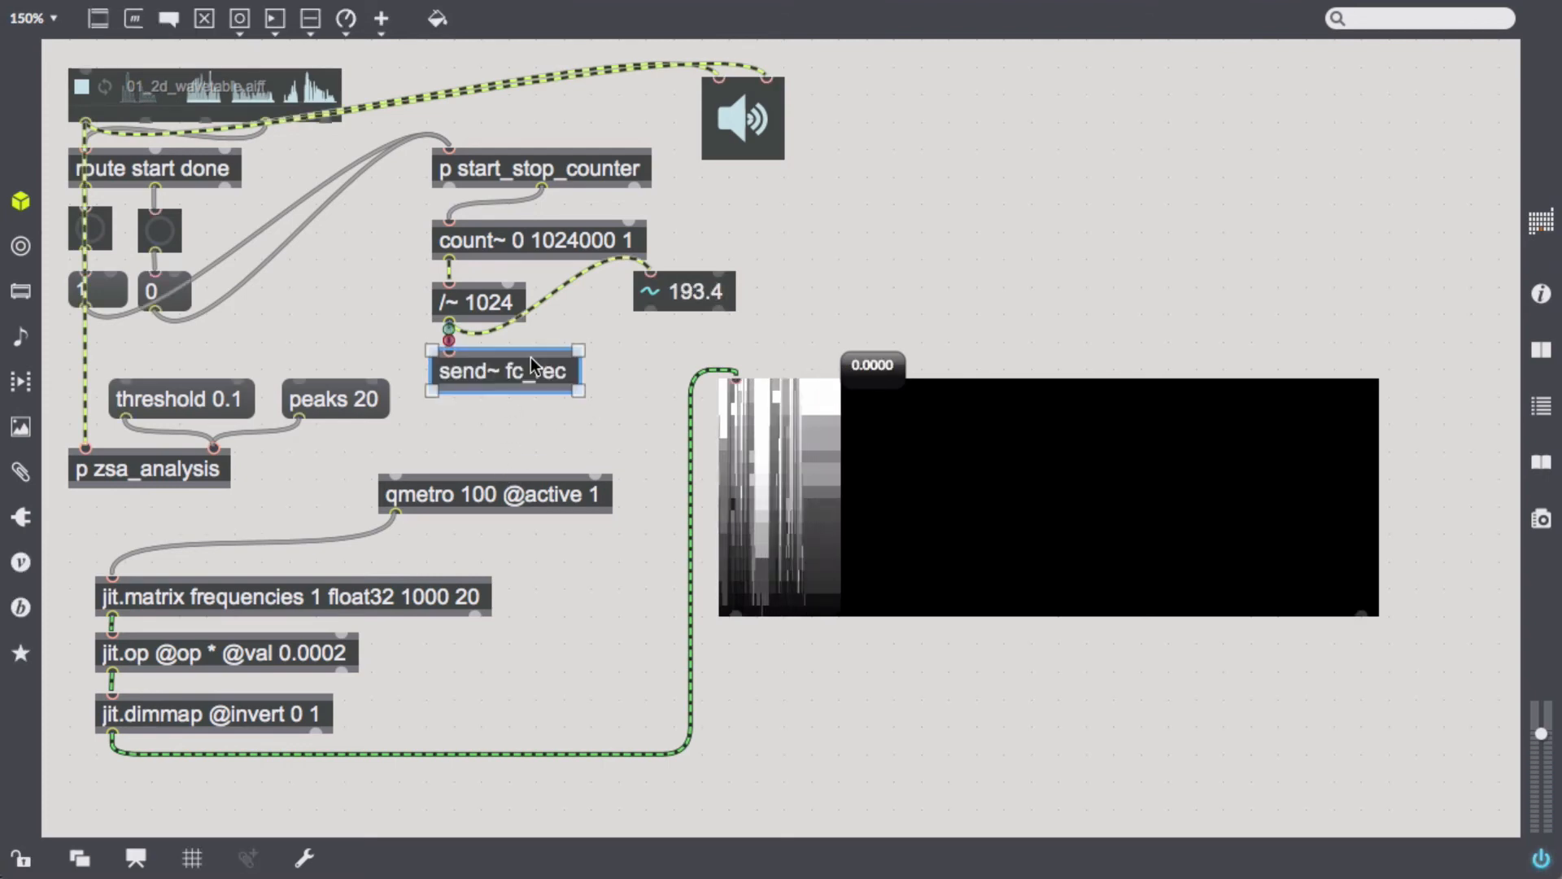
click(147, 467)
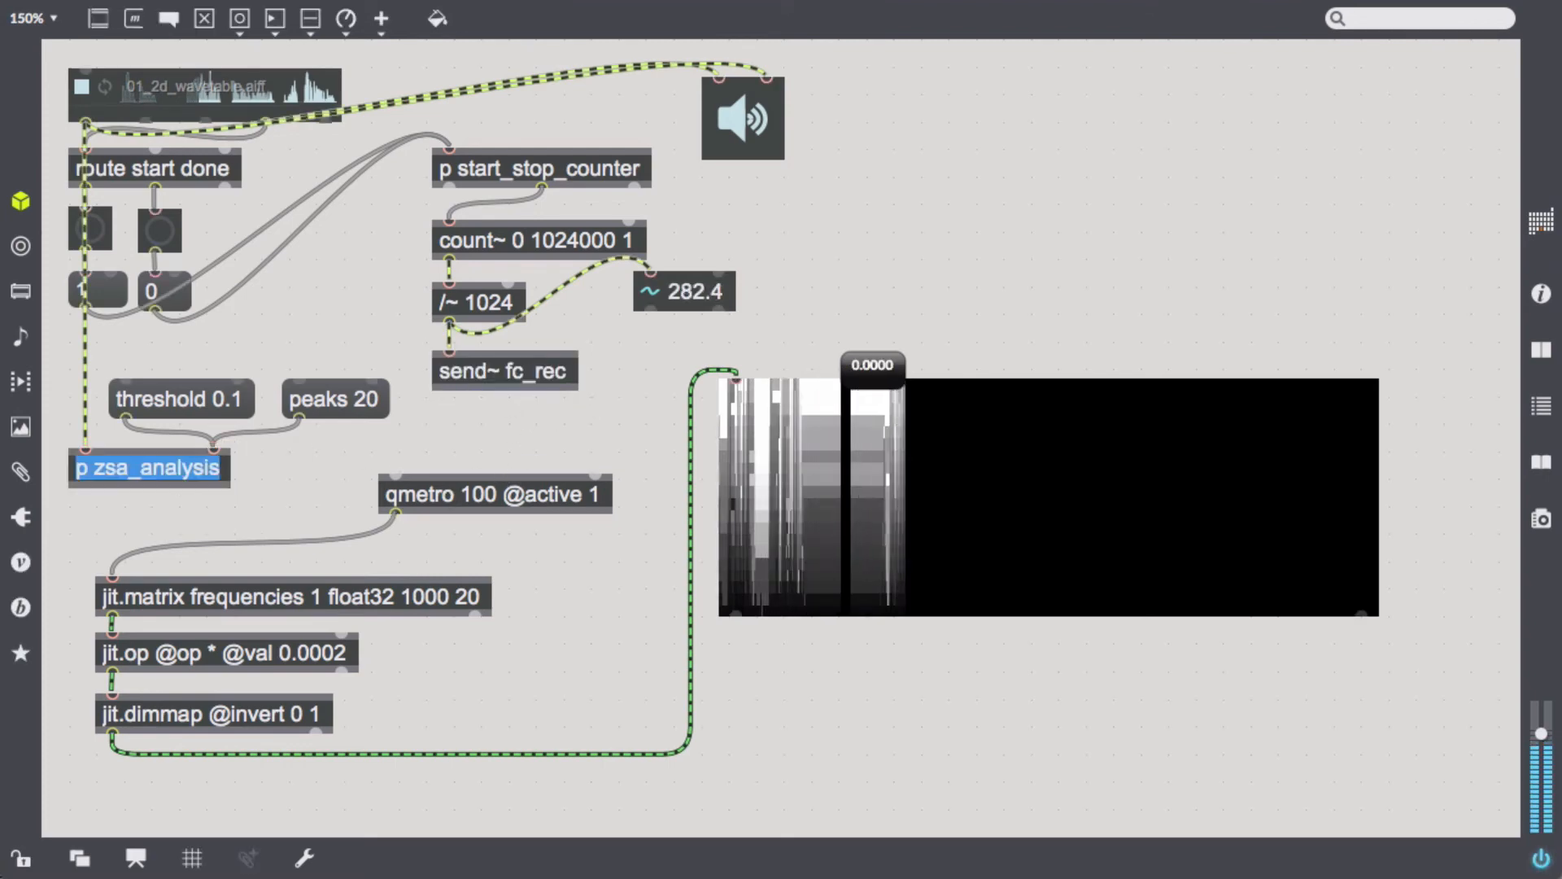
double_click(148, 466)
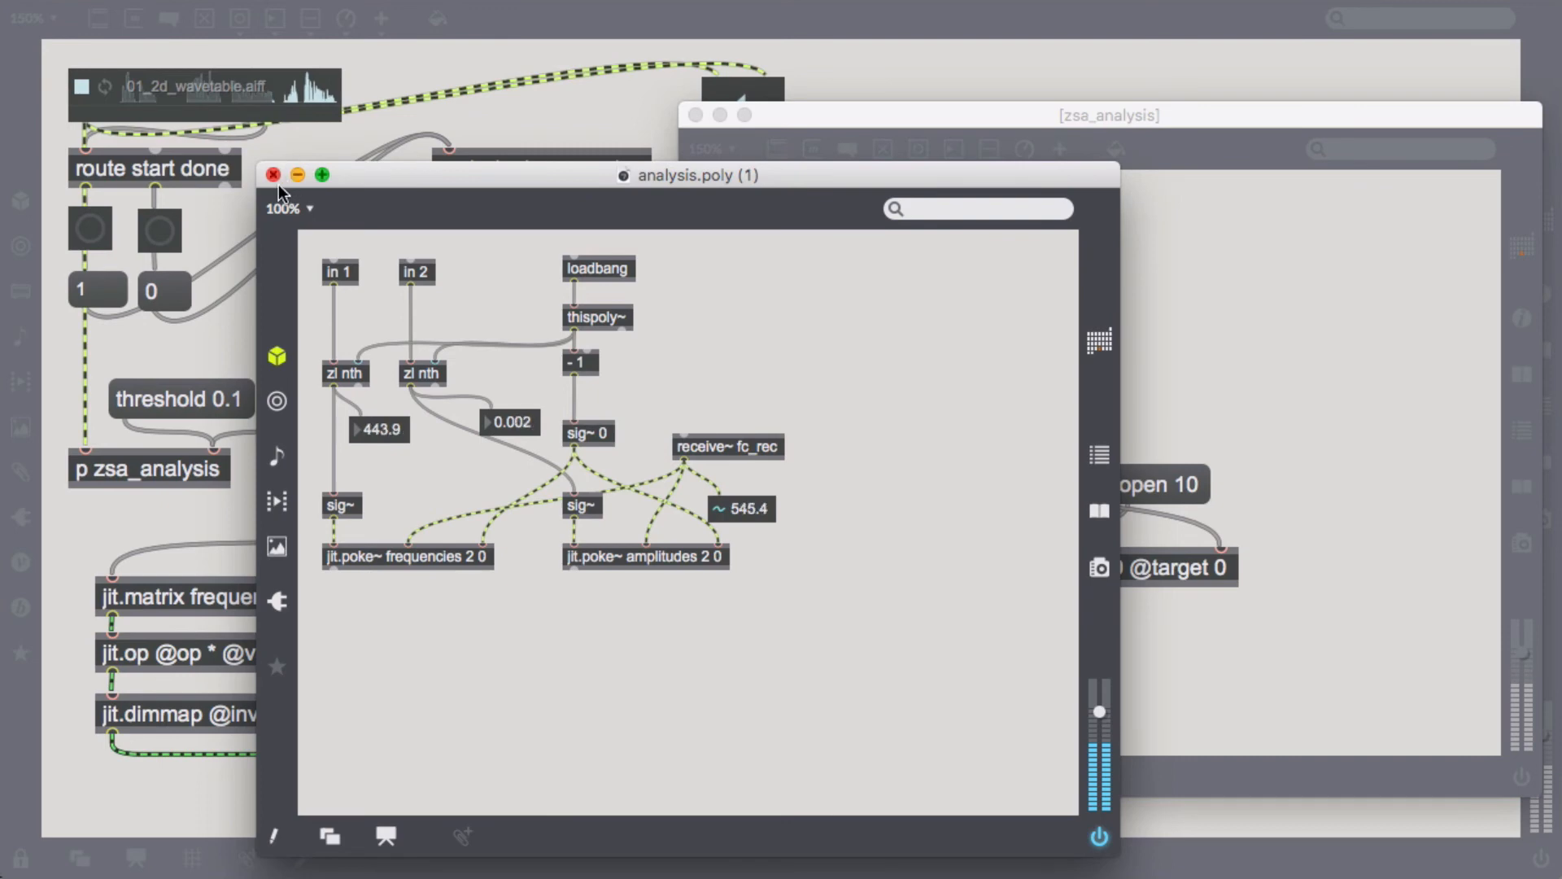
click(271, 176)
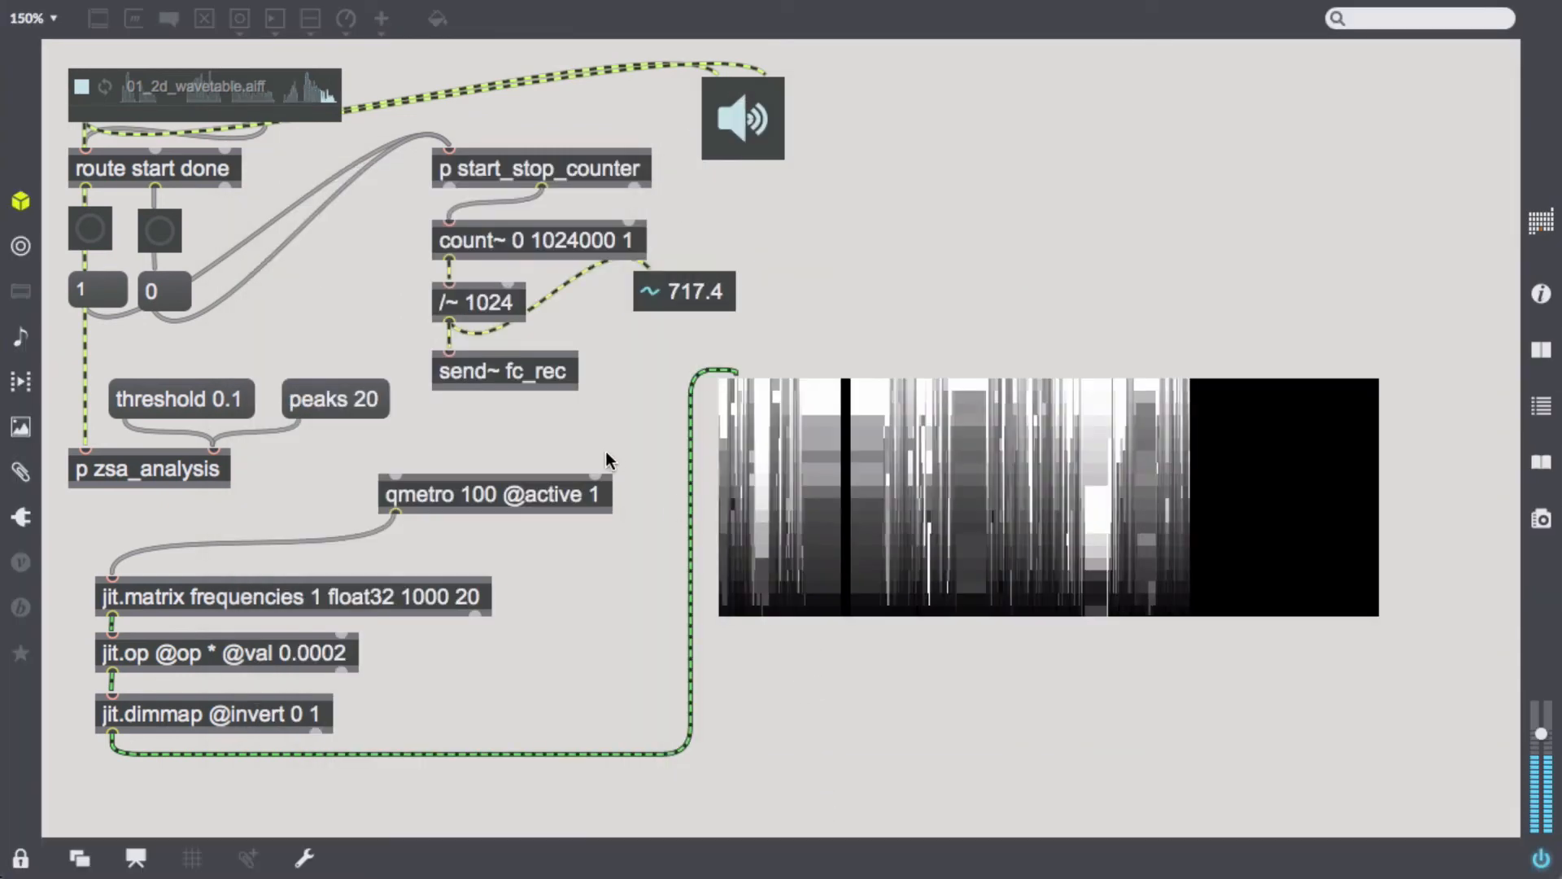
click(84, 87)
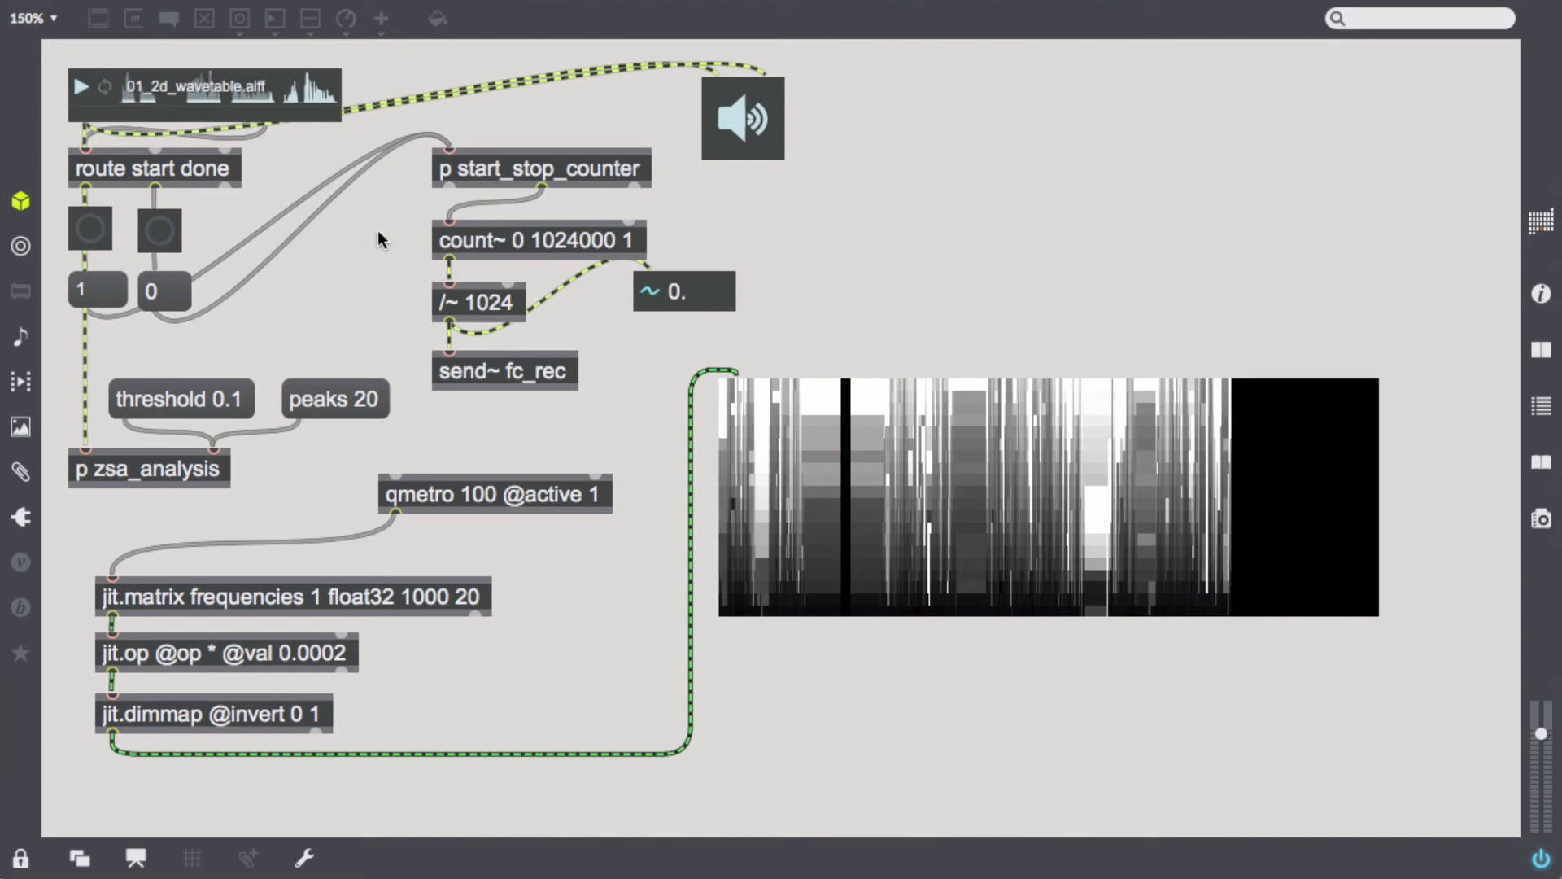
mouse_move(135, 38)
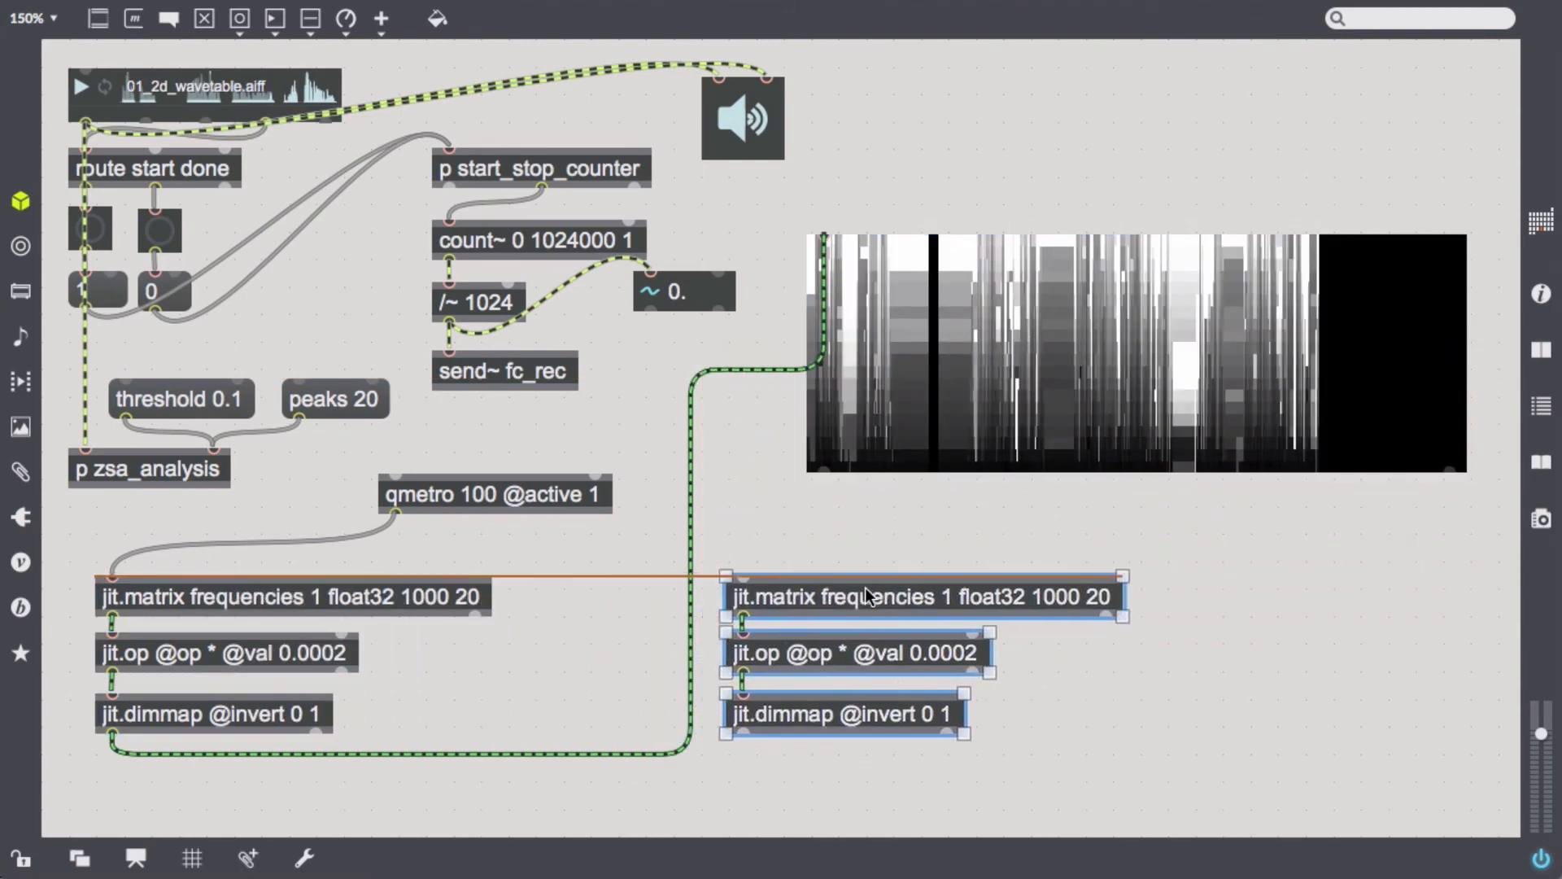
Rename the duplicated matrix to amplitudes, play the wavetable sound, and begin a write message
double_click(883, 596)
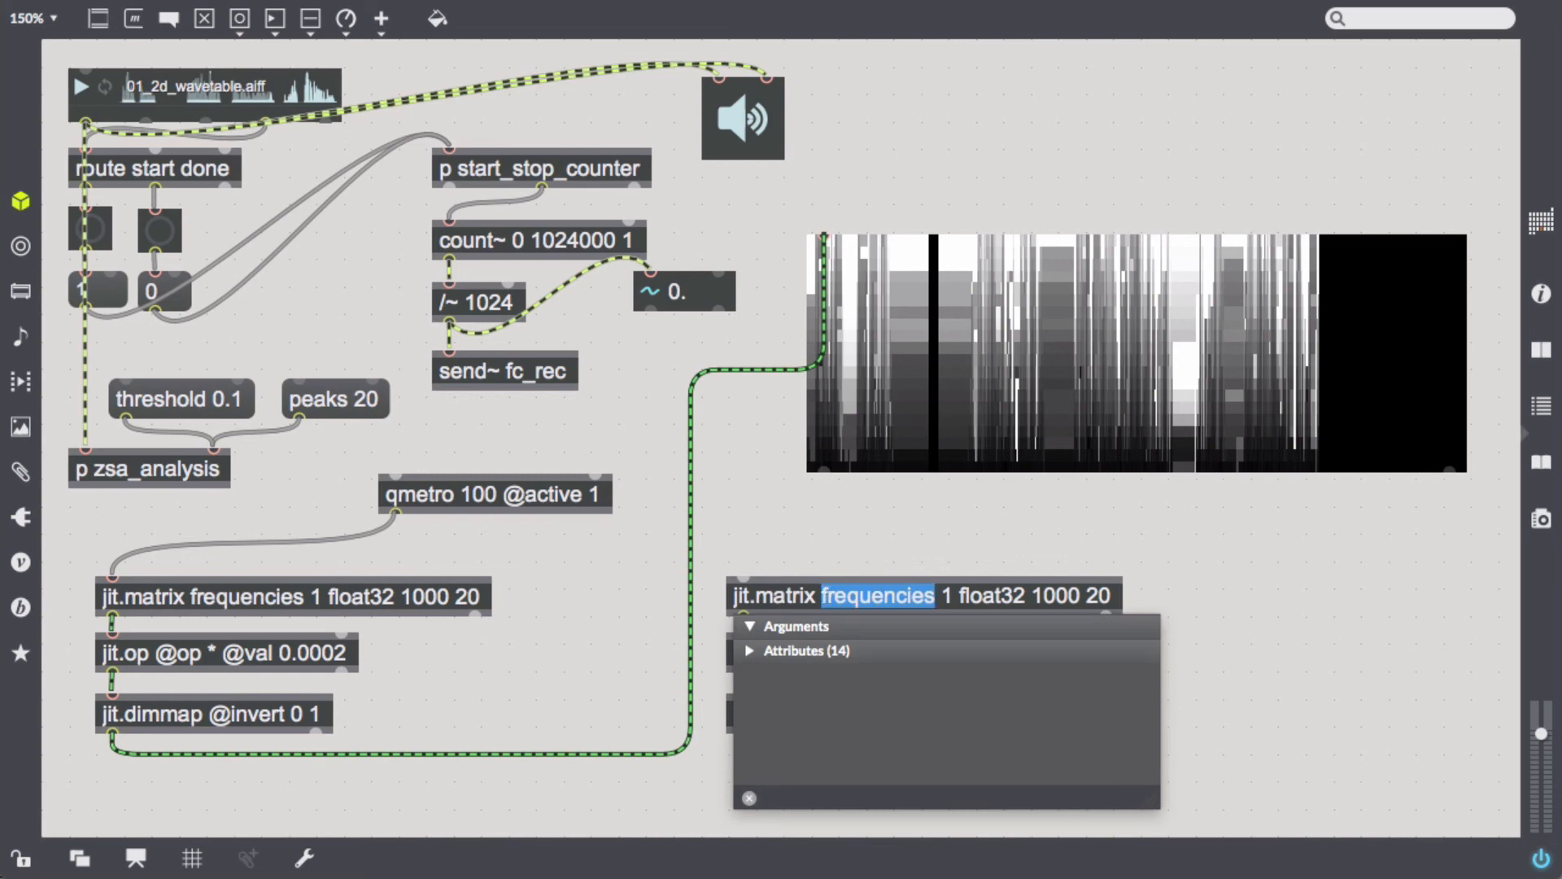
text(amplitud)
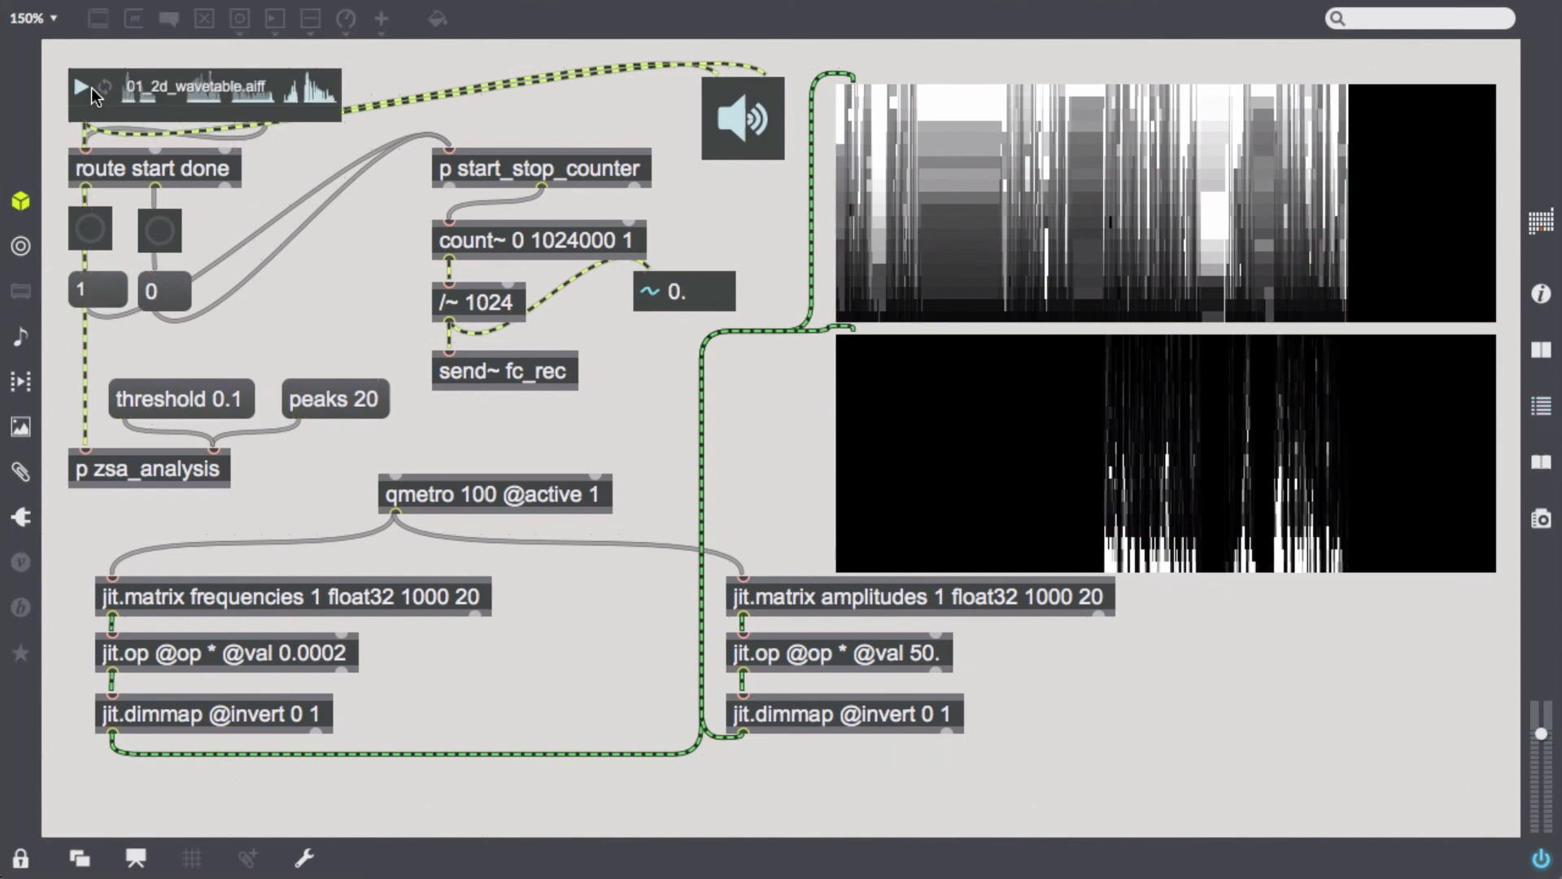
click(81, 88)
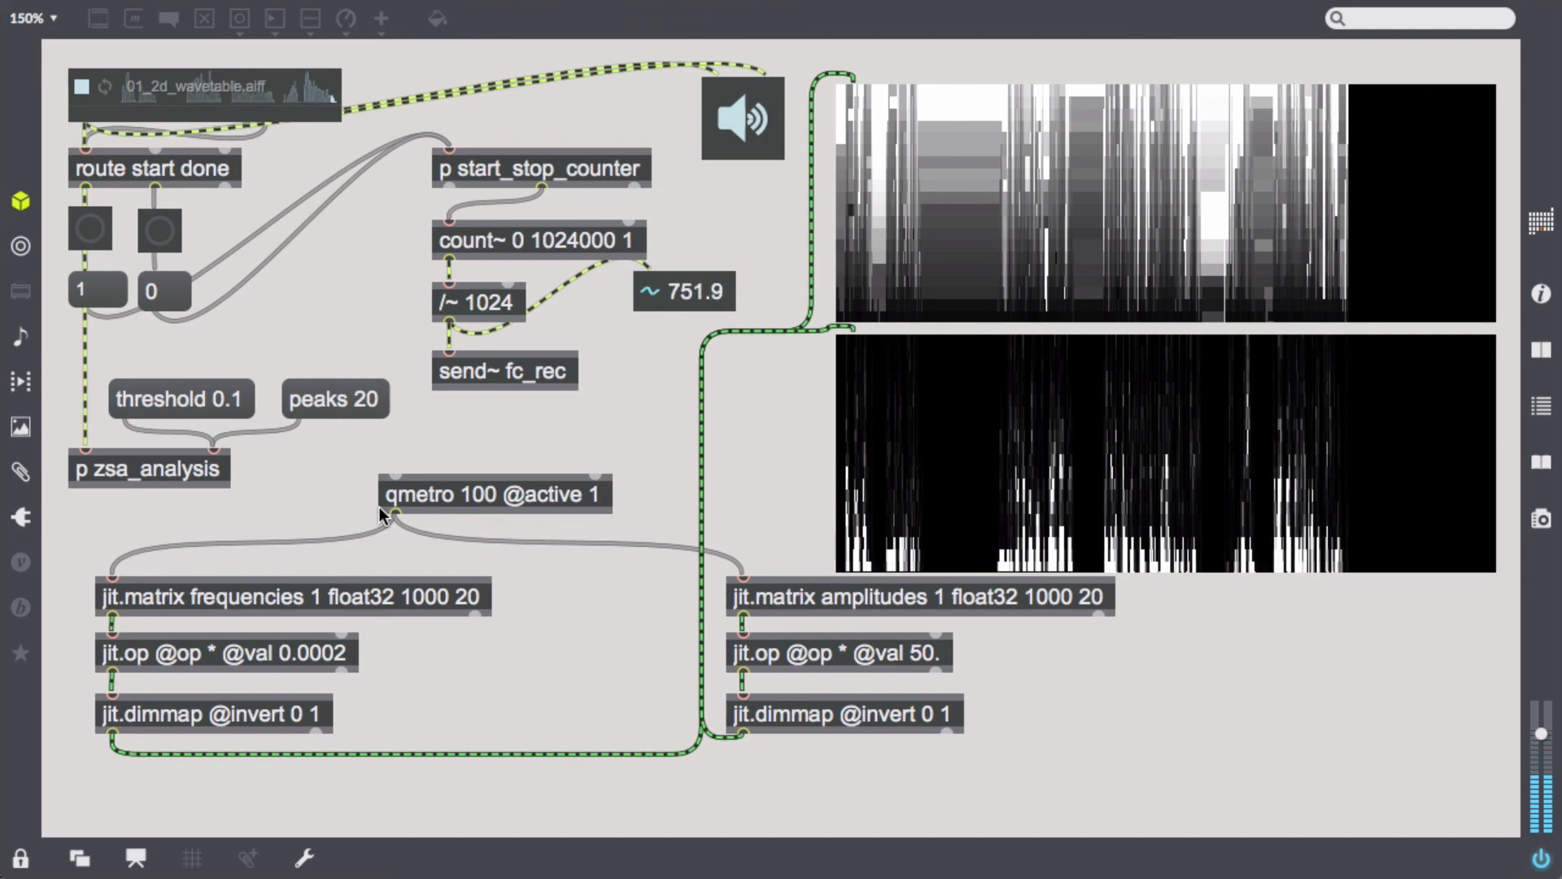
text(write)
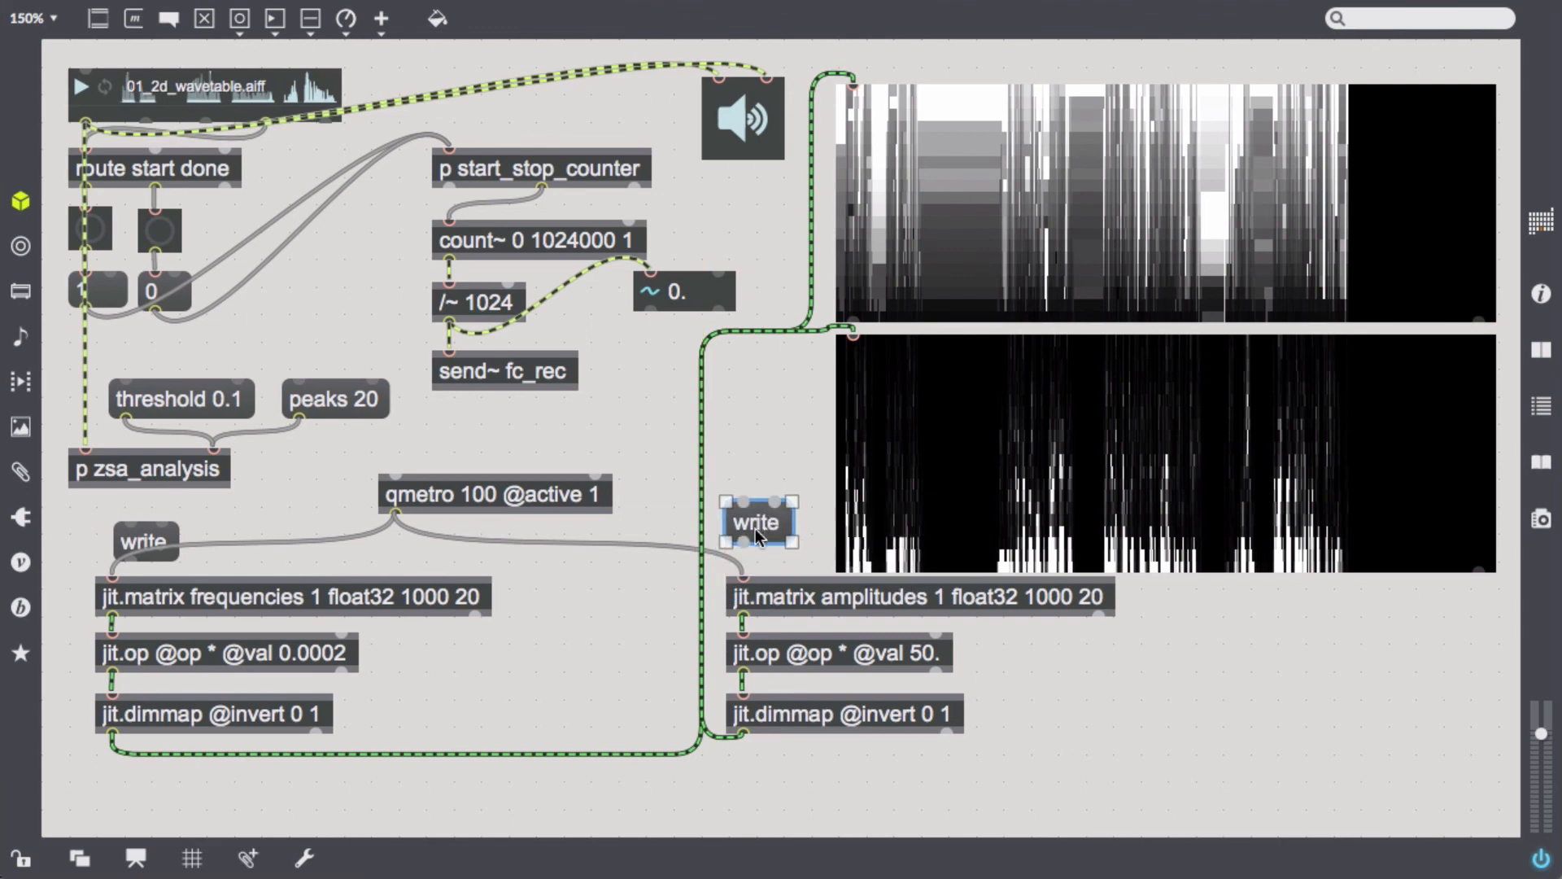
Trigger write on the amplitudes matrix and name the saved file 'amplit…'
click(755, 520)
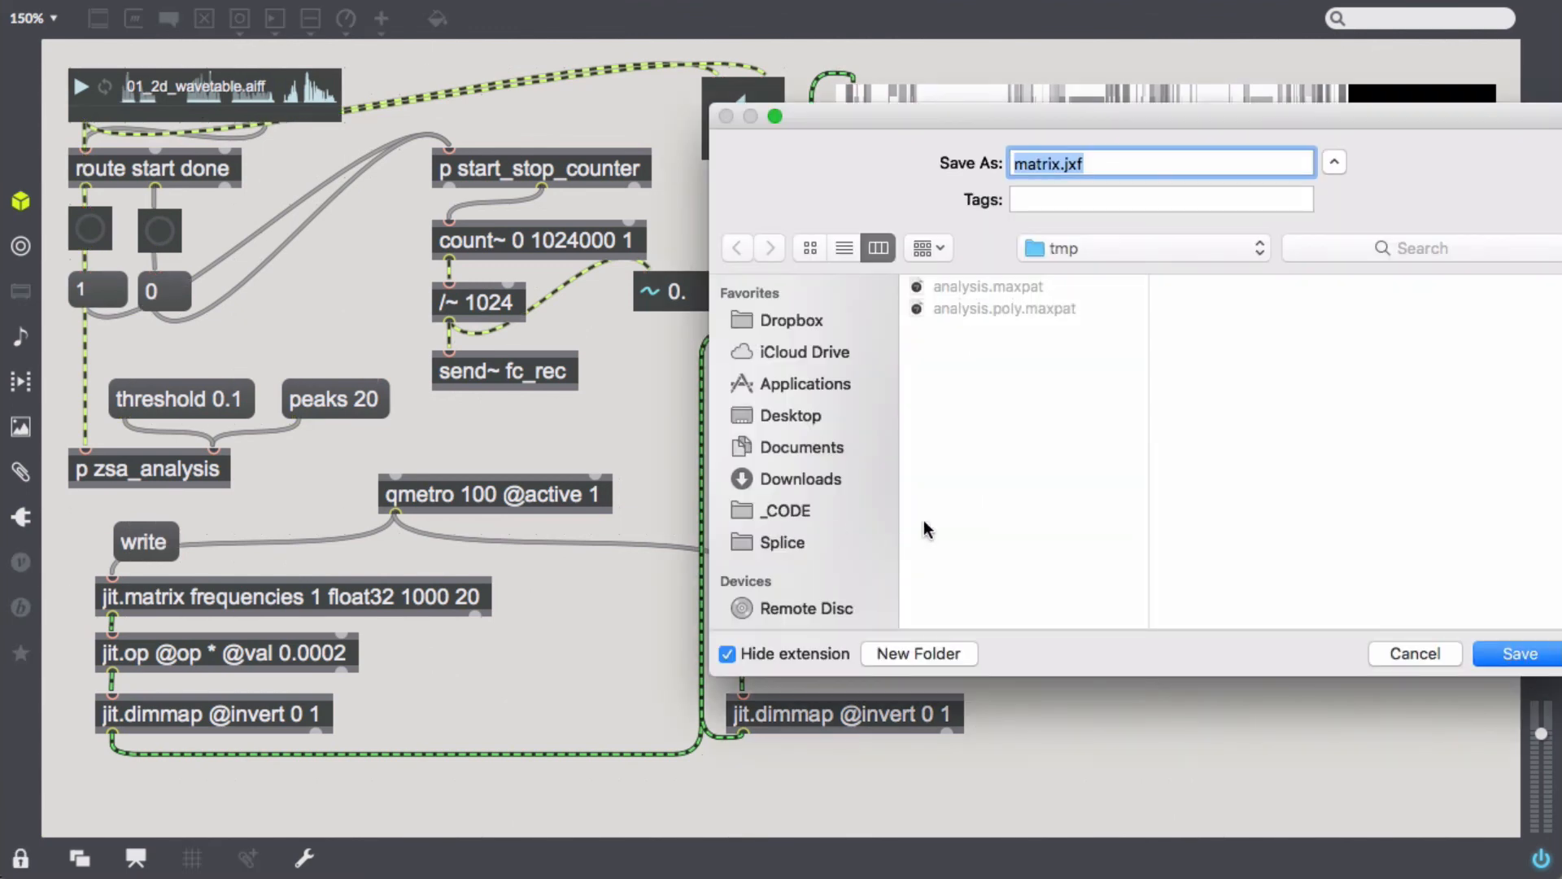
text(amplit)
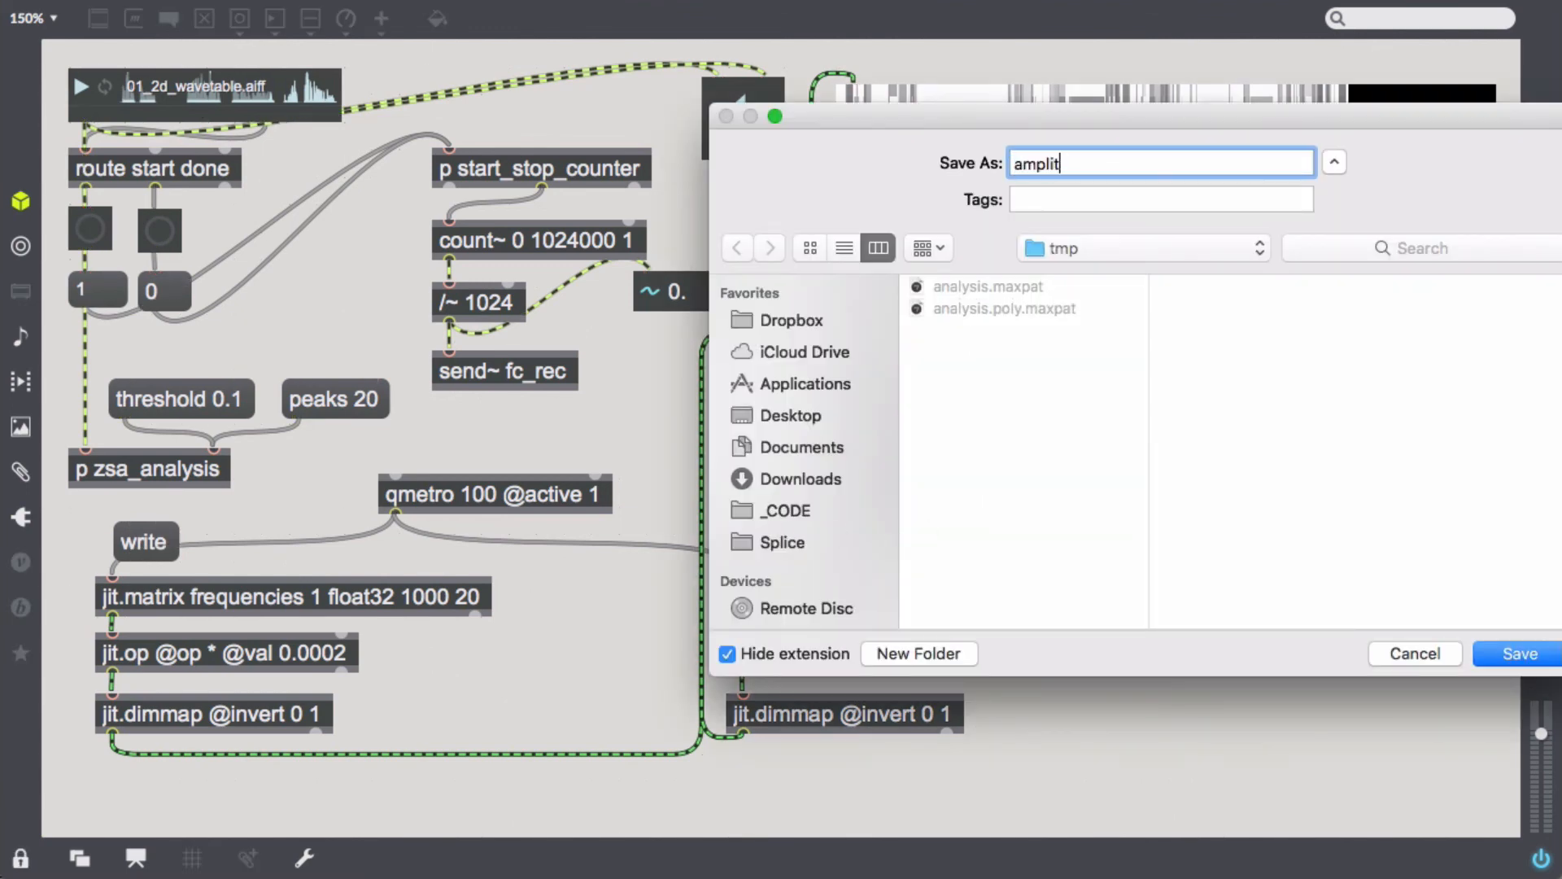